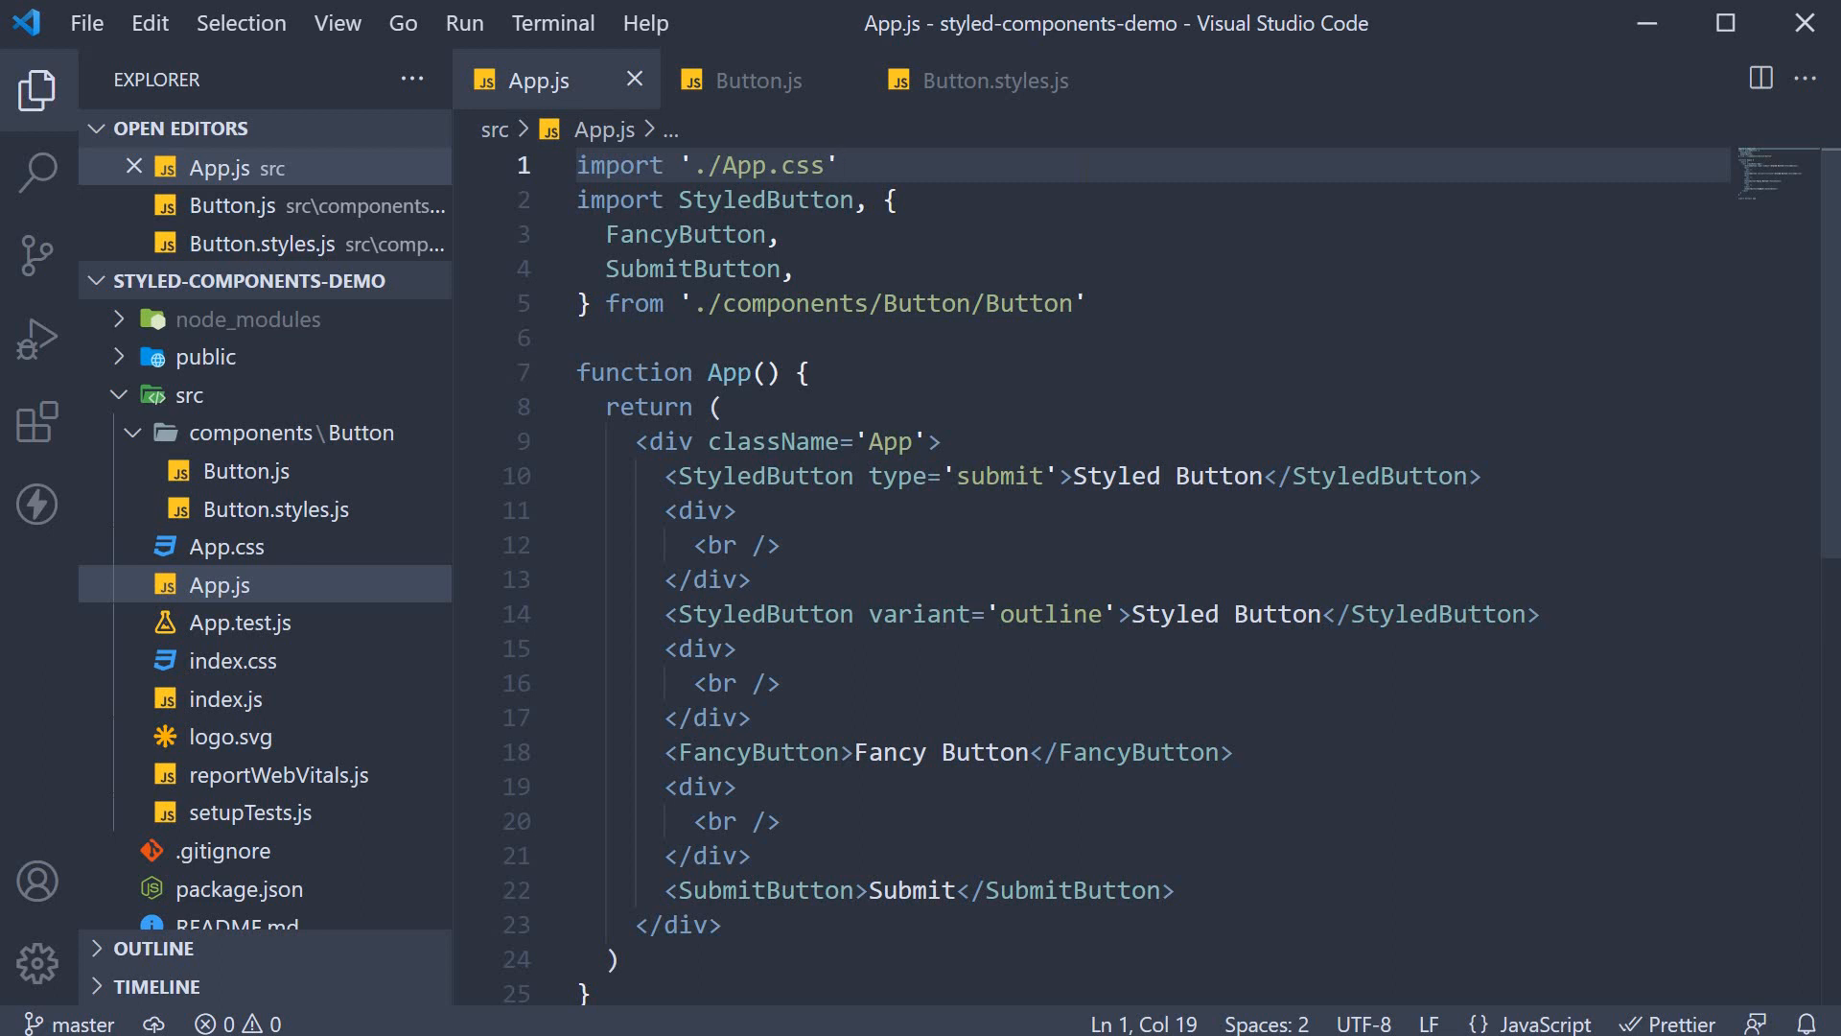
mouse_move(99, 671)
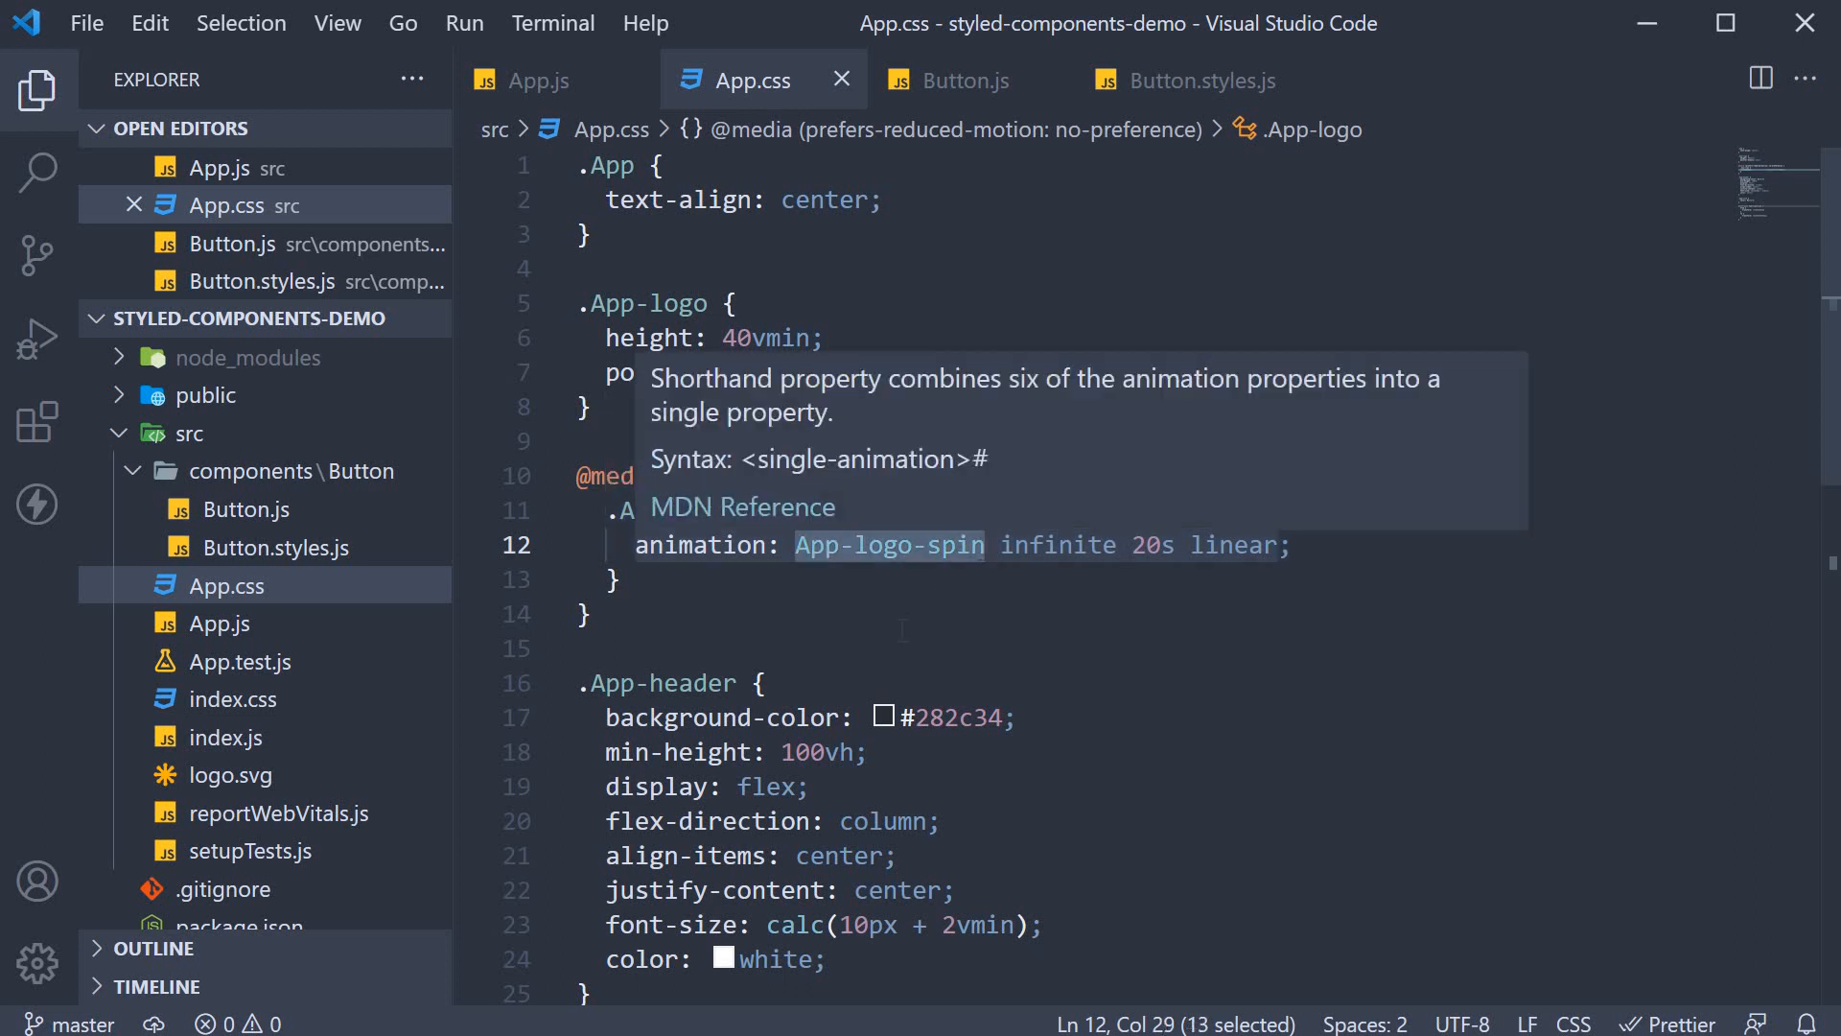
Import logo from './logo.svg' in App.js, render it as an App-logo img, and save
scroll(down, 3)
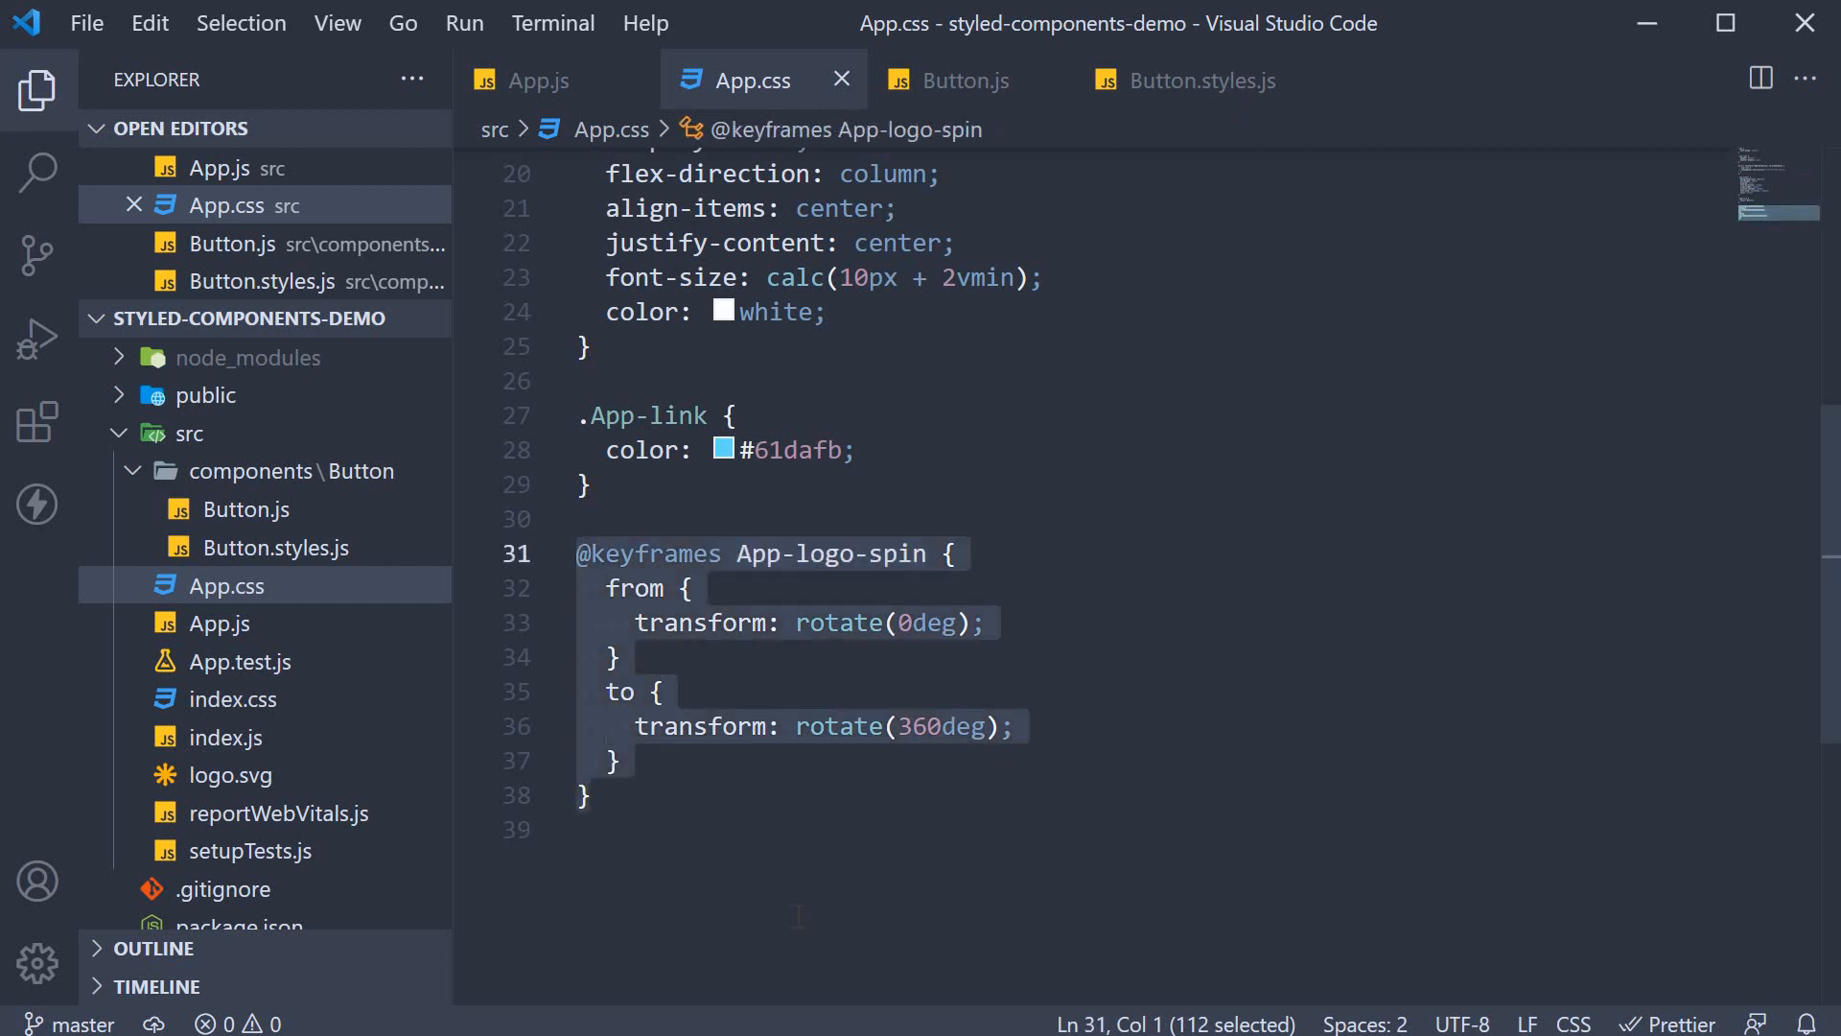
click(540, 80)
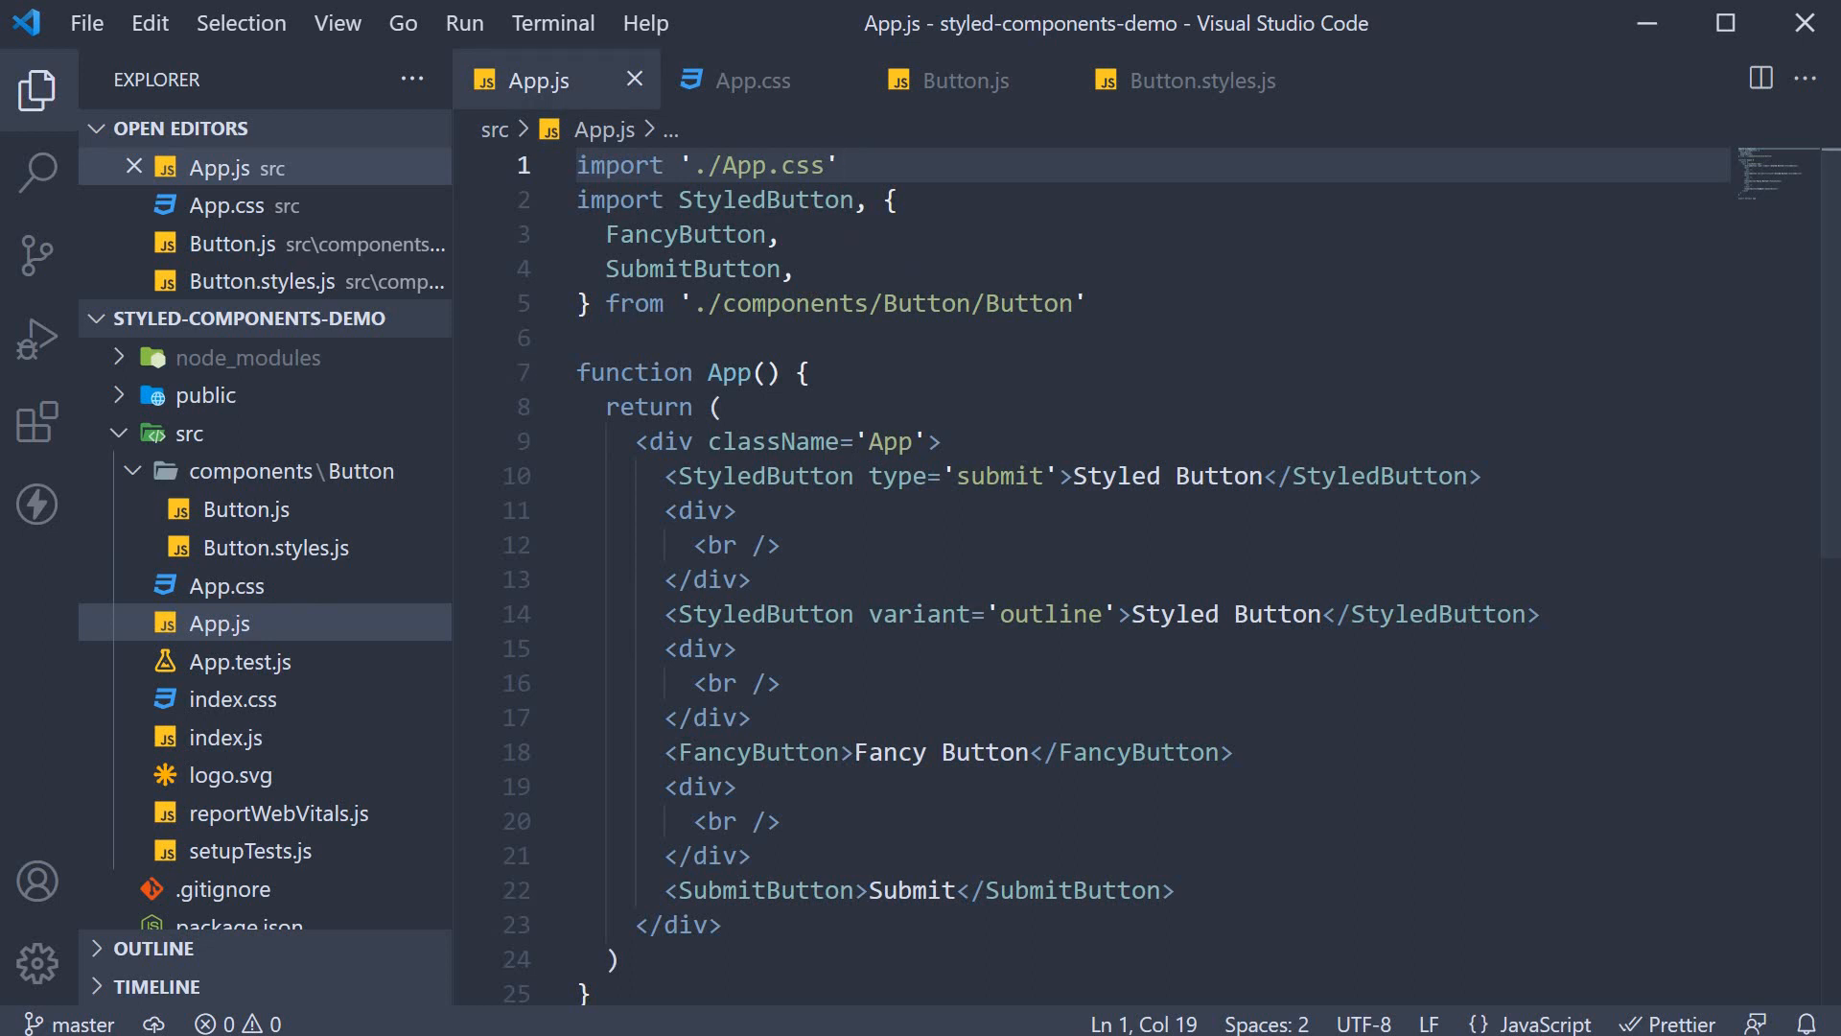
text(import logo from './logo.svg';)
text(<img src={logo} className="App-logo" alt="logo" />)
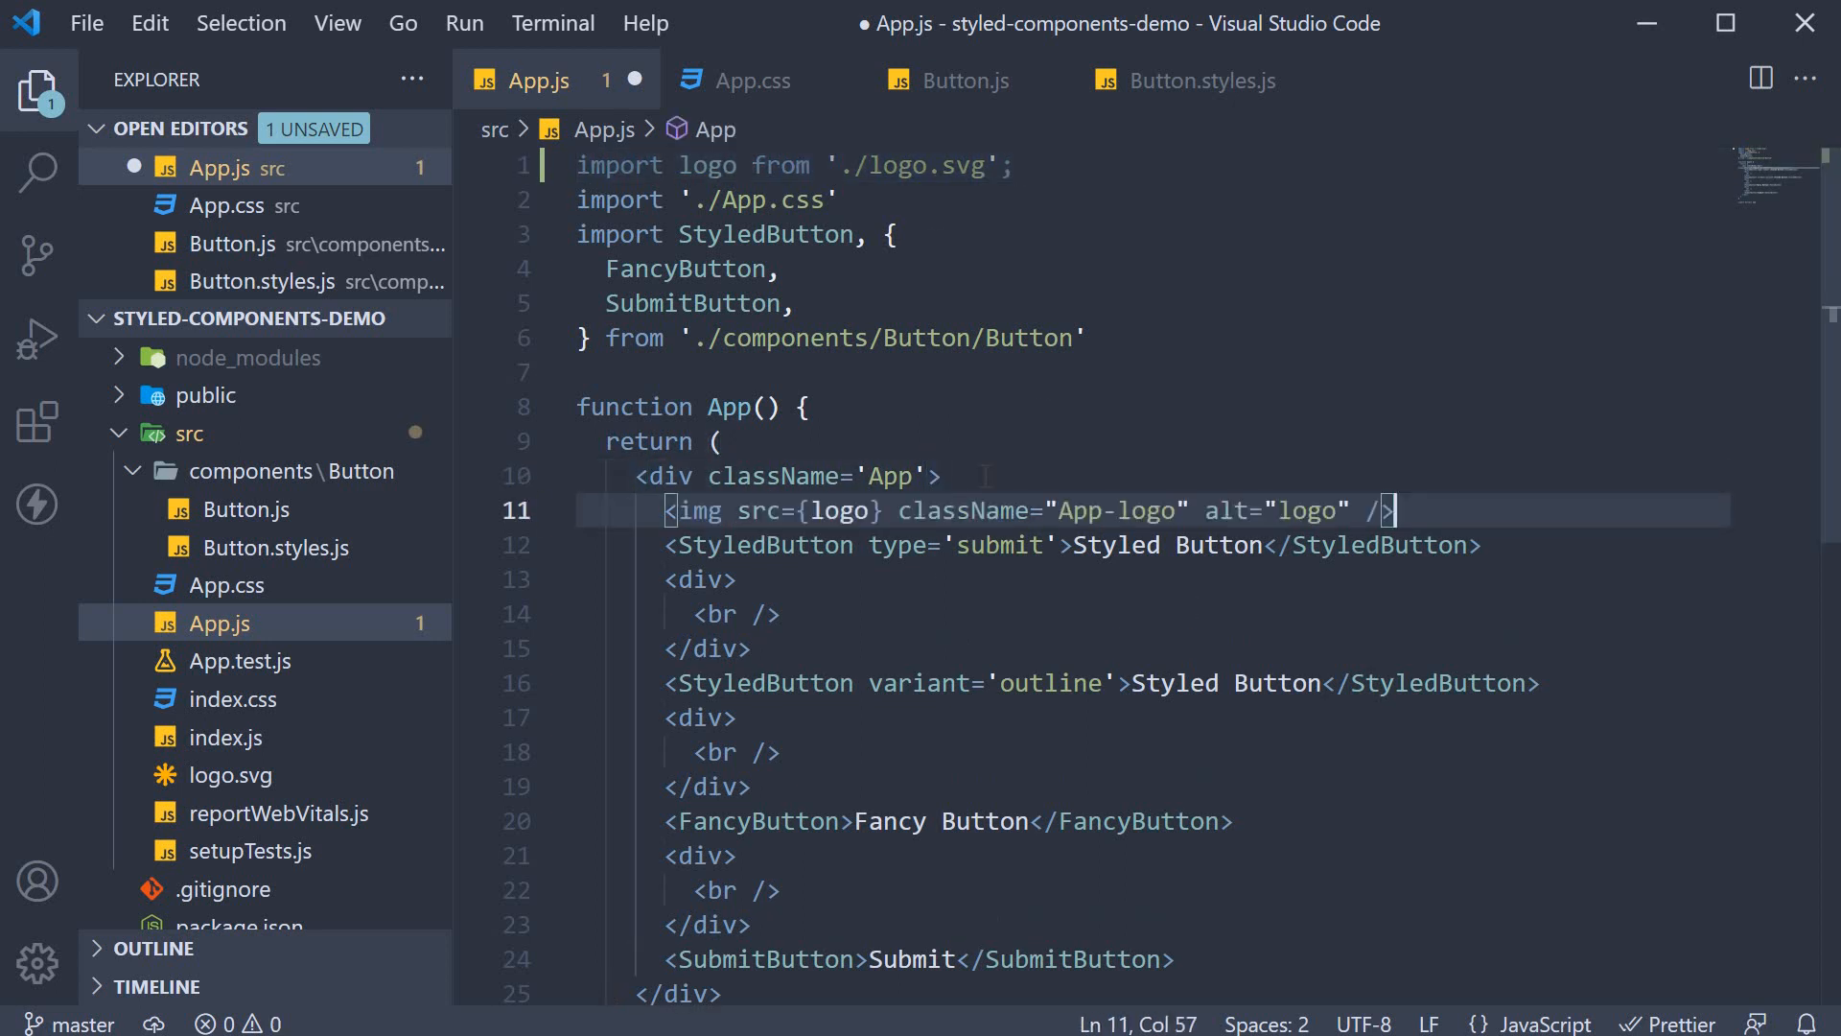
double_click(1116, 511)
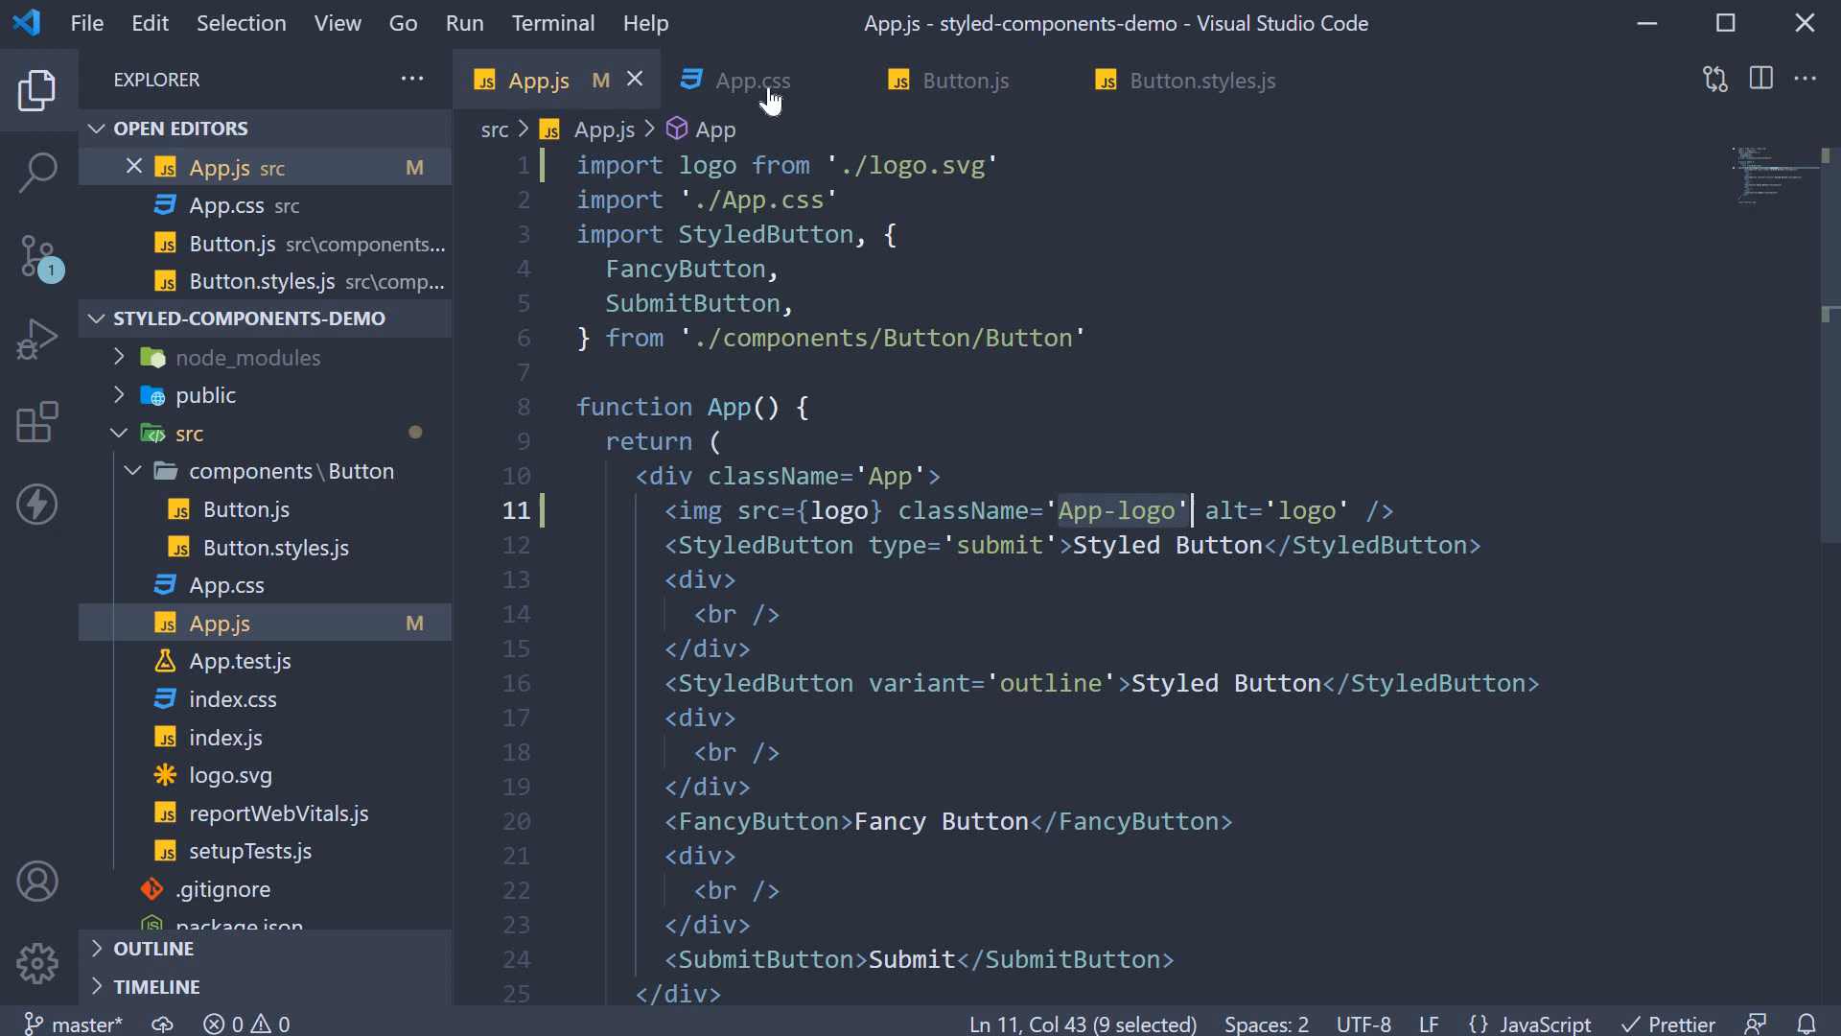
click(753, 80)
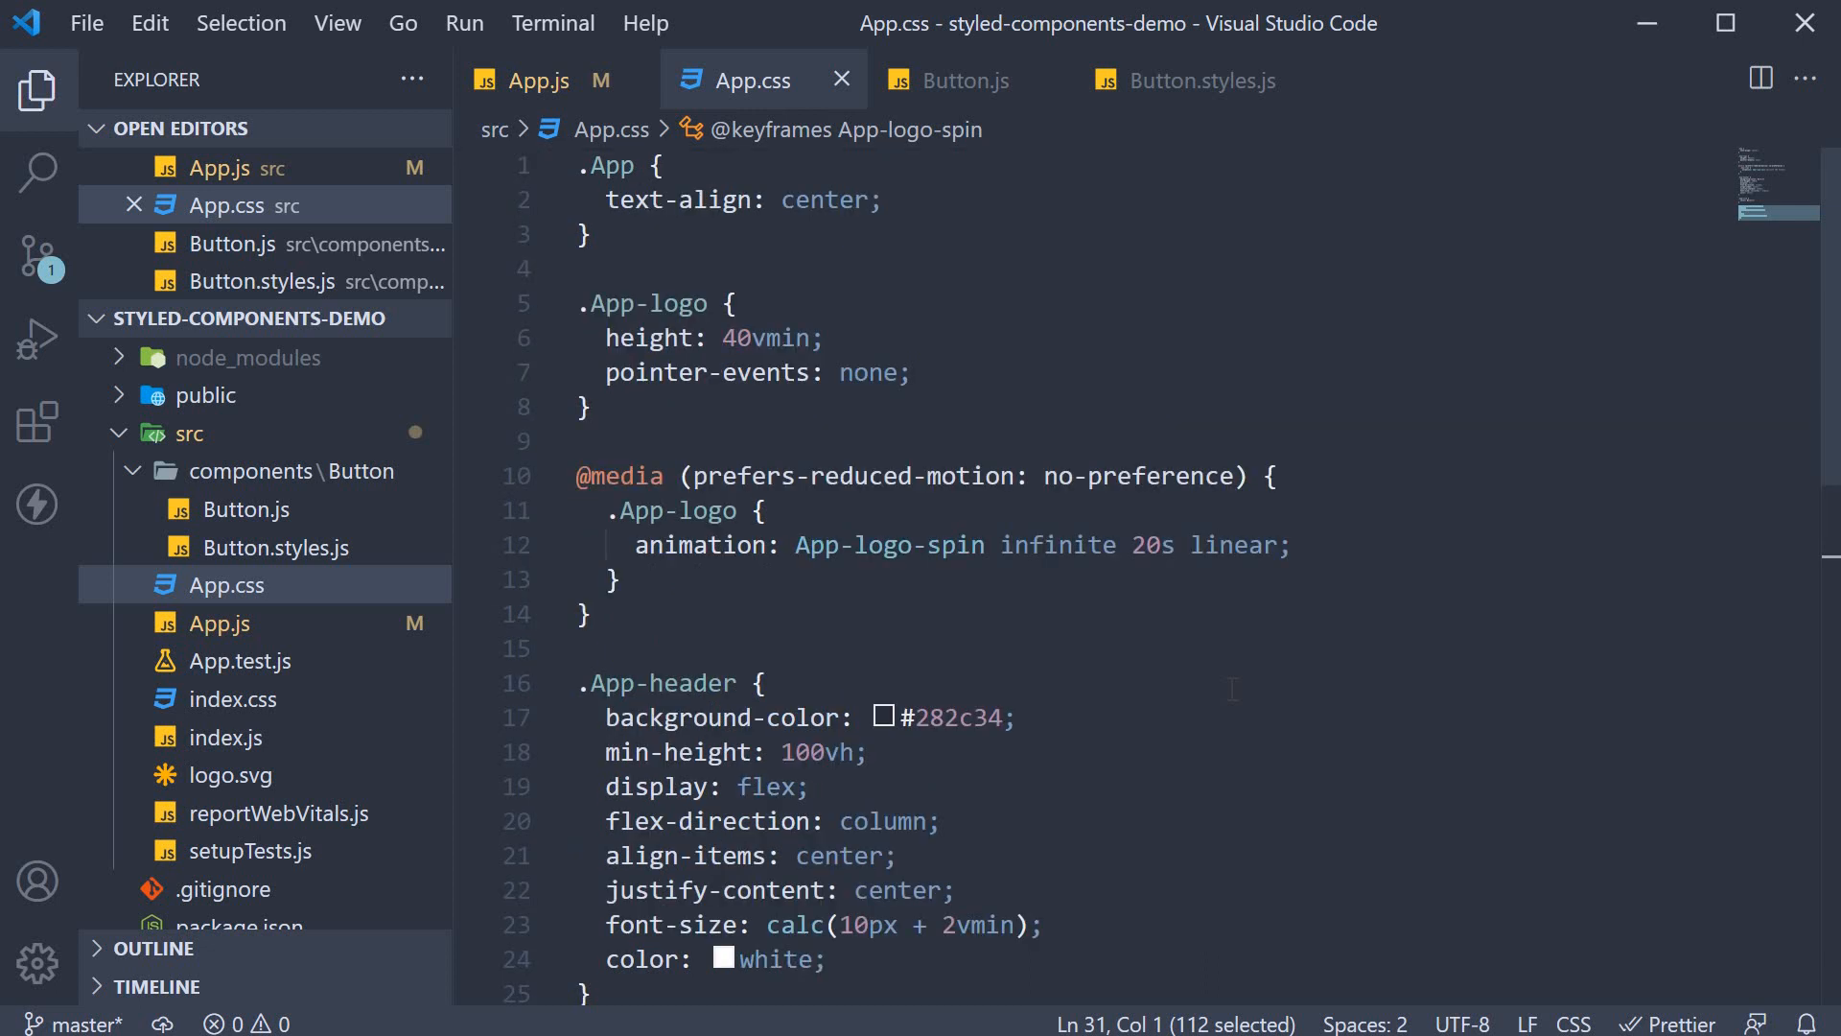
scroll(down, 3)
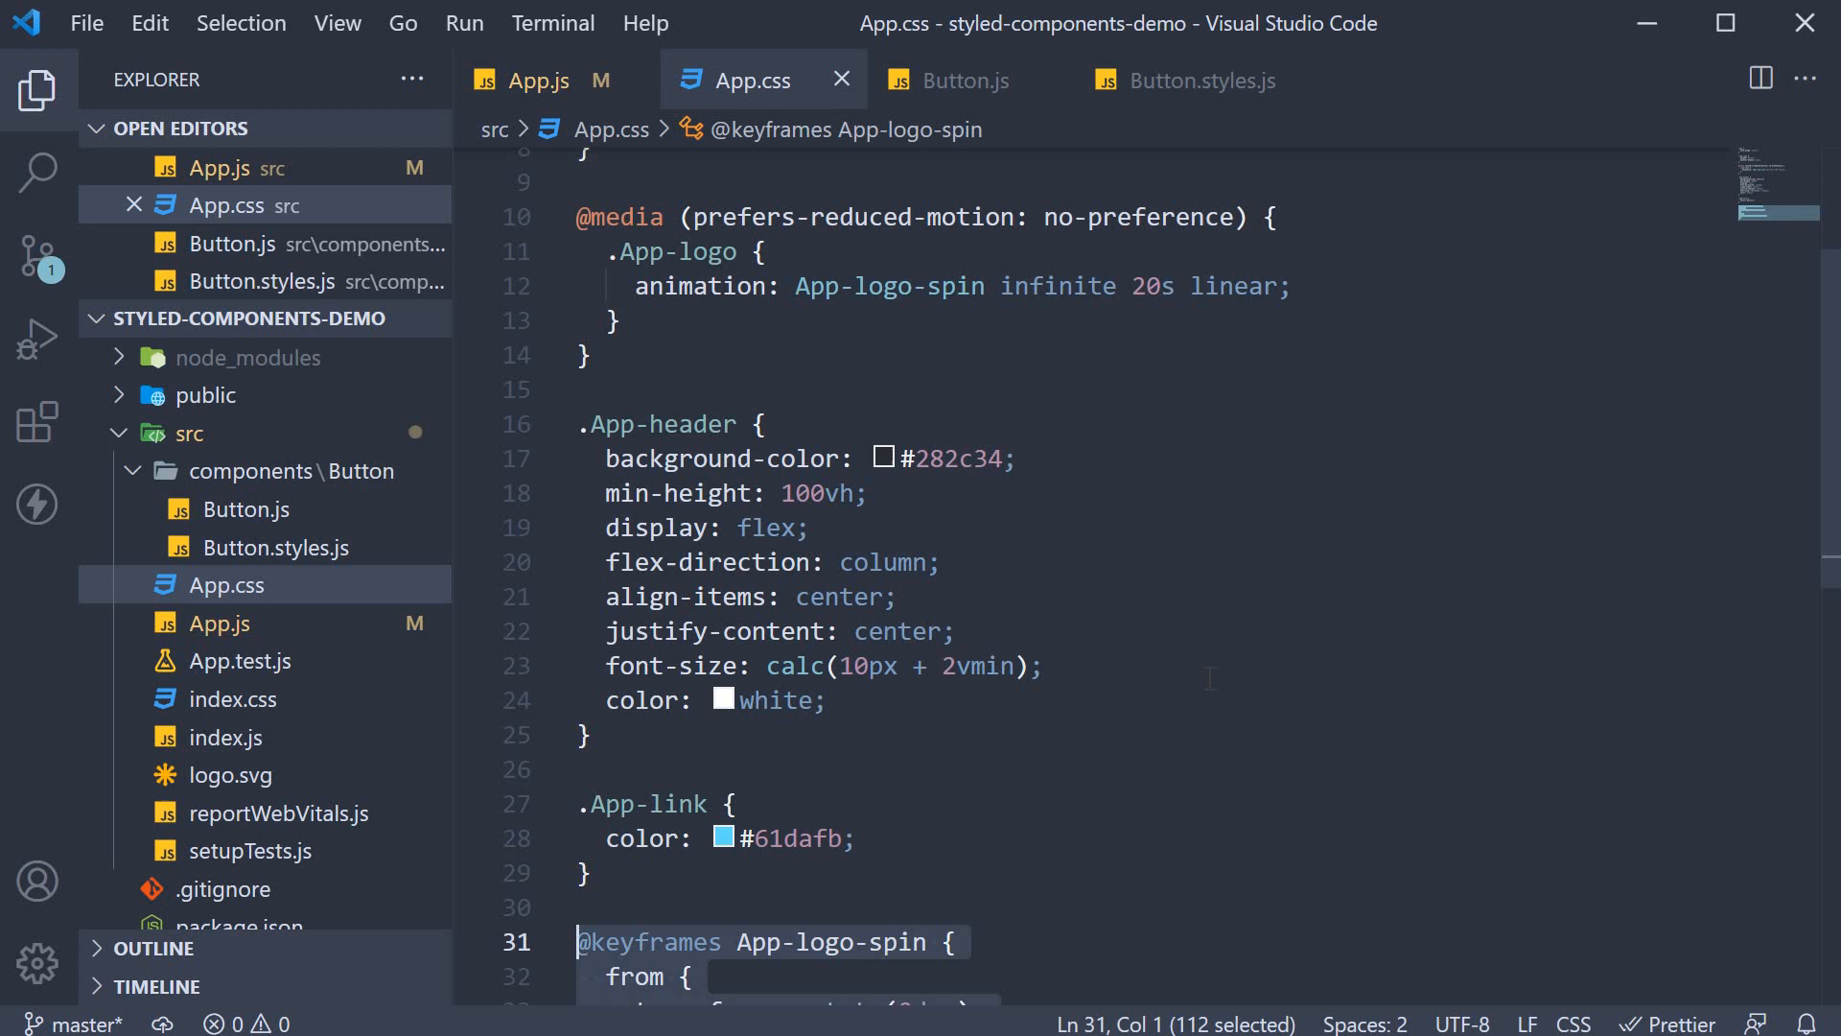
mouse_move(219, 444)
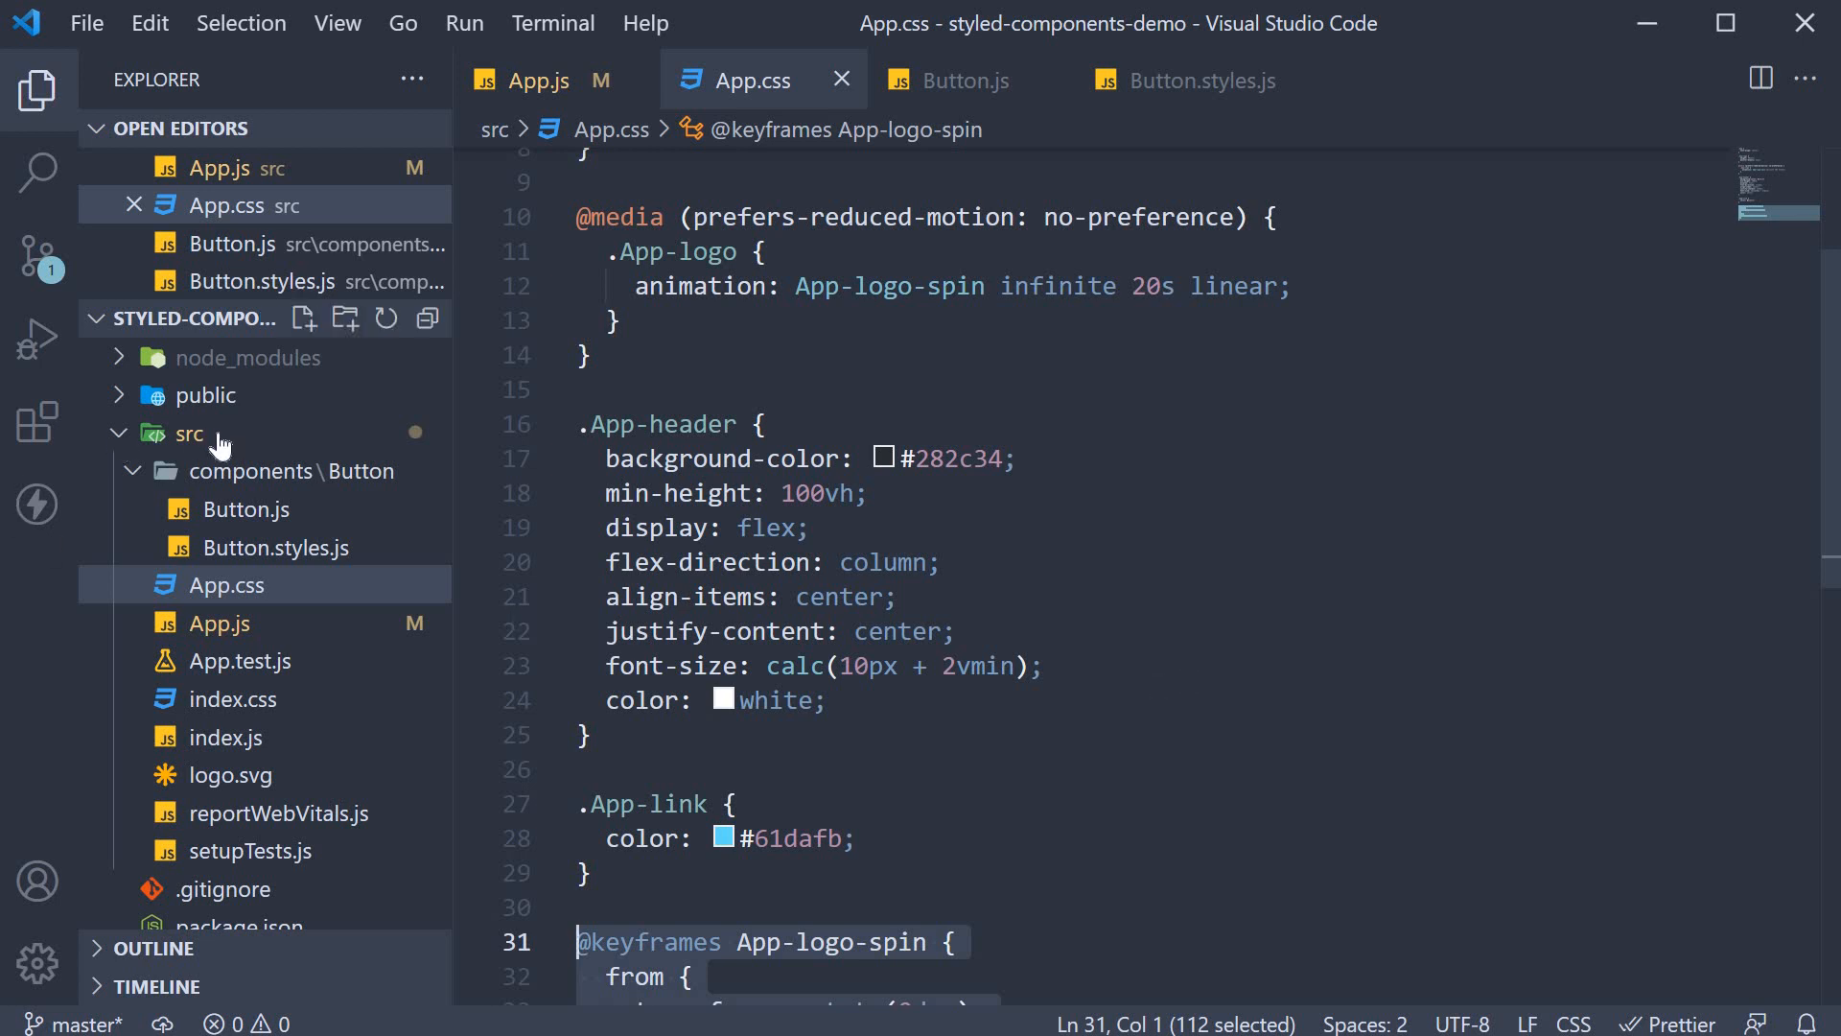
mouse_move(222, 434)
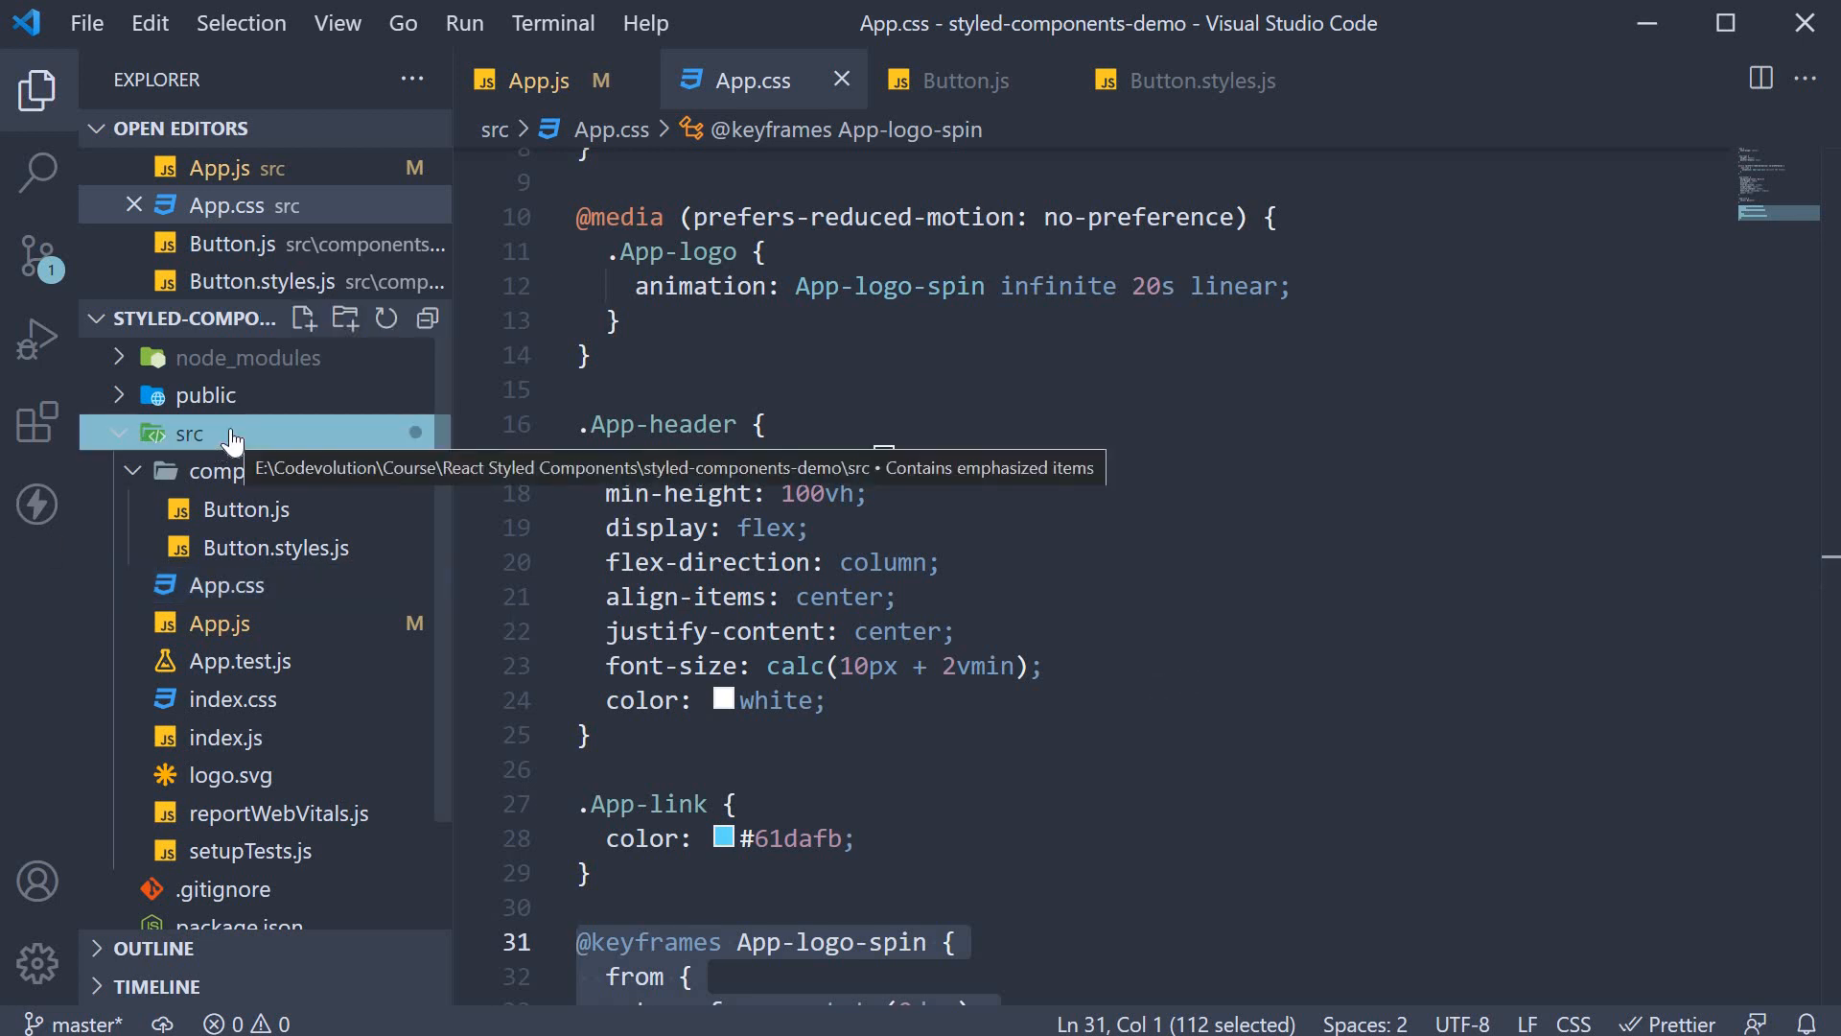
Create a new styles.css file in the src folder
click(304, 318)
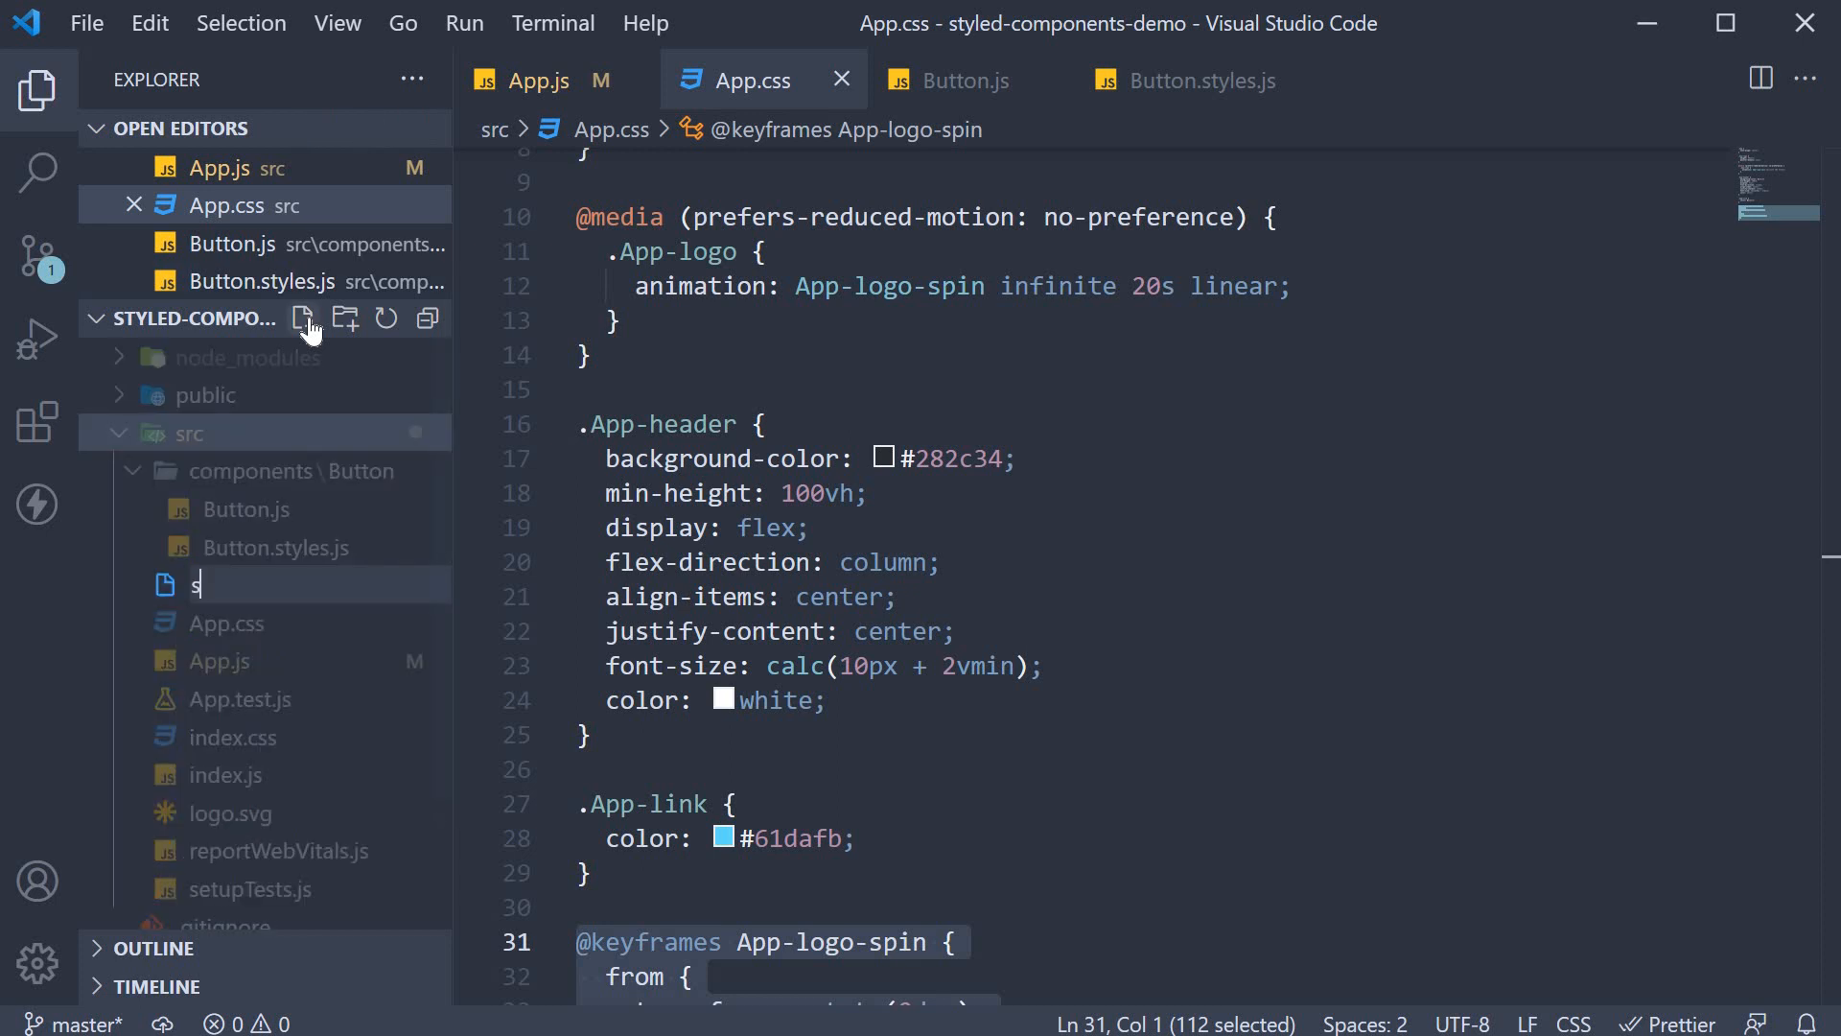
text(tyles.css)
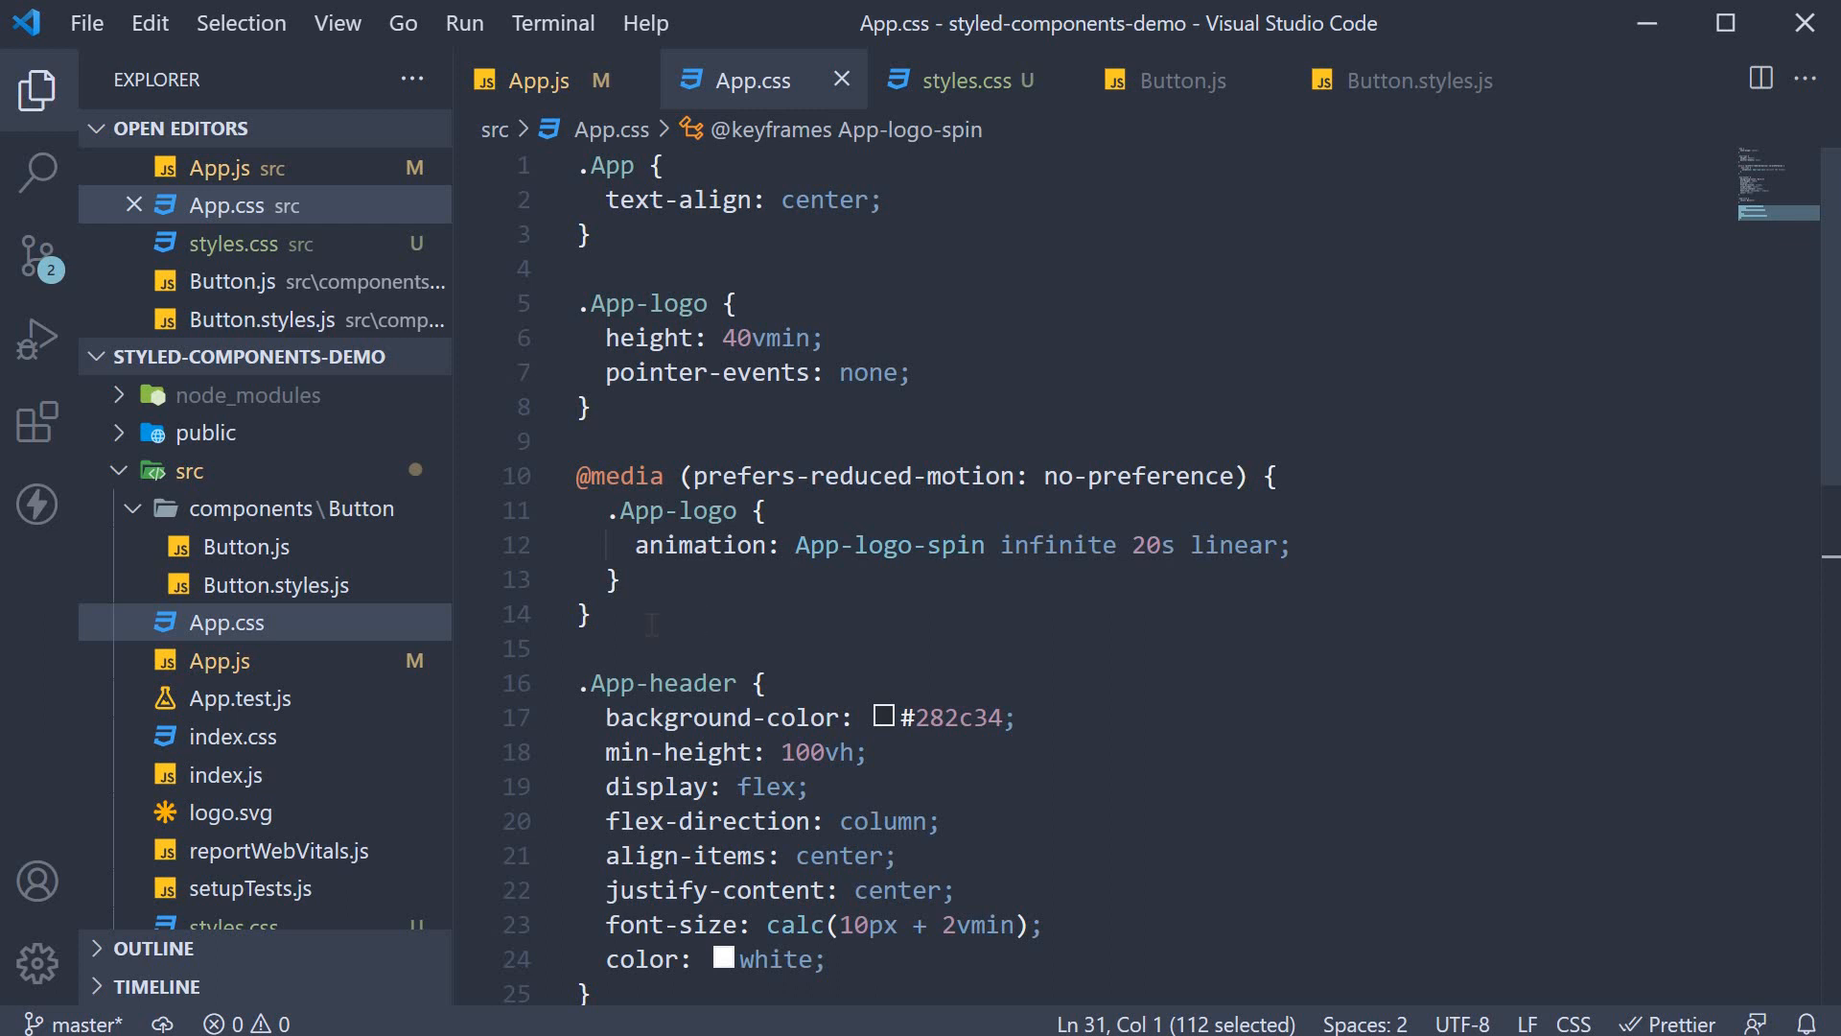
click(966, 80)
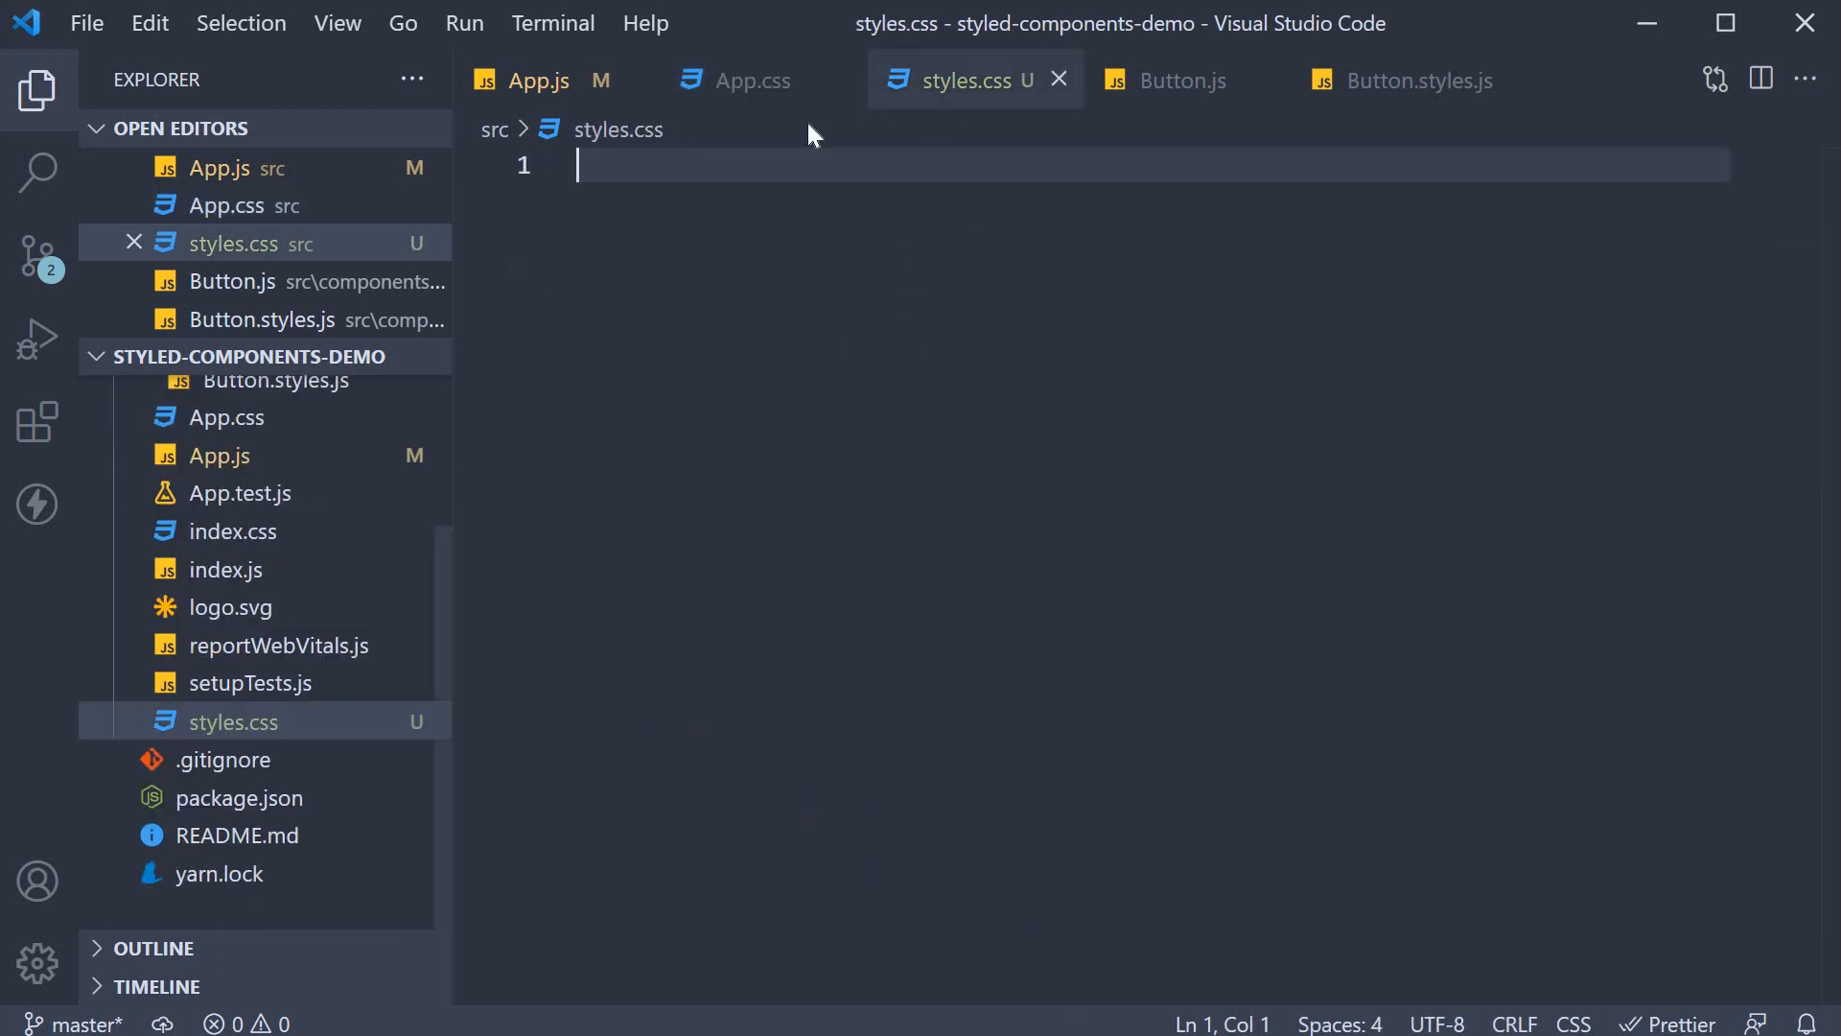
Copy the App-logo rules and keyframes from App.css into styles.css, using 2s and 90deg
click(754, 80)
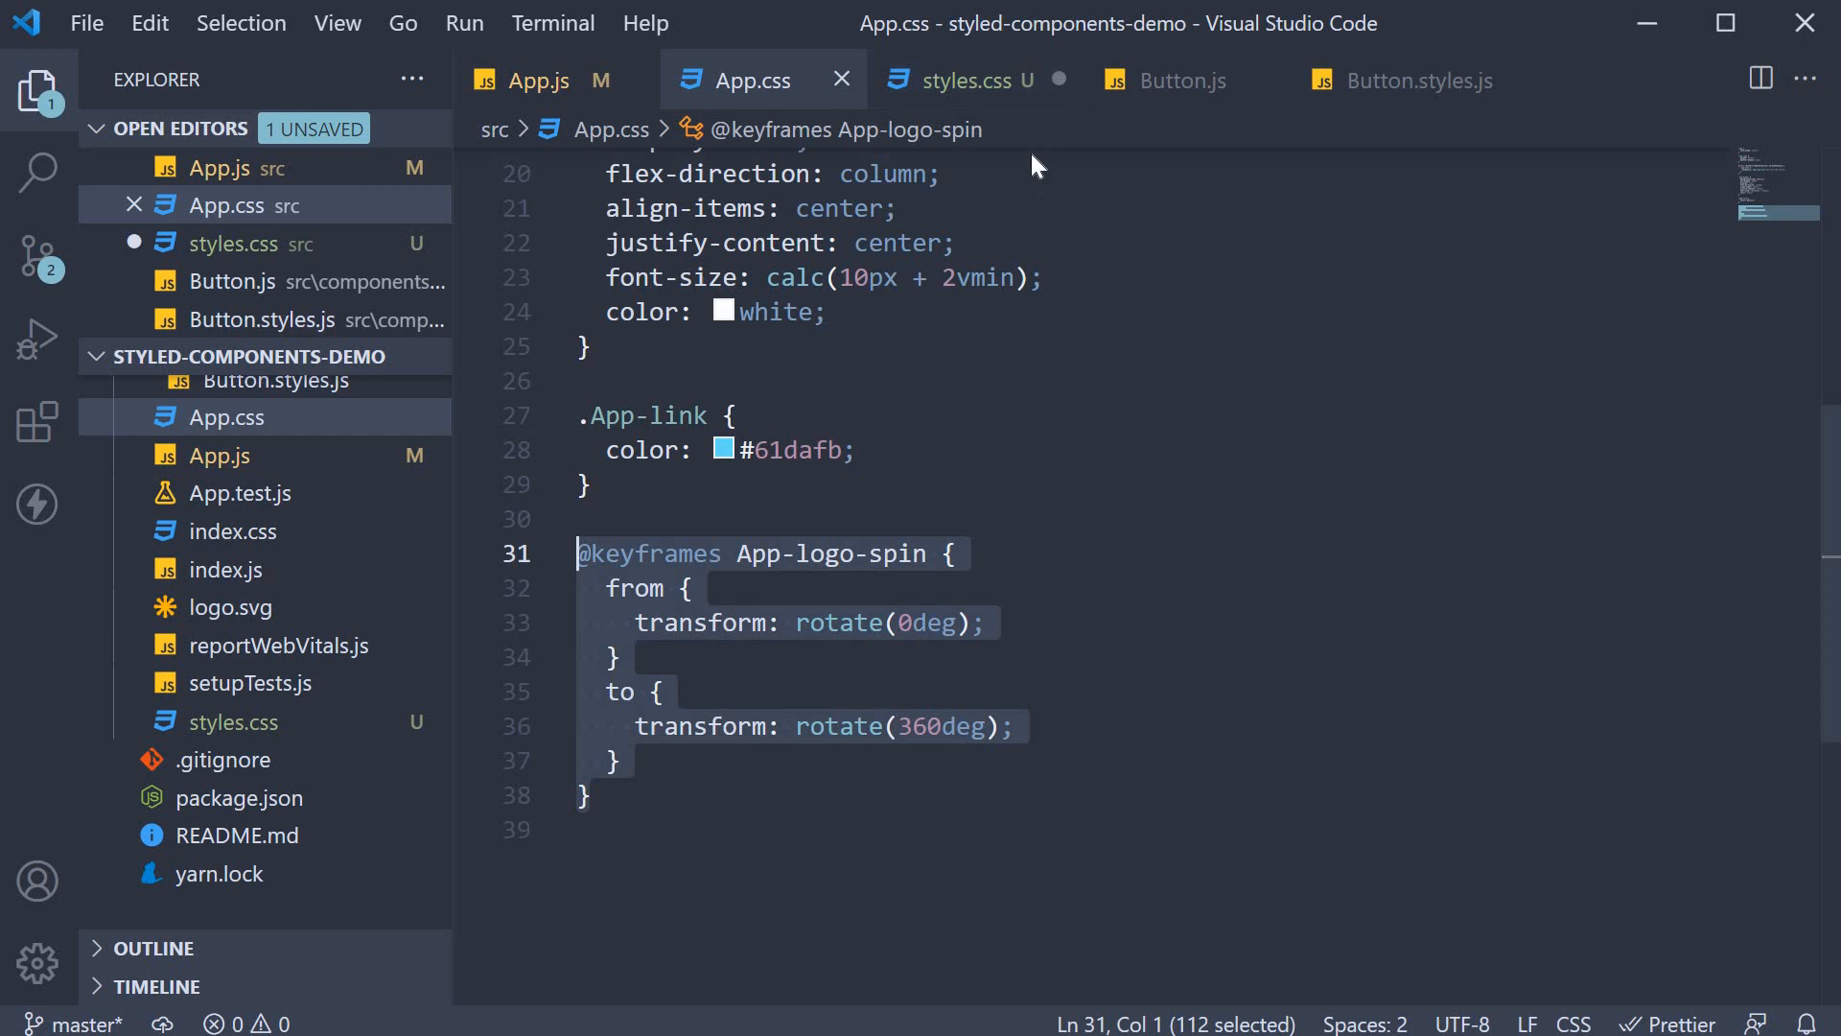
click(967, 80)
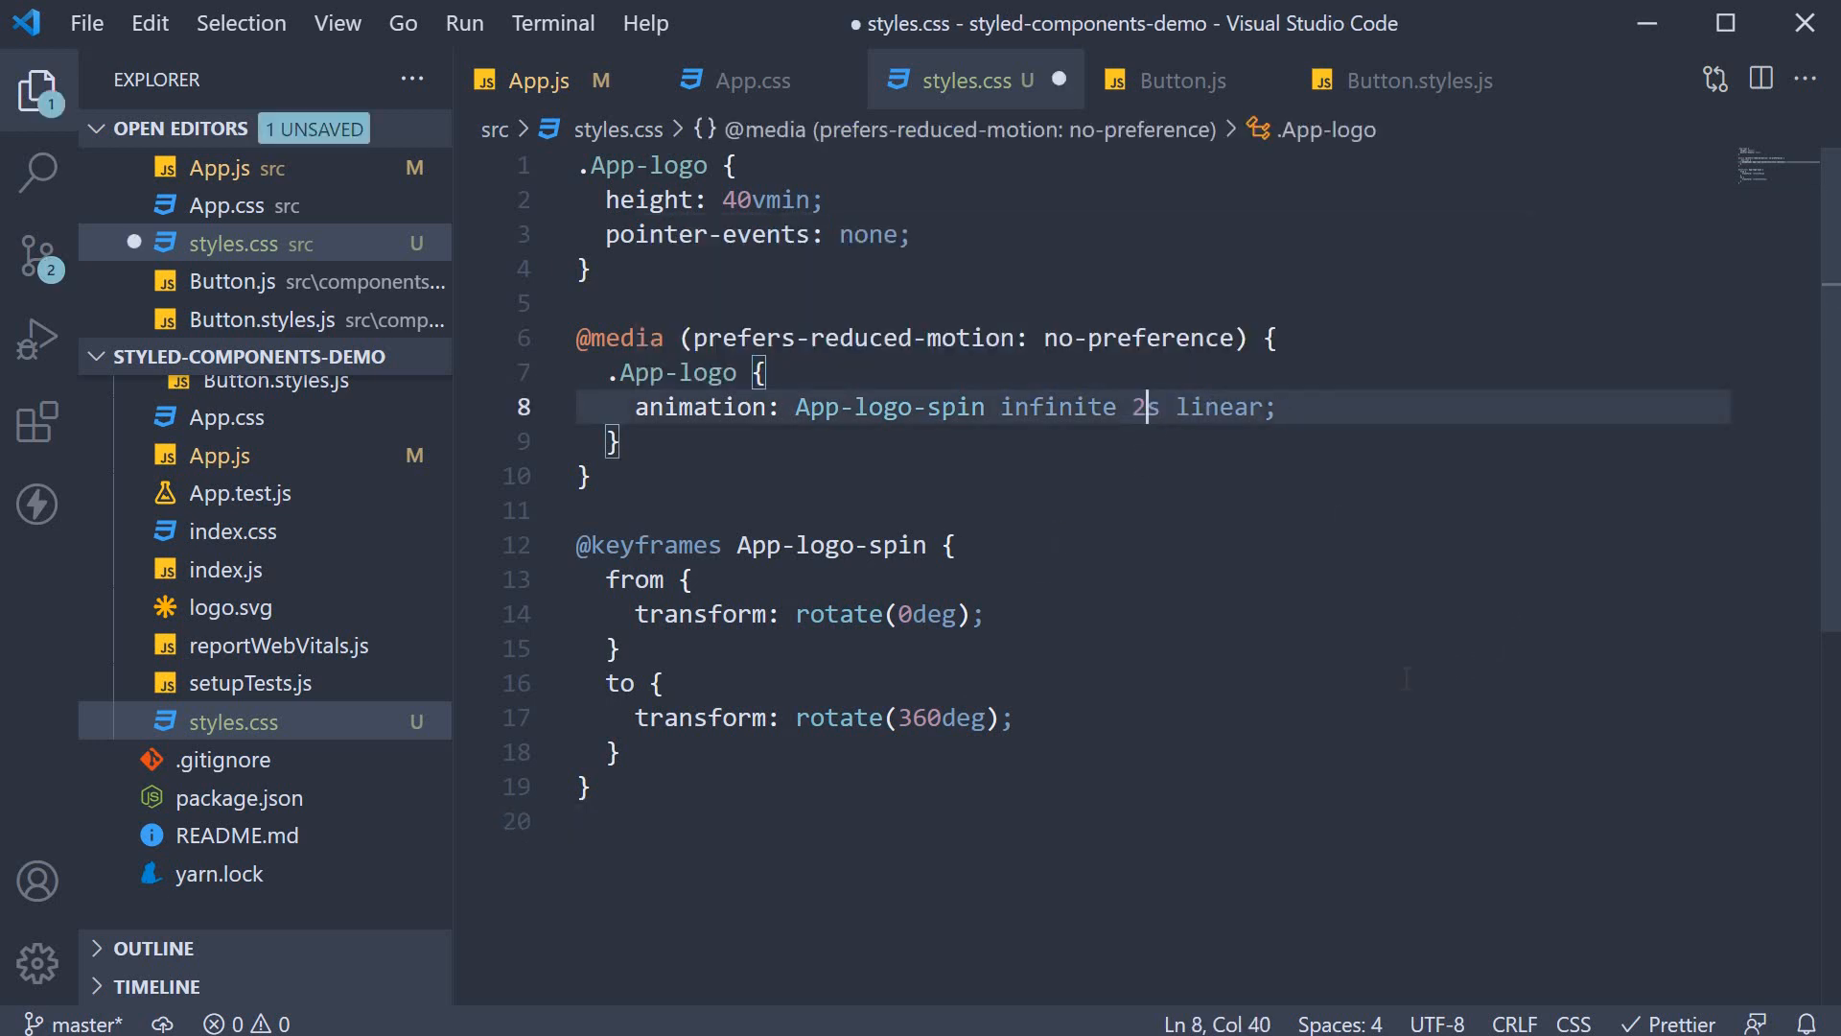
click(909, 614)
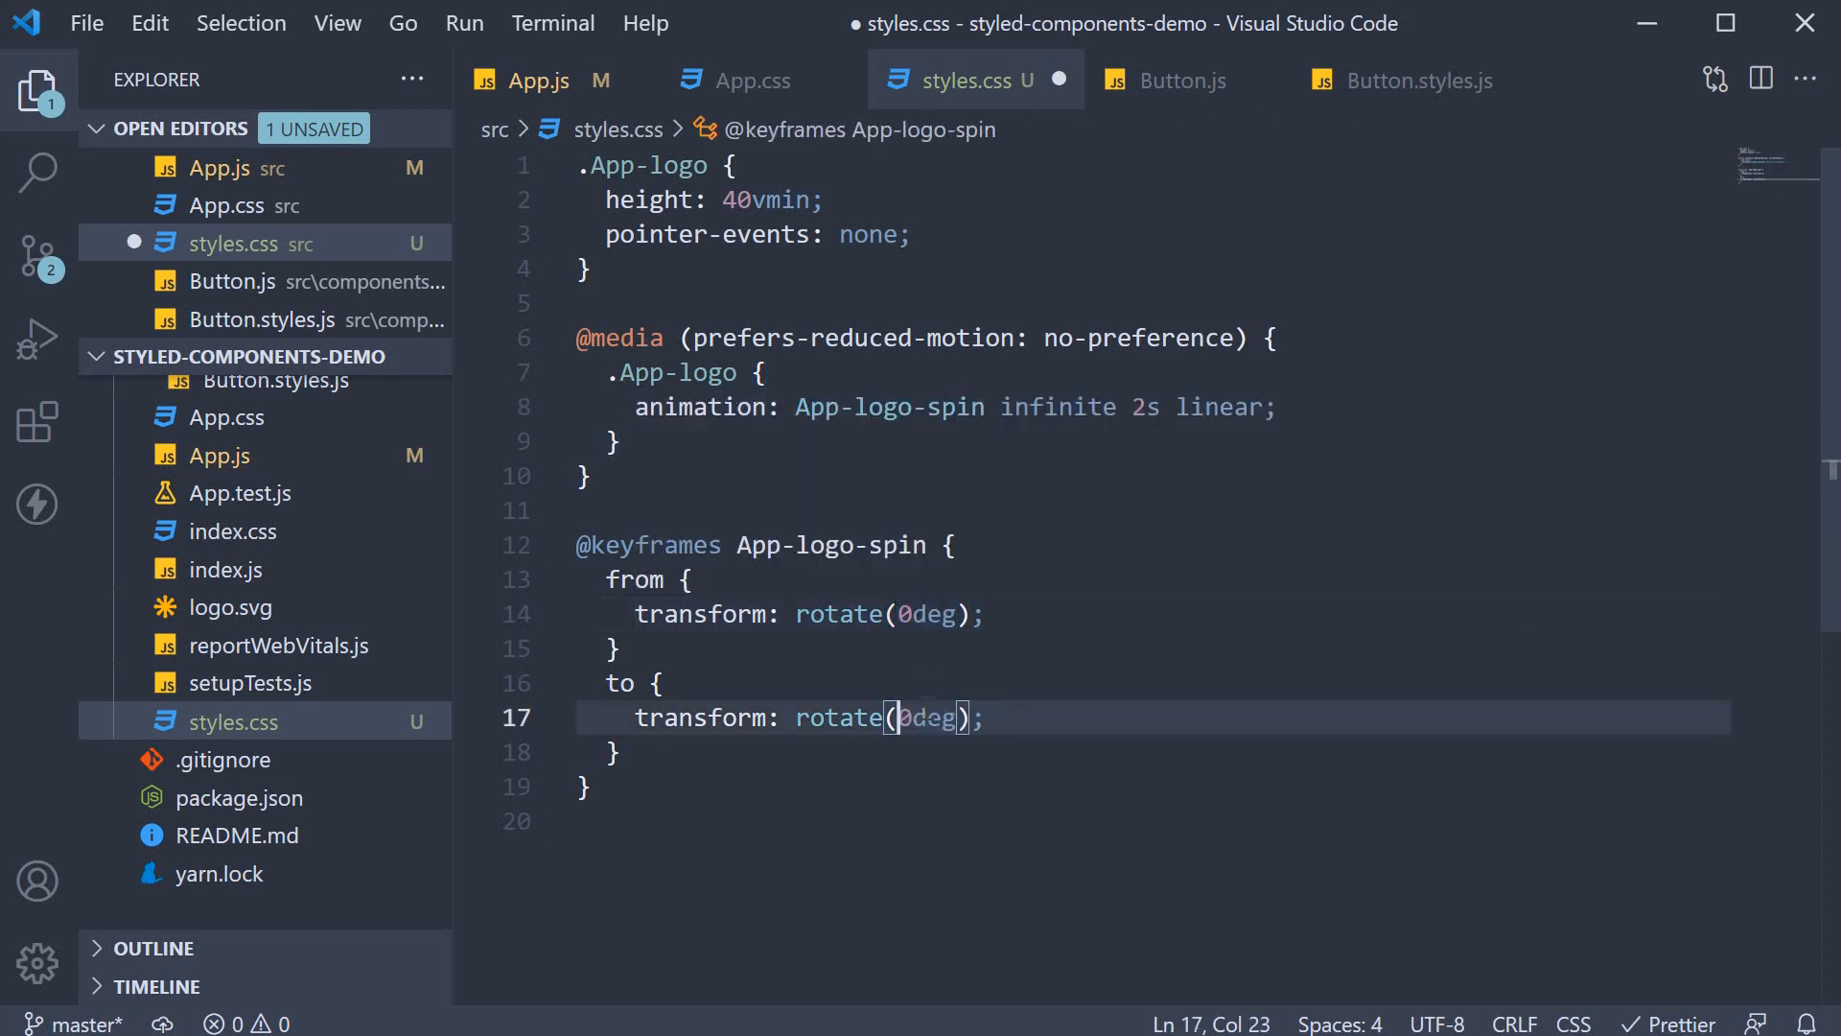
text(9)
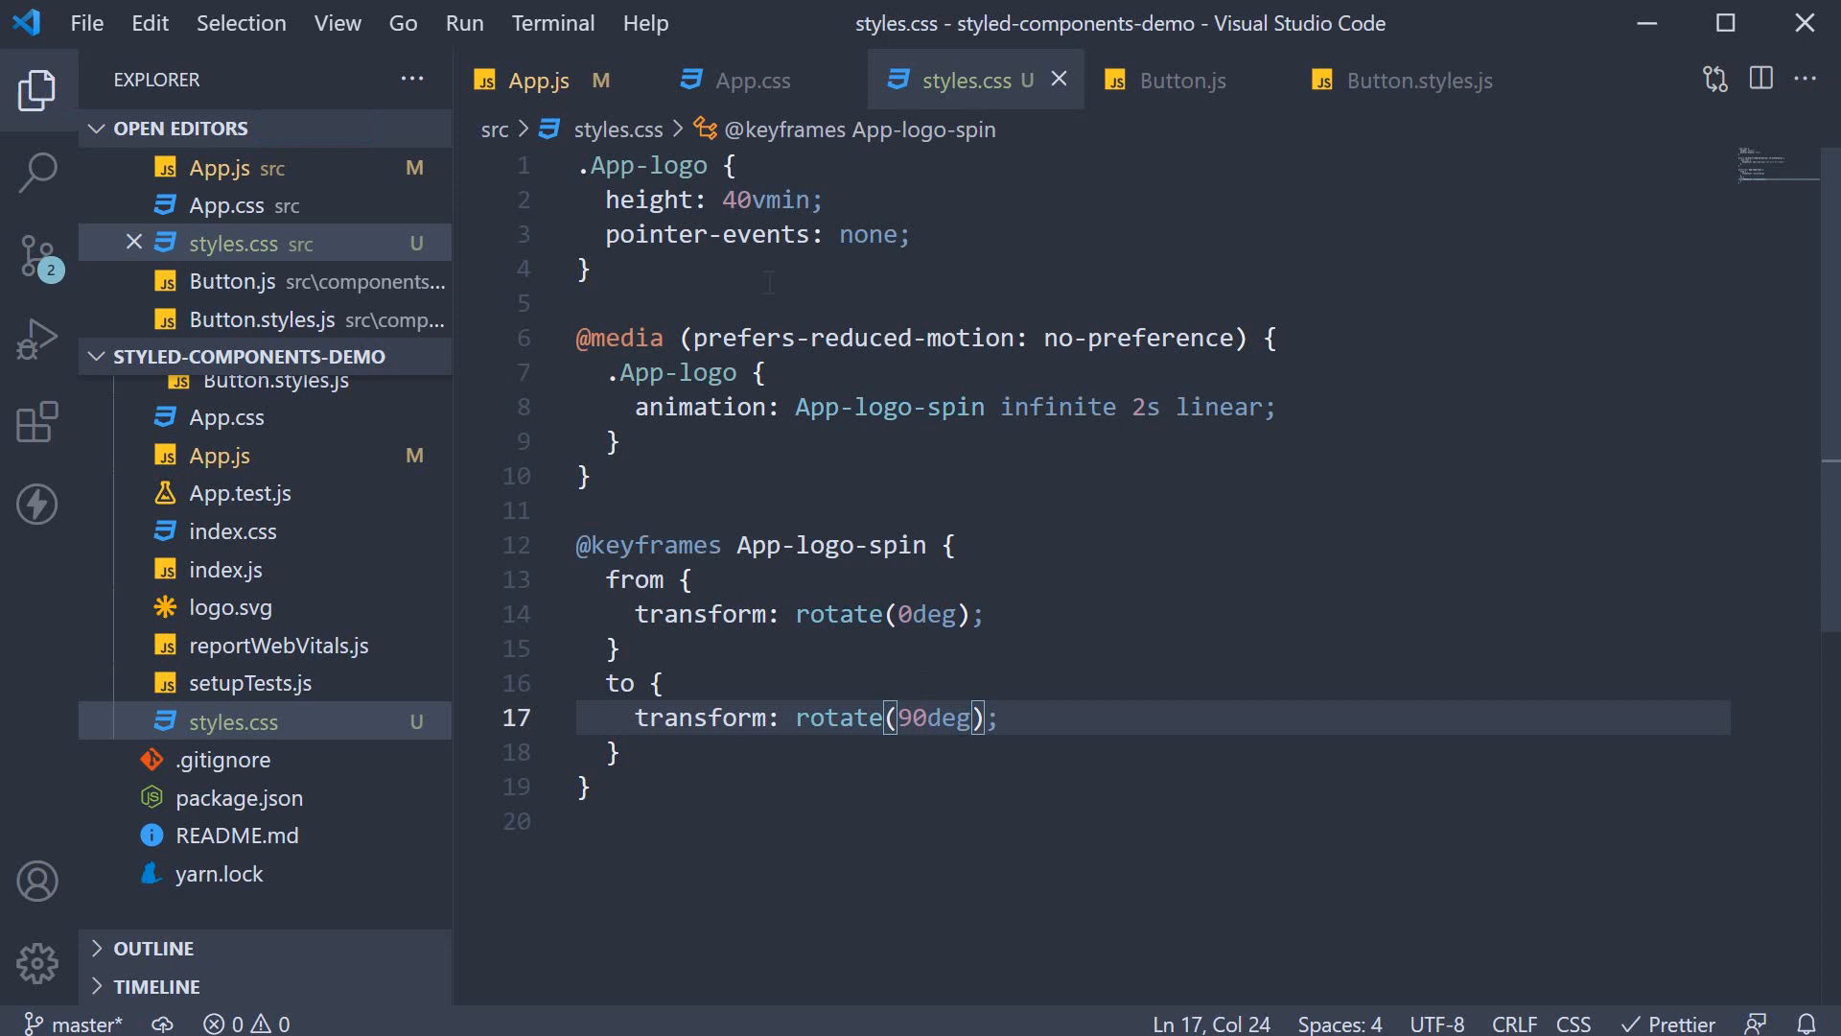
click(538, 80)
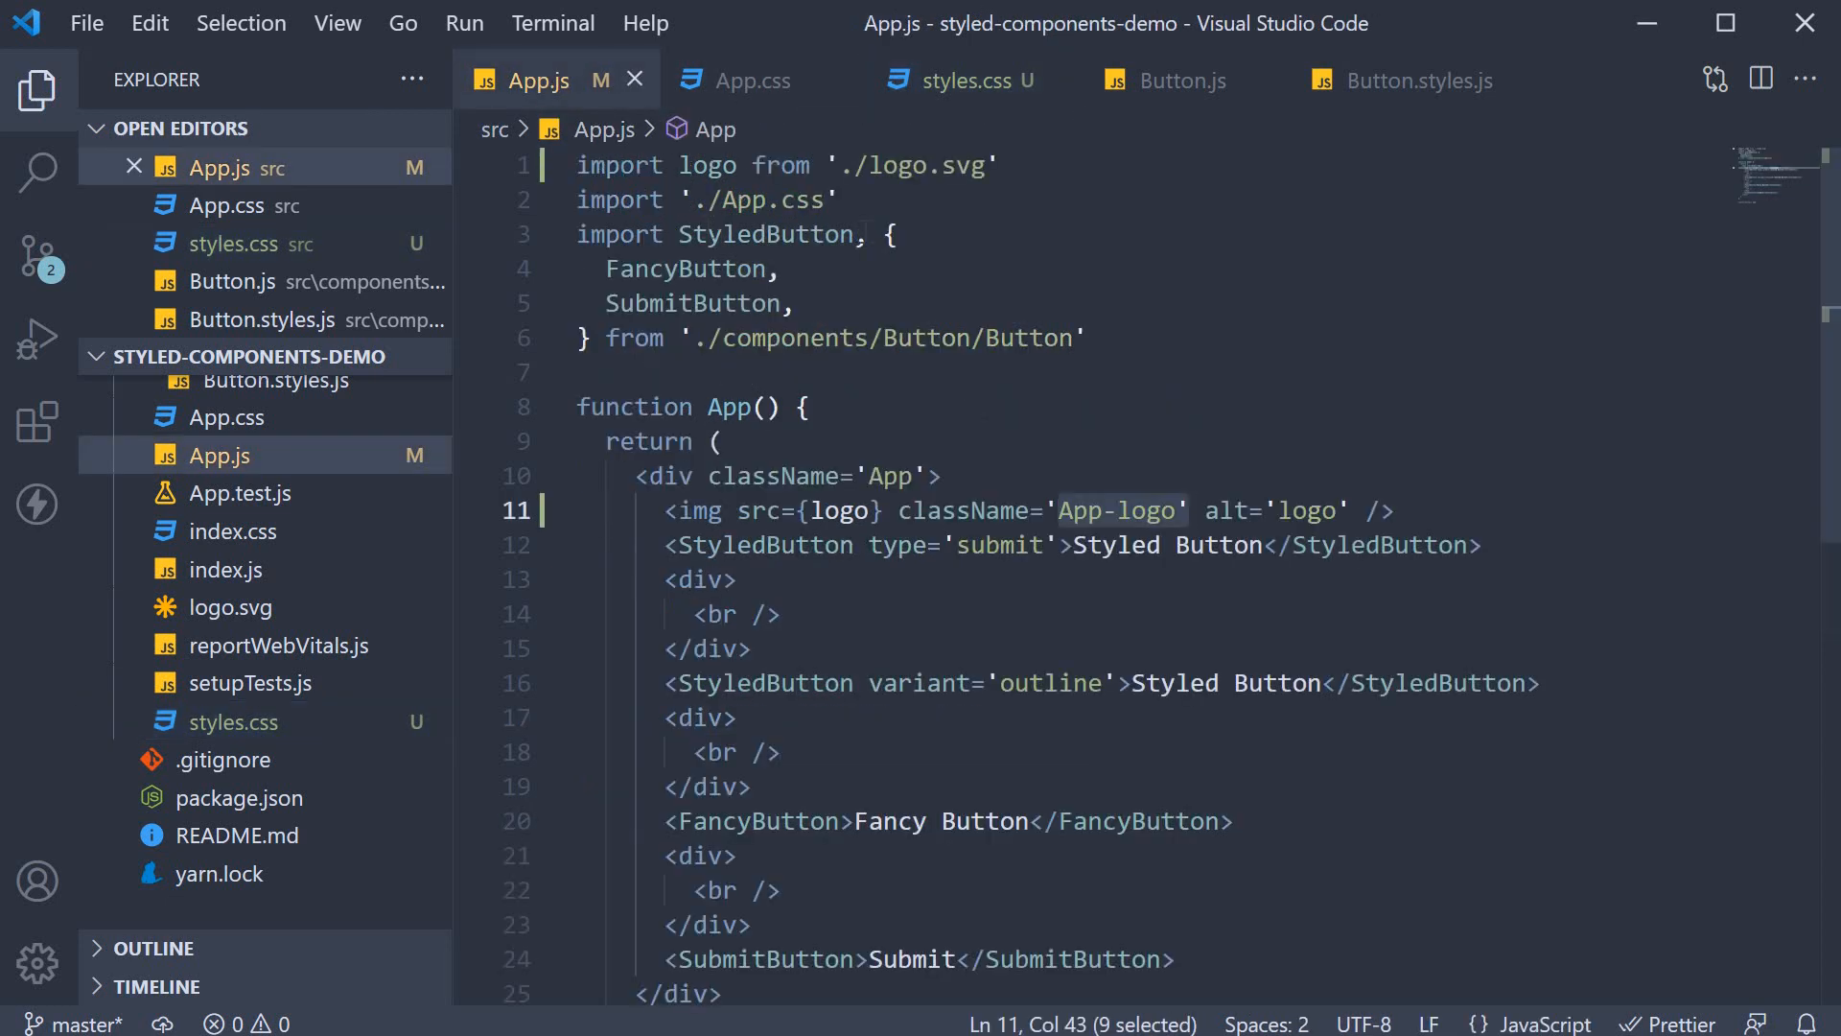
Add import './styles.css' on a new line below the App.css import
key(Enter)
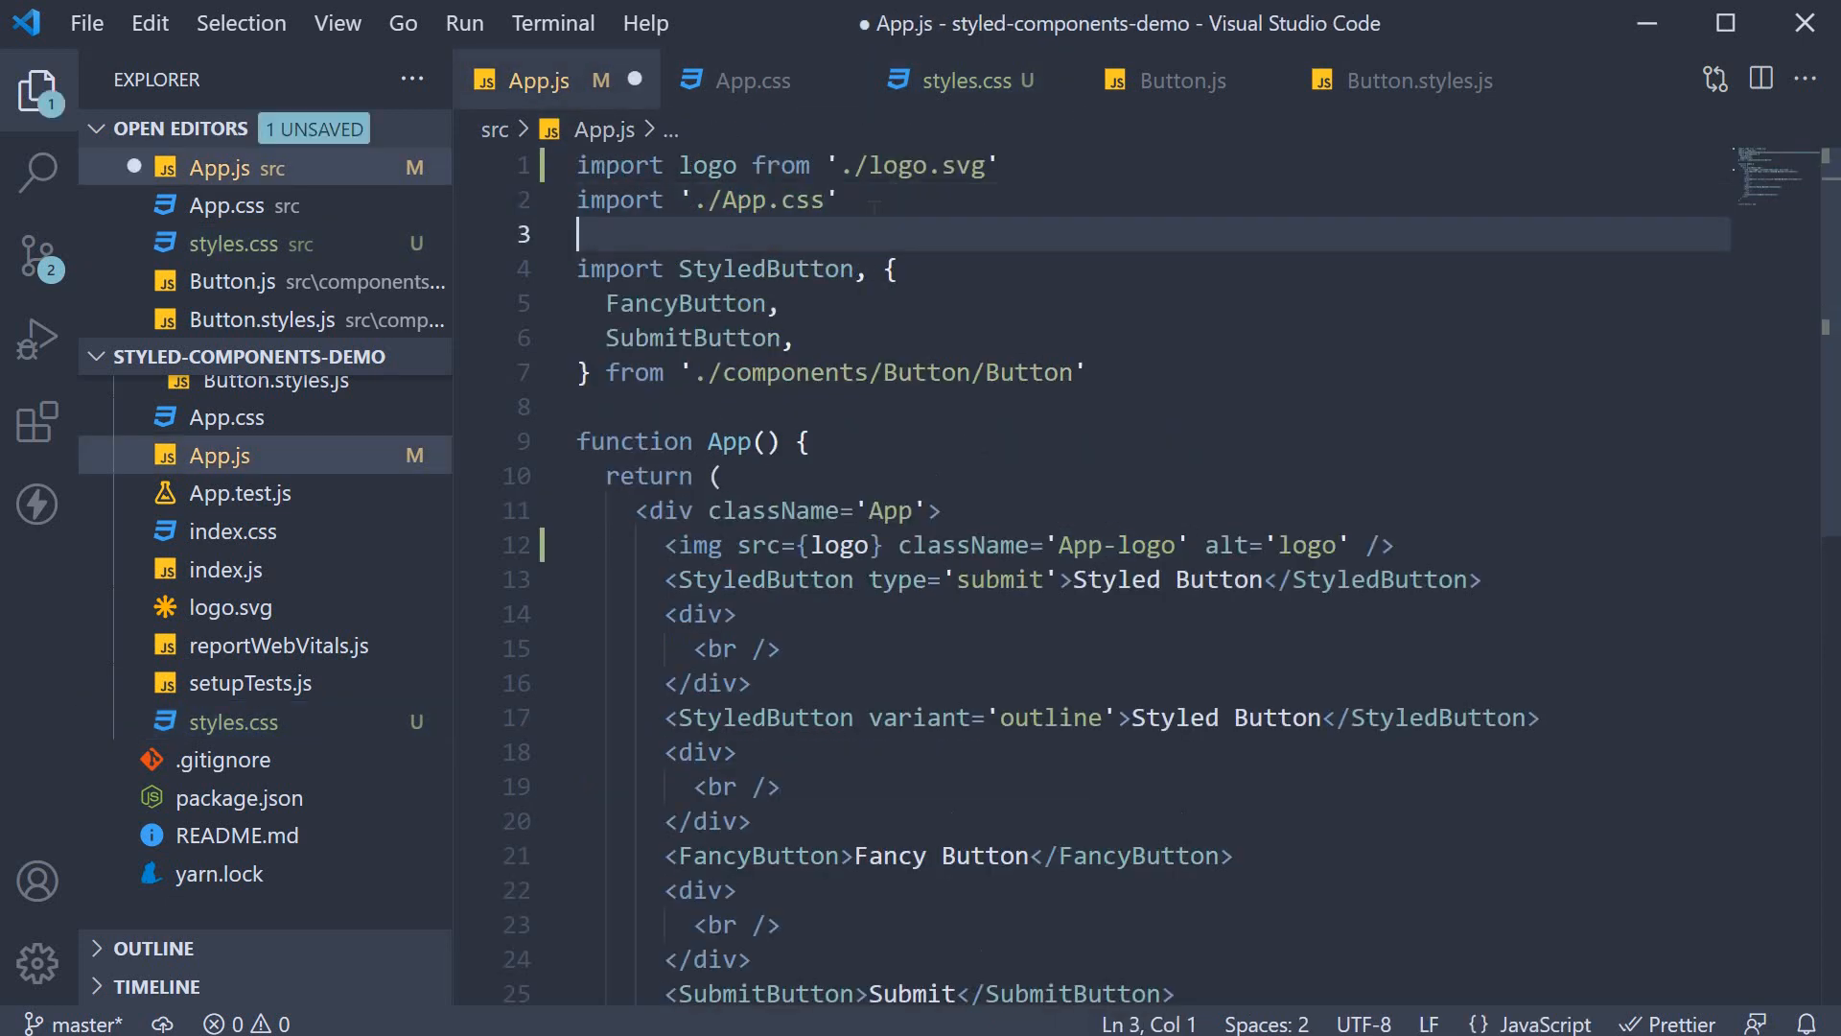
text(import './)
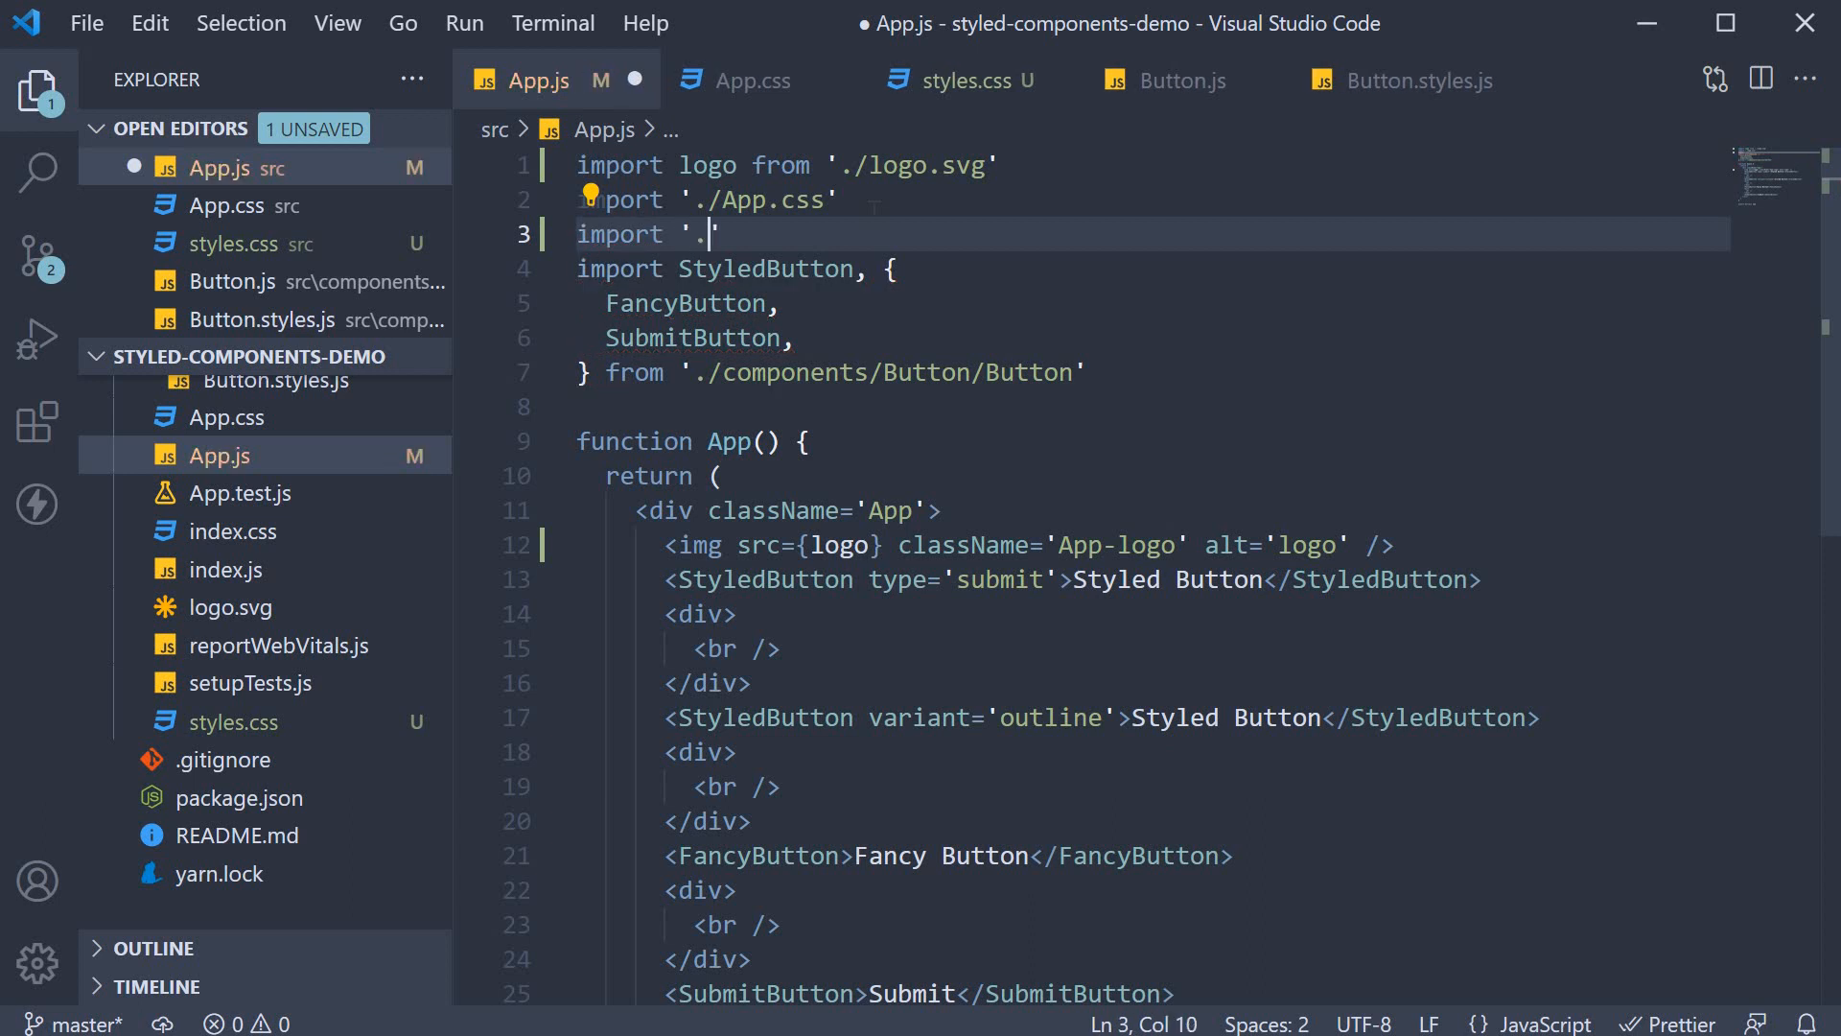
text(/styles)
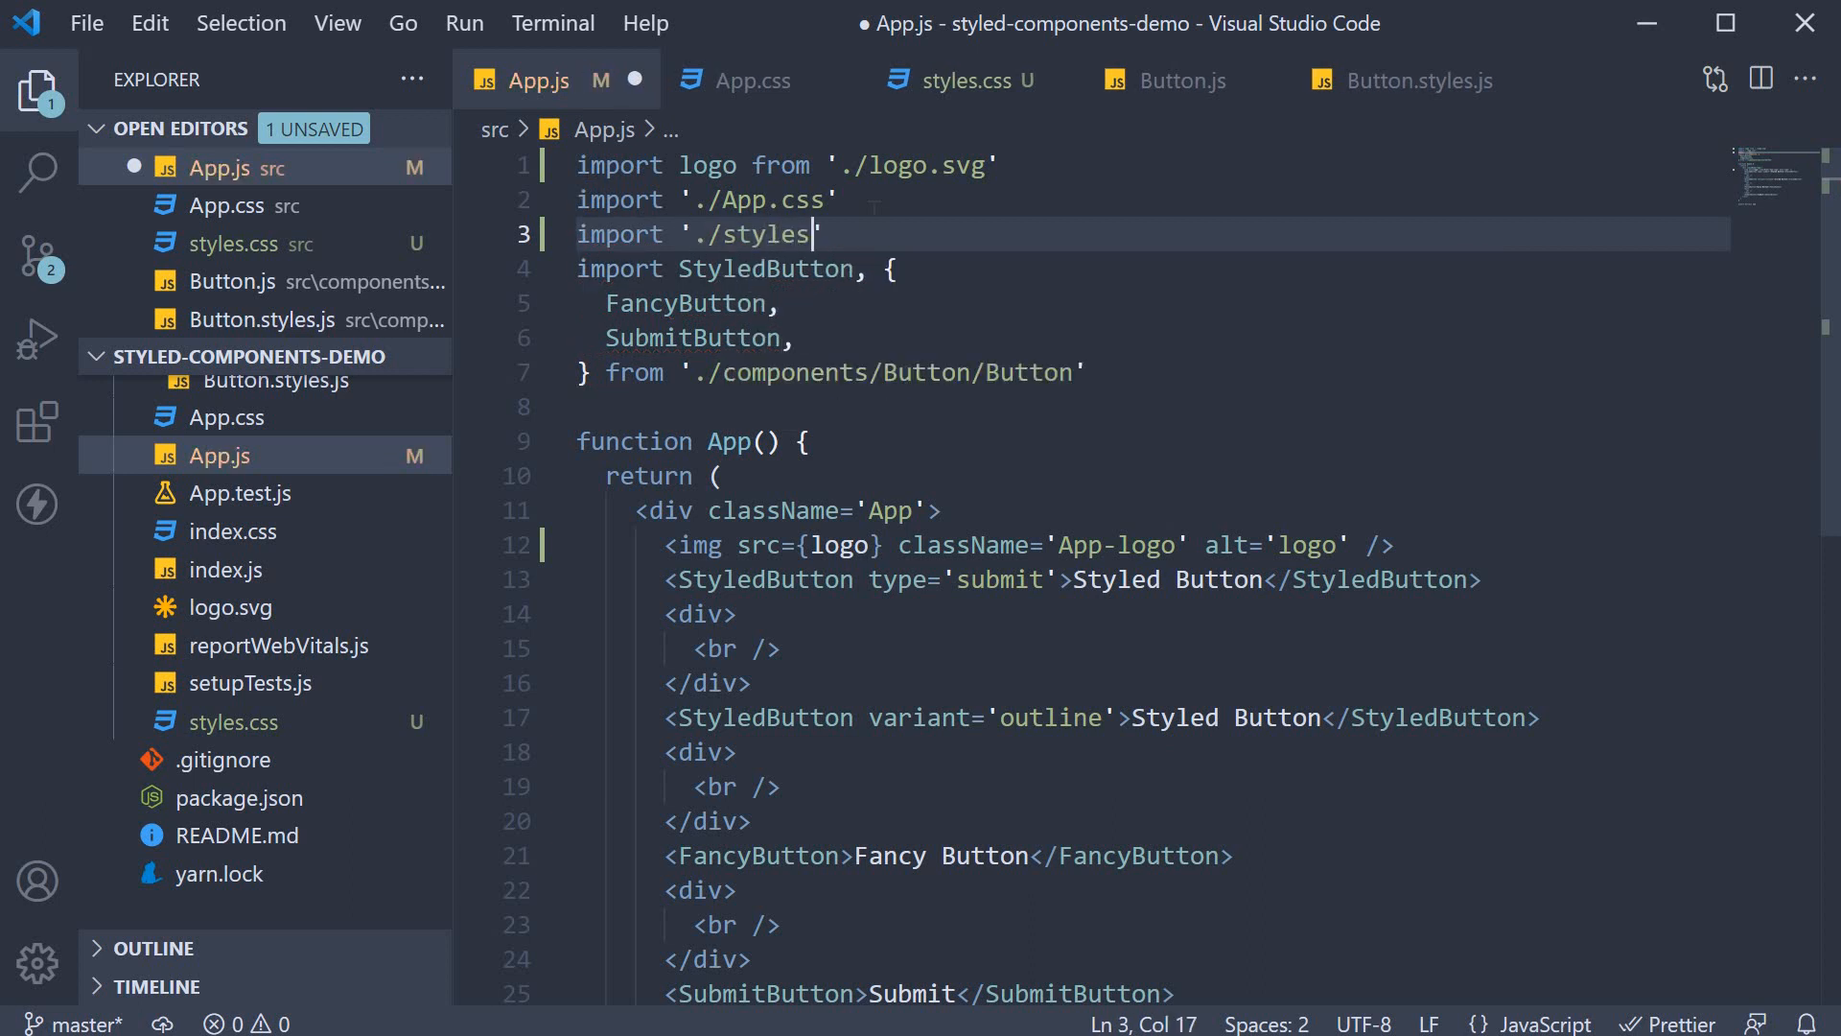
text(.css)
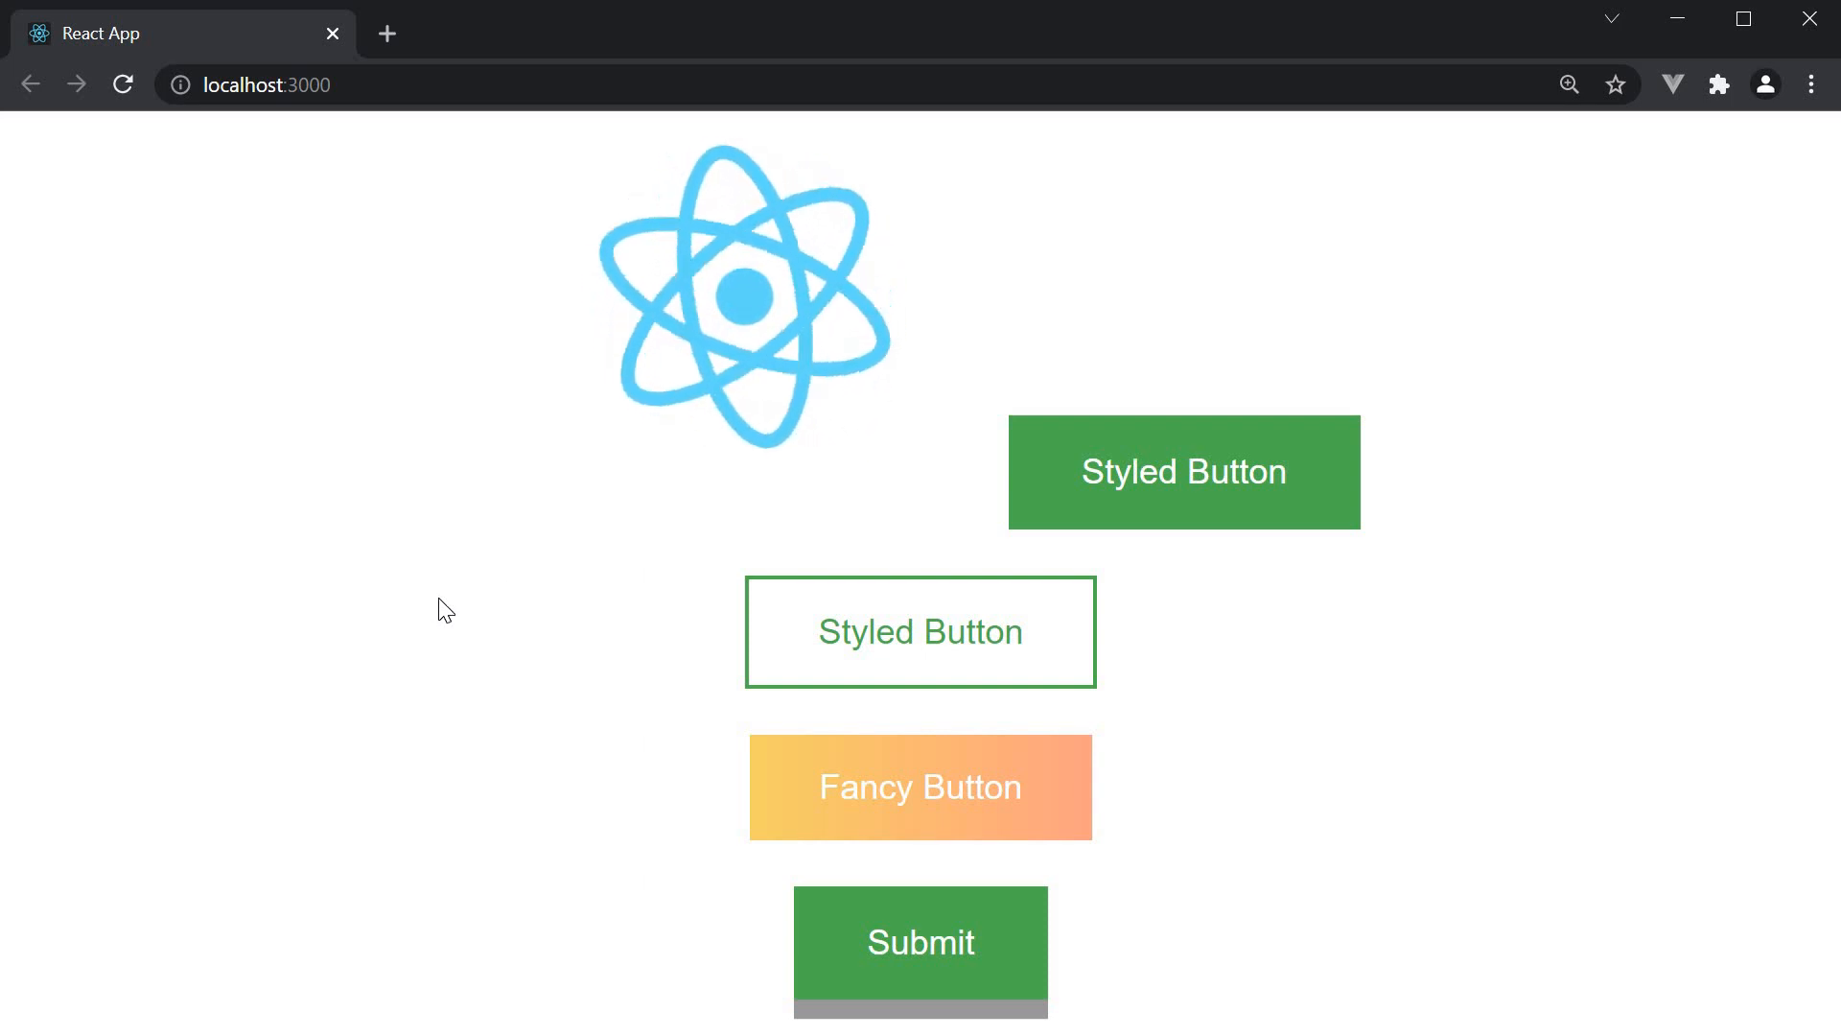
mouse_move(506, 589)
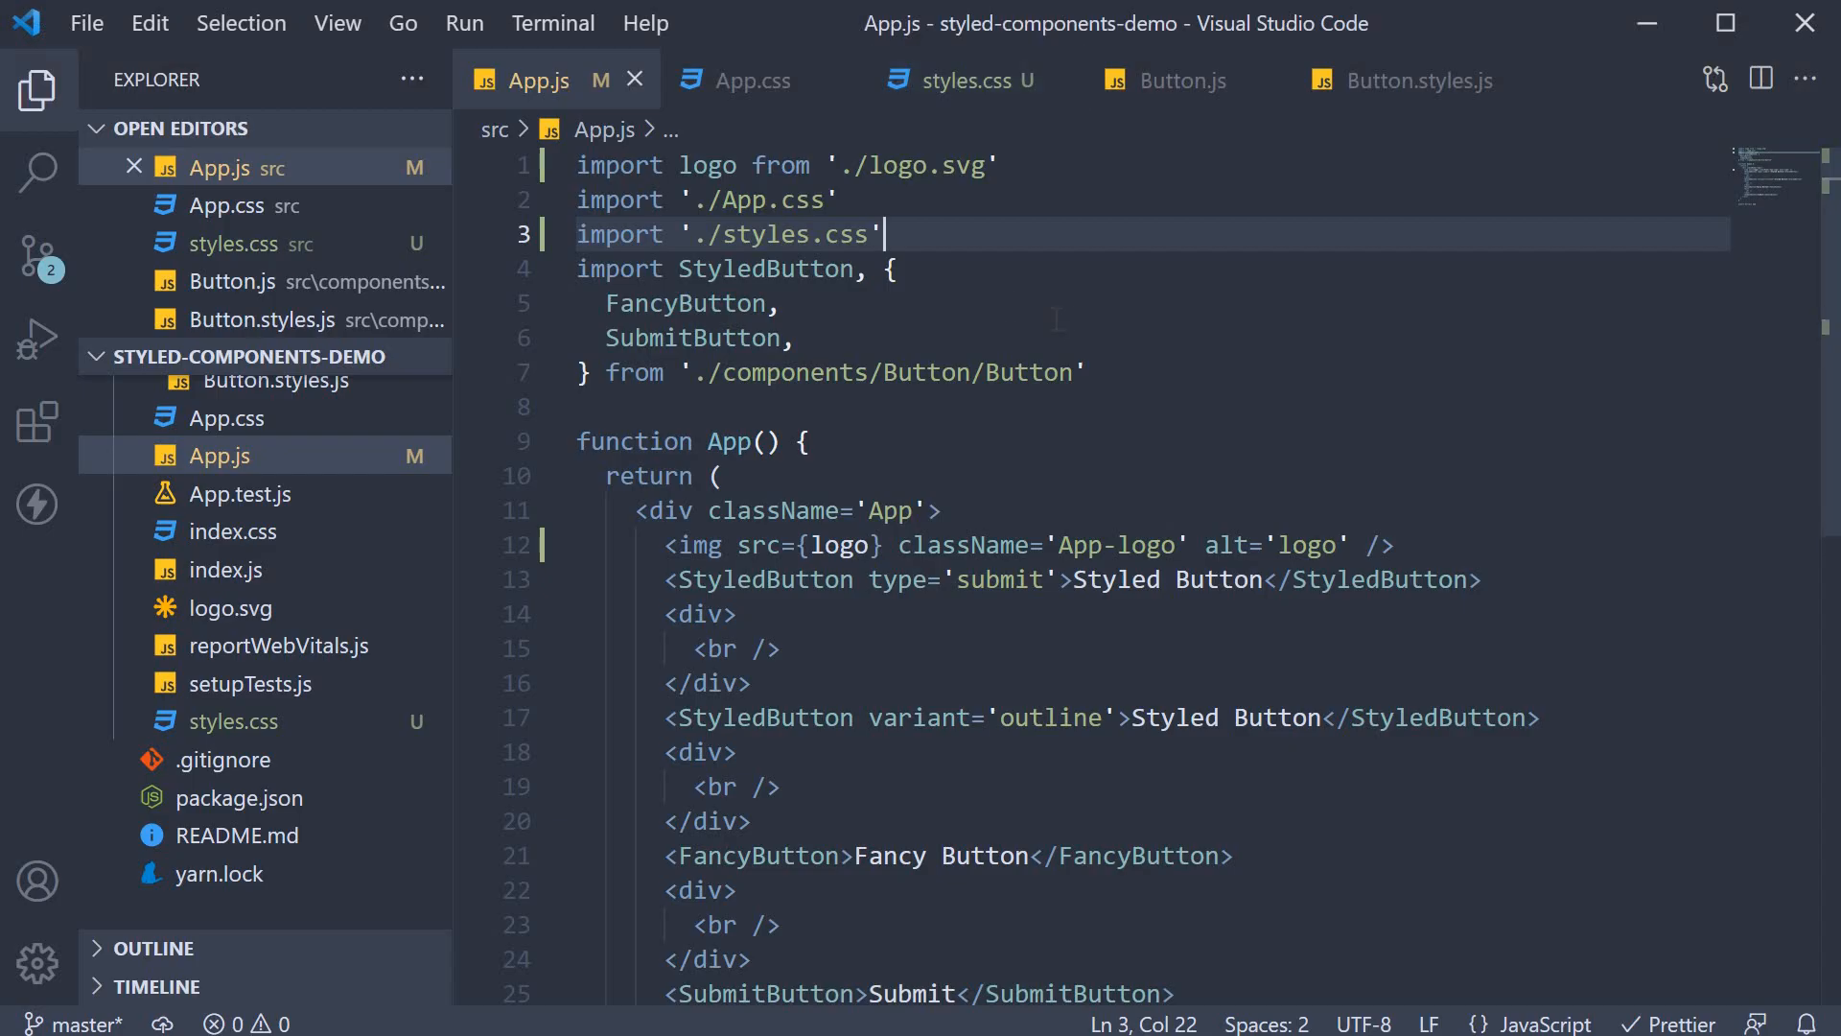
Switch to App.css at its App-logo-spin keyframes ending at 360deg
click(751, 79)
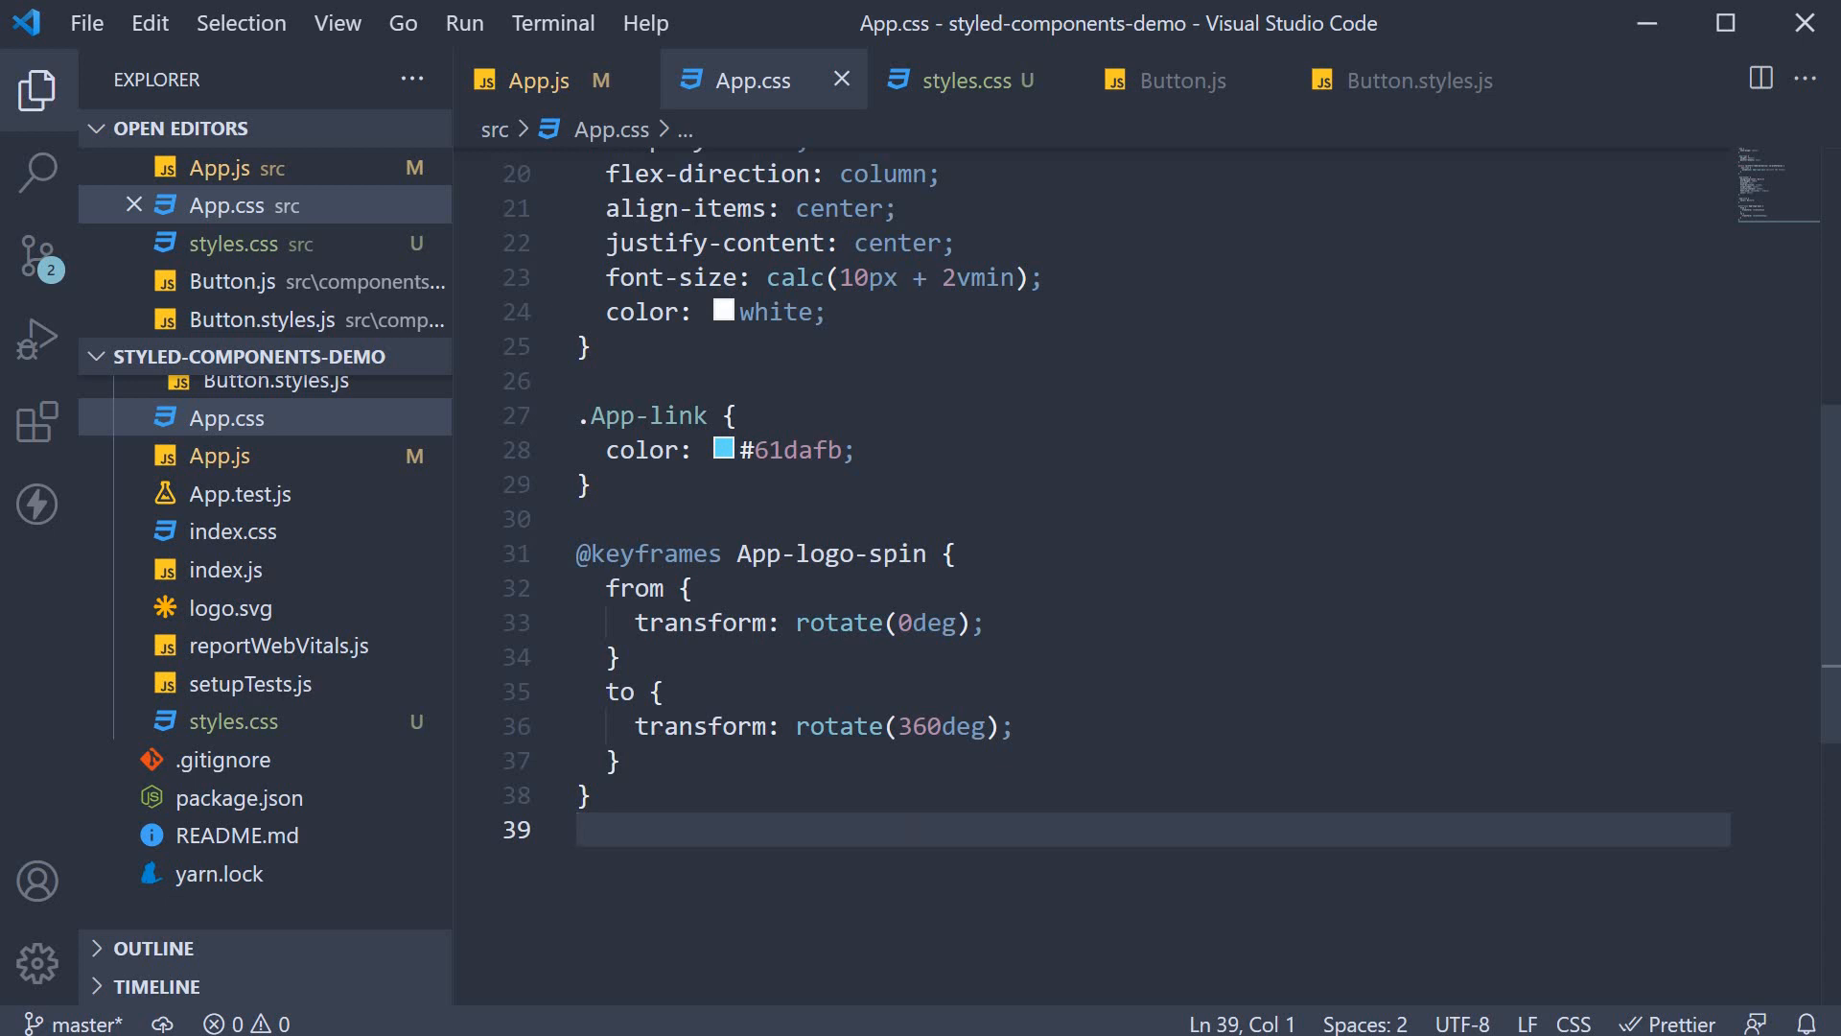
mouse_move(1388, 100)
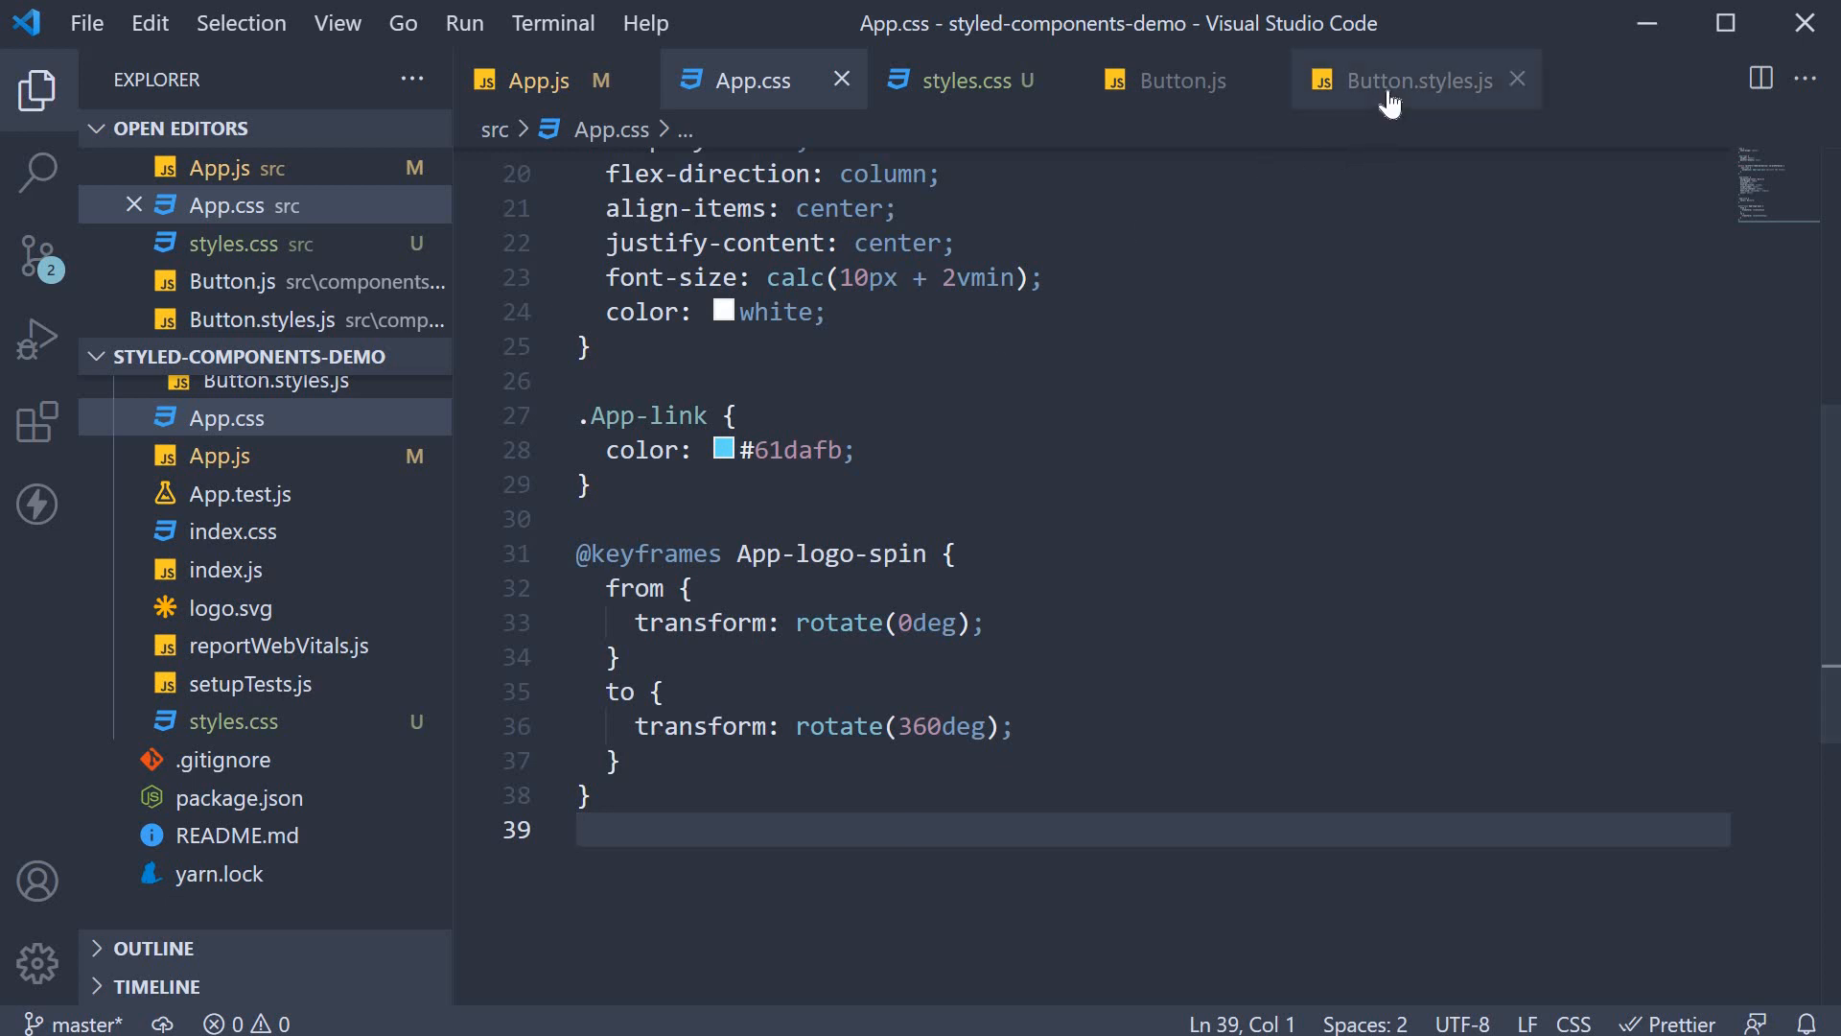
Open Button.styles.js and scroll to the SubmitButton styles and active-state rules
click(1419, 80)
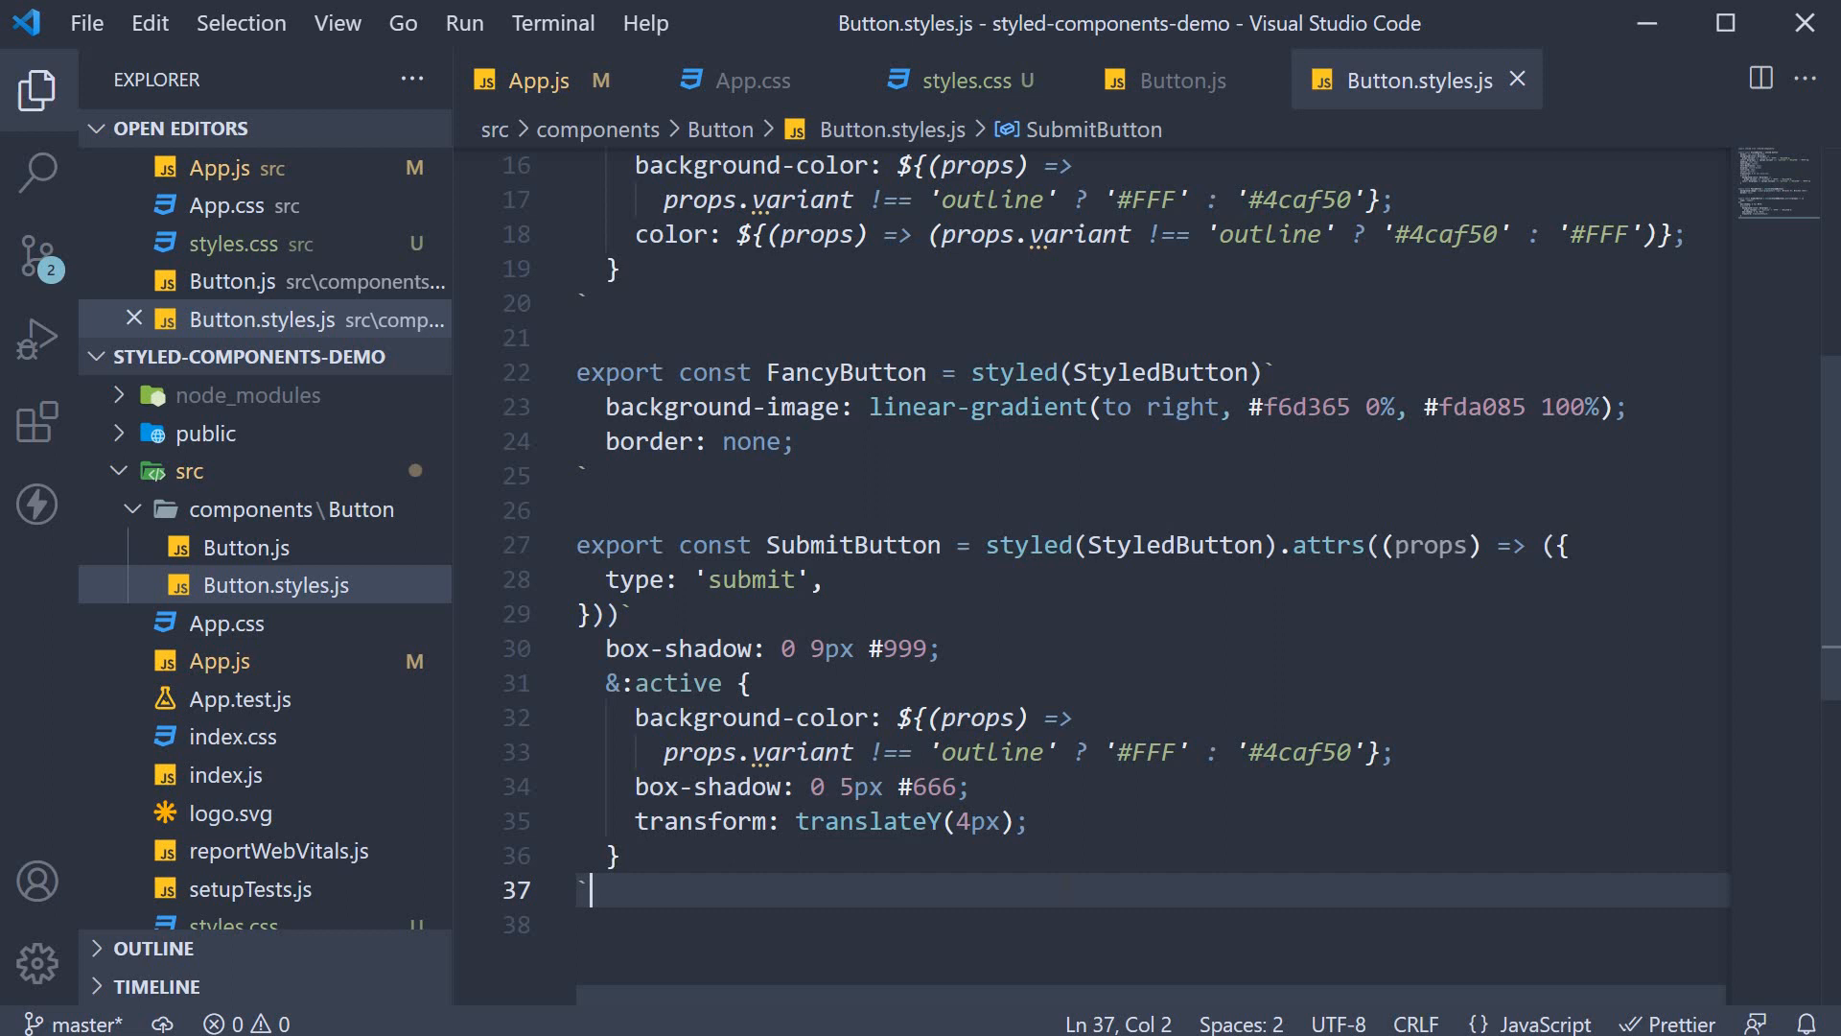
scroll(down, 3)
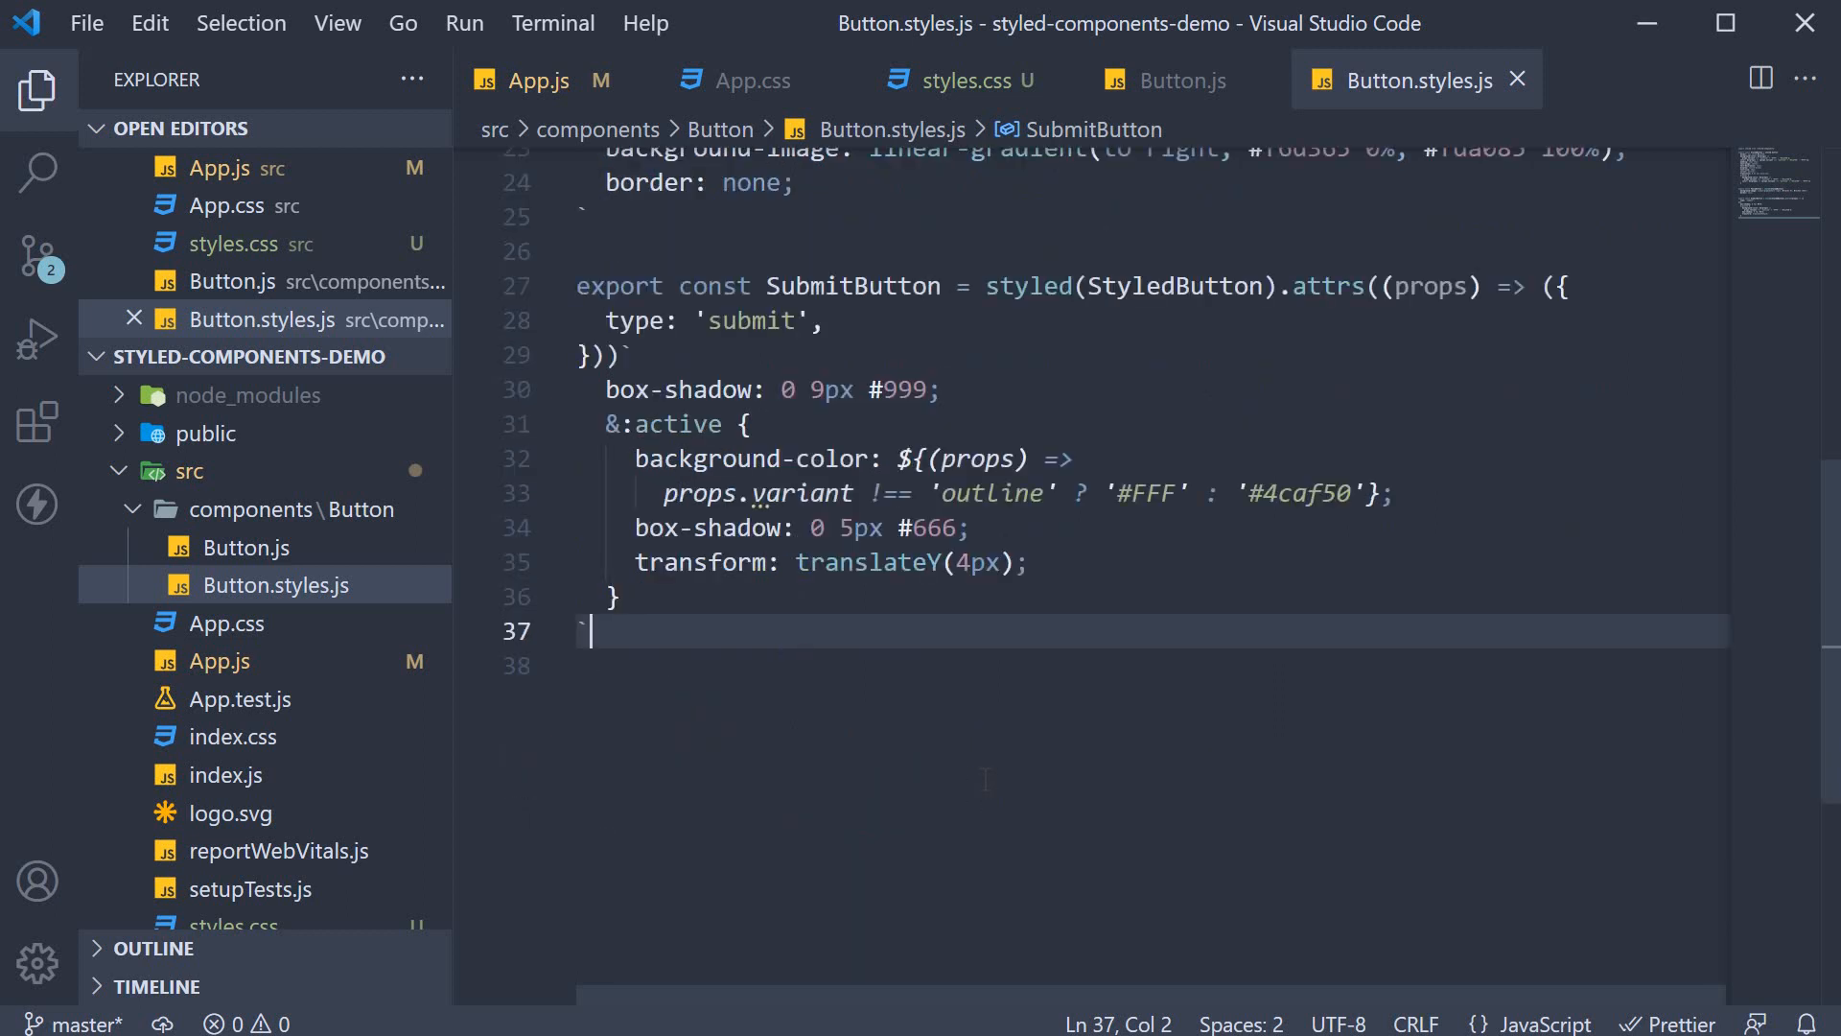
Change the top import to bring in styled, { keyframes } from styled-components, then save
key(Enter)
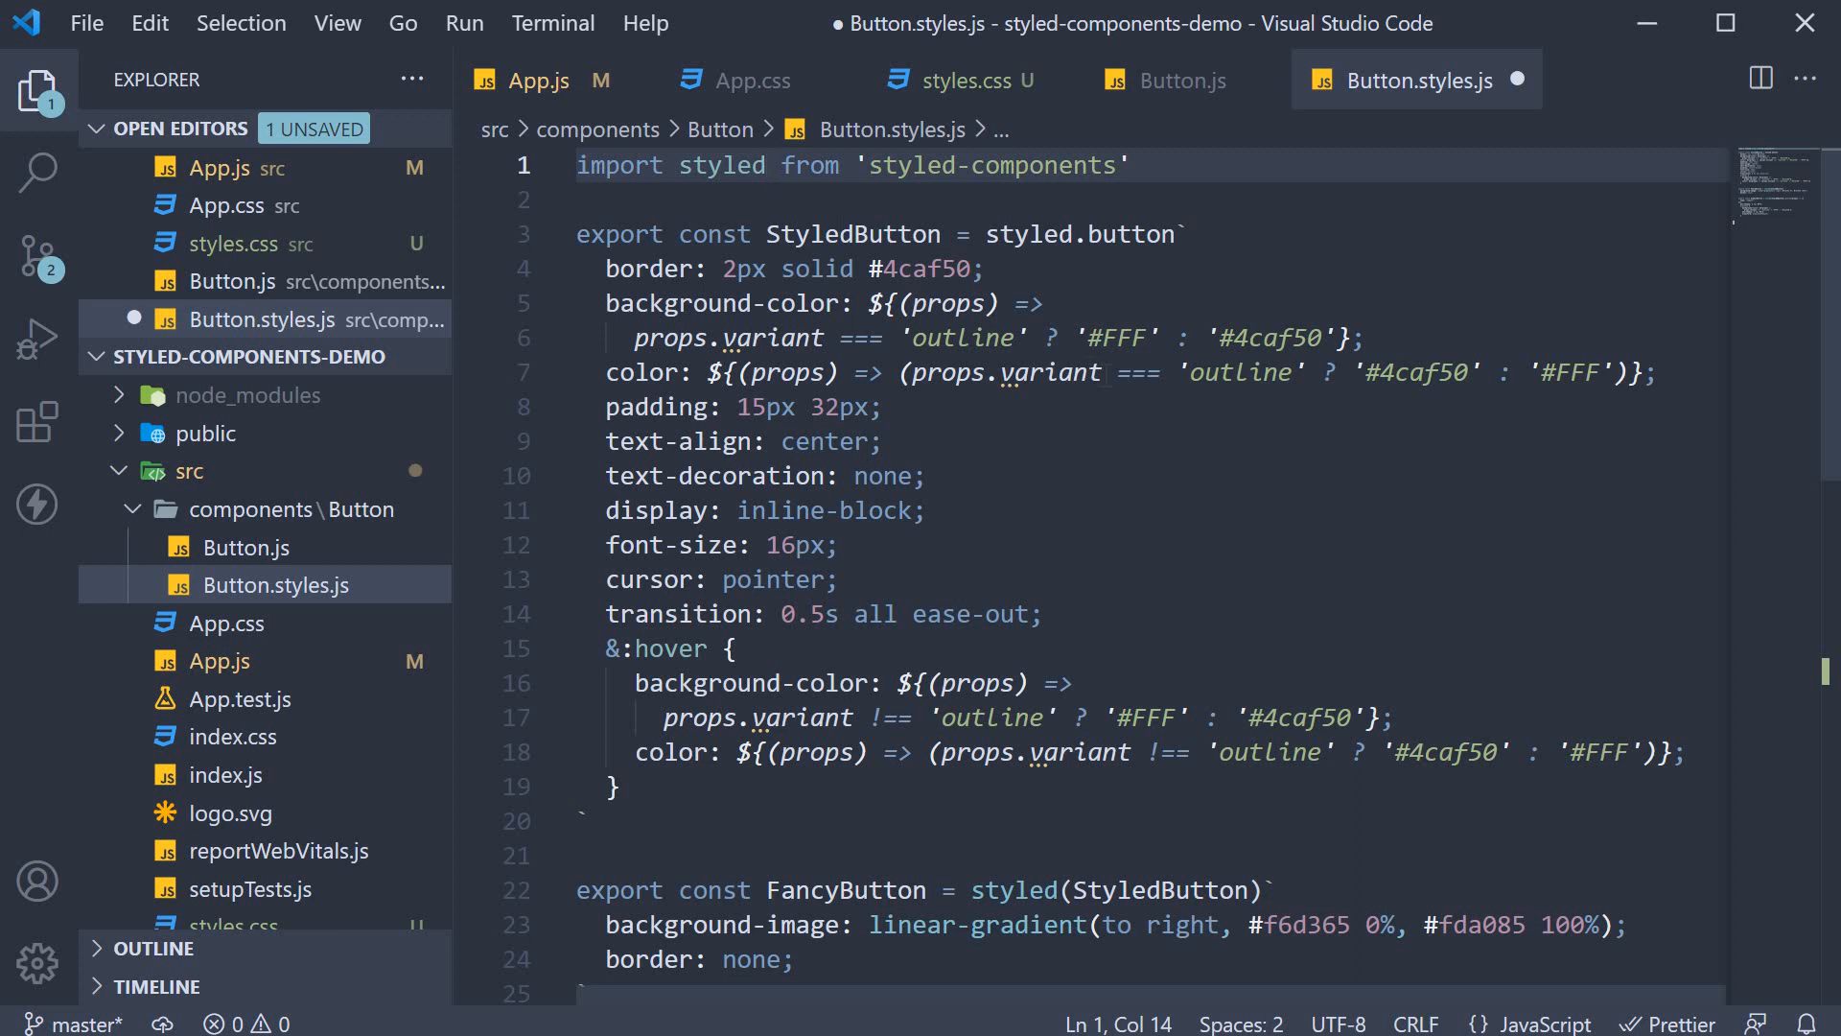
text(,)
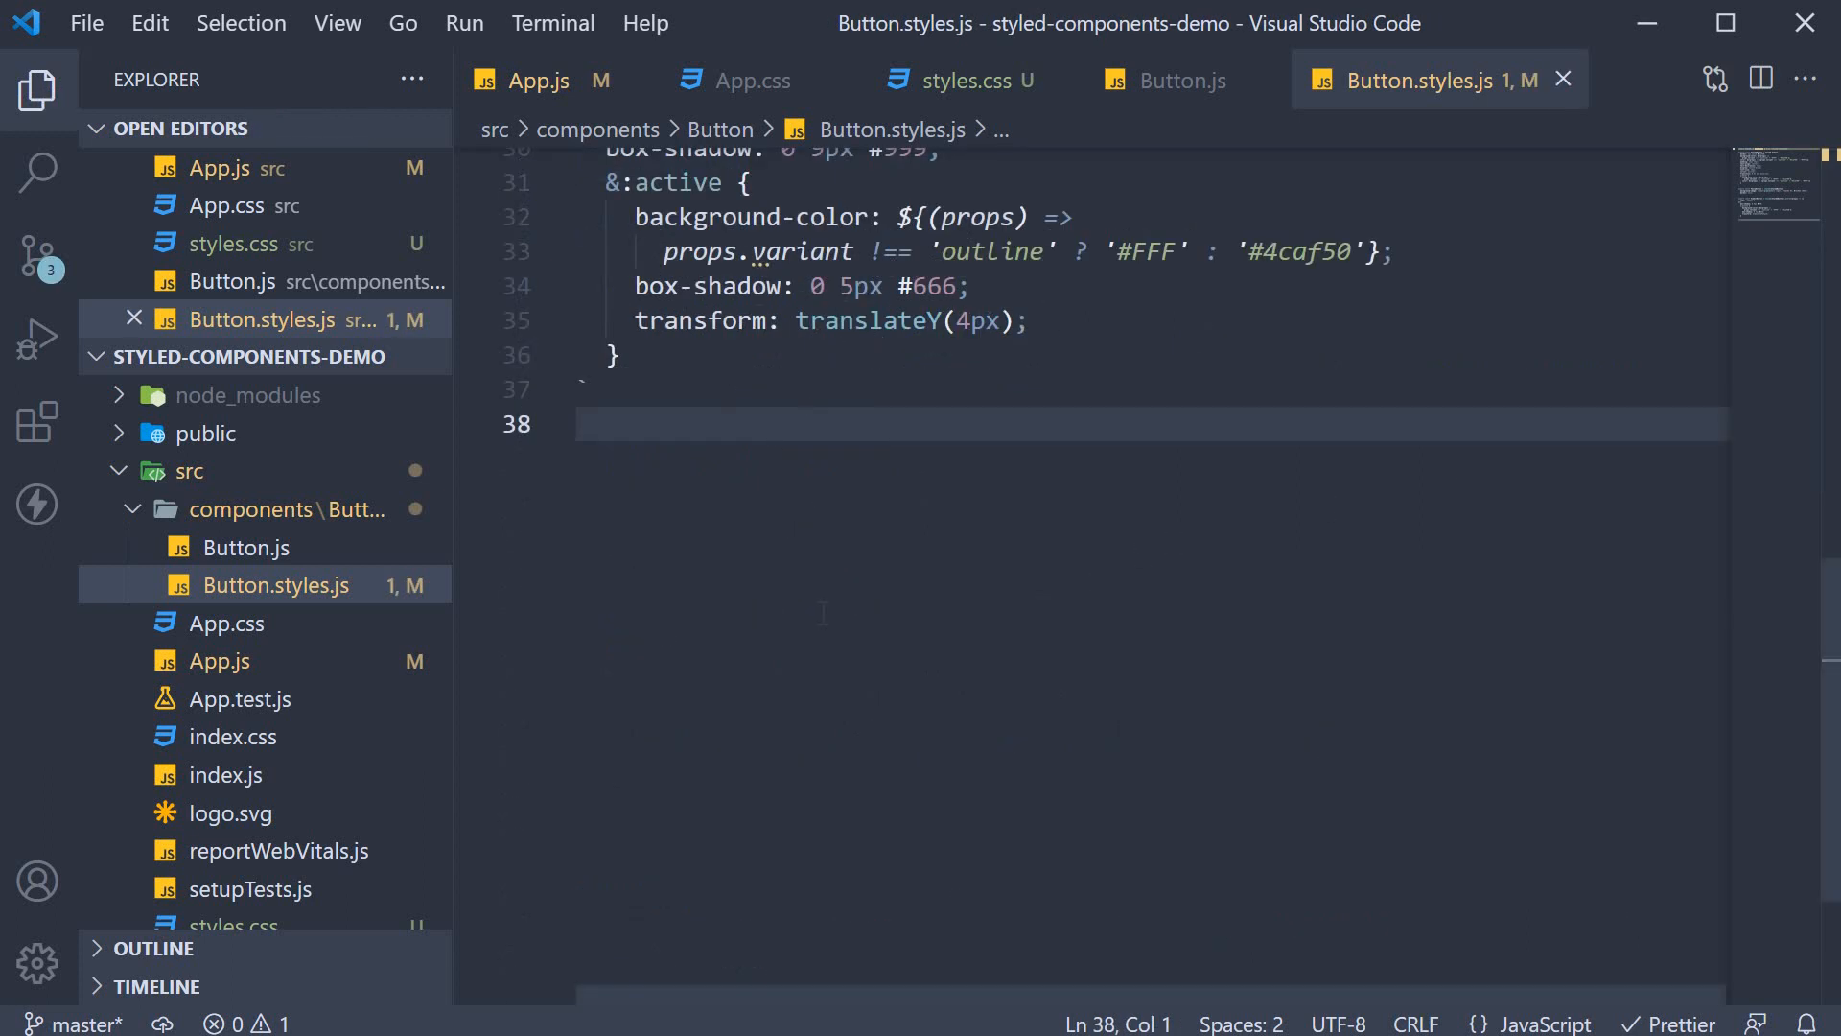
Add a const rotate keyframes below SubmitButton, rotating from 0deg to 360deg, saved
key(Enter)
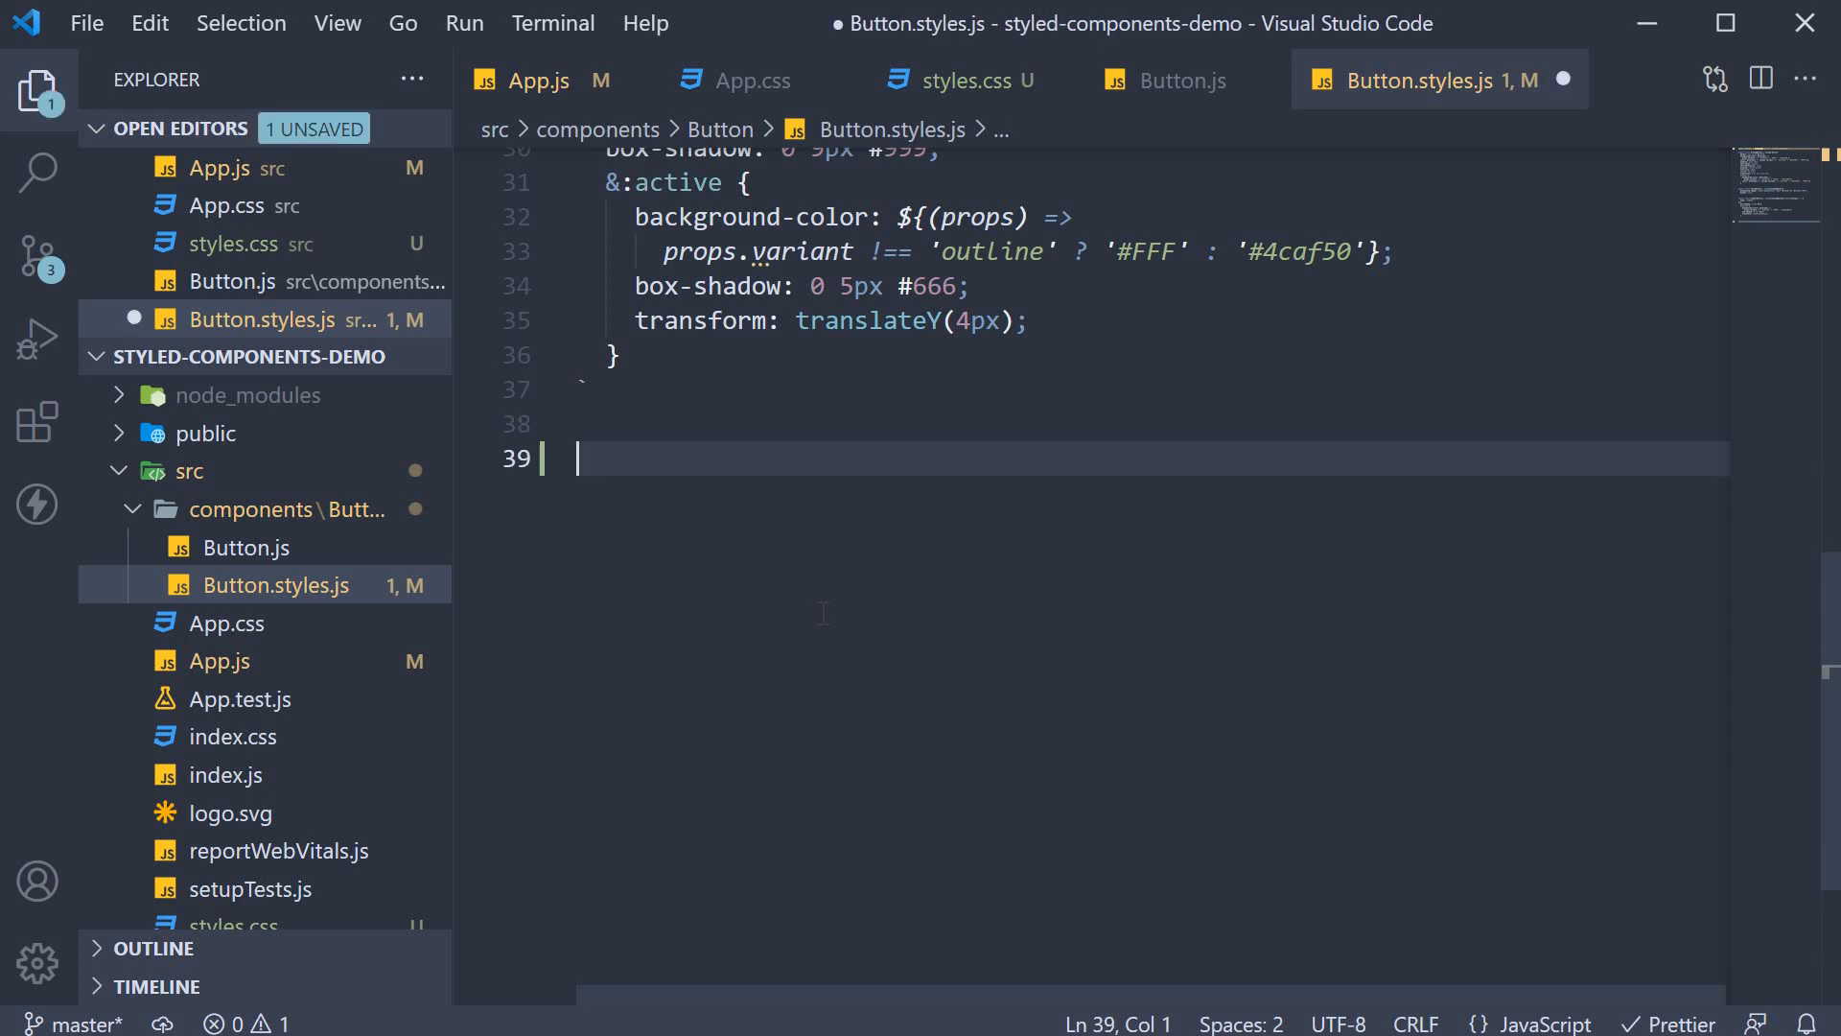
text(const ro)
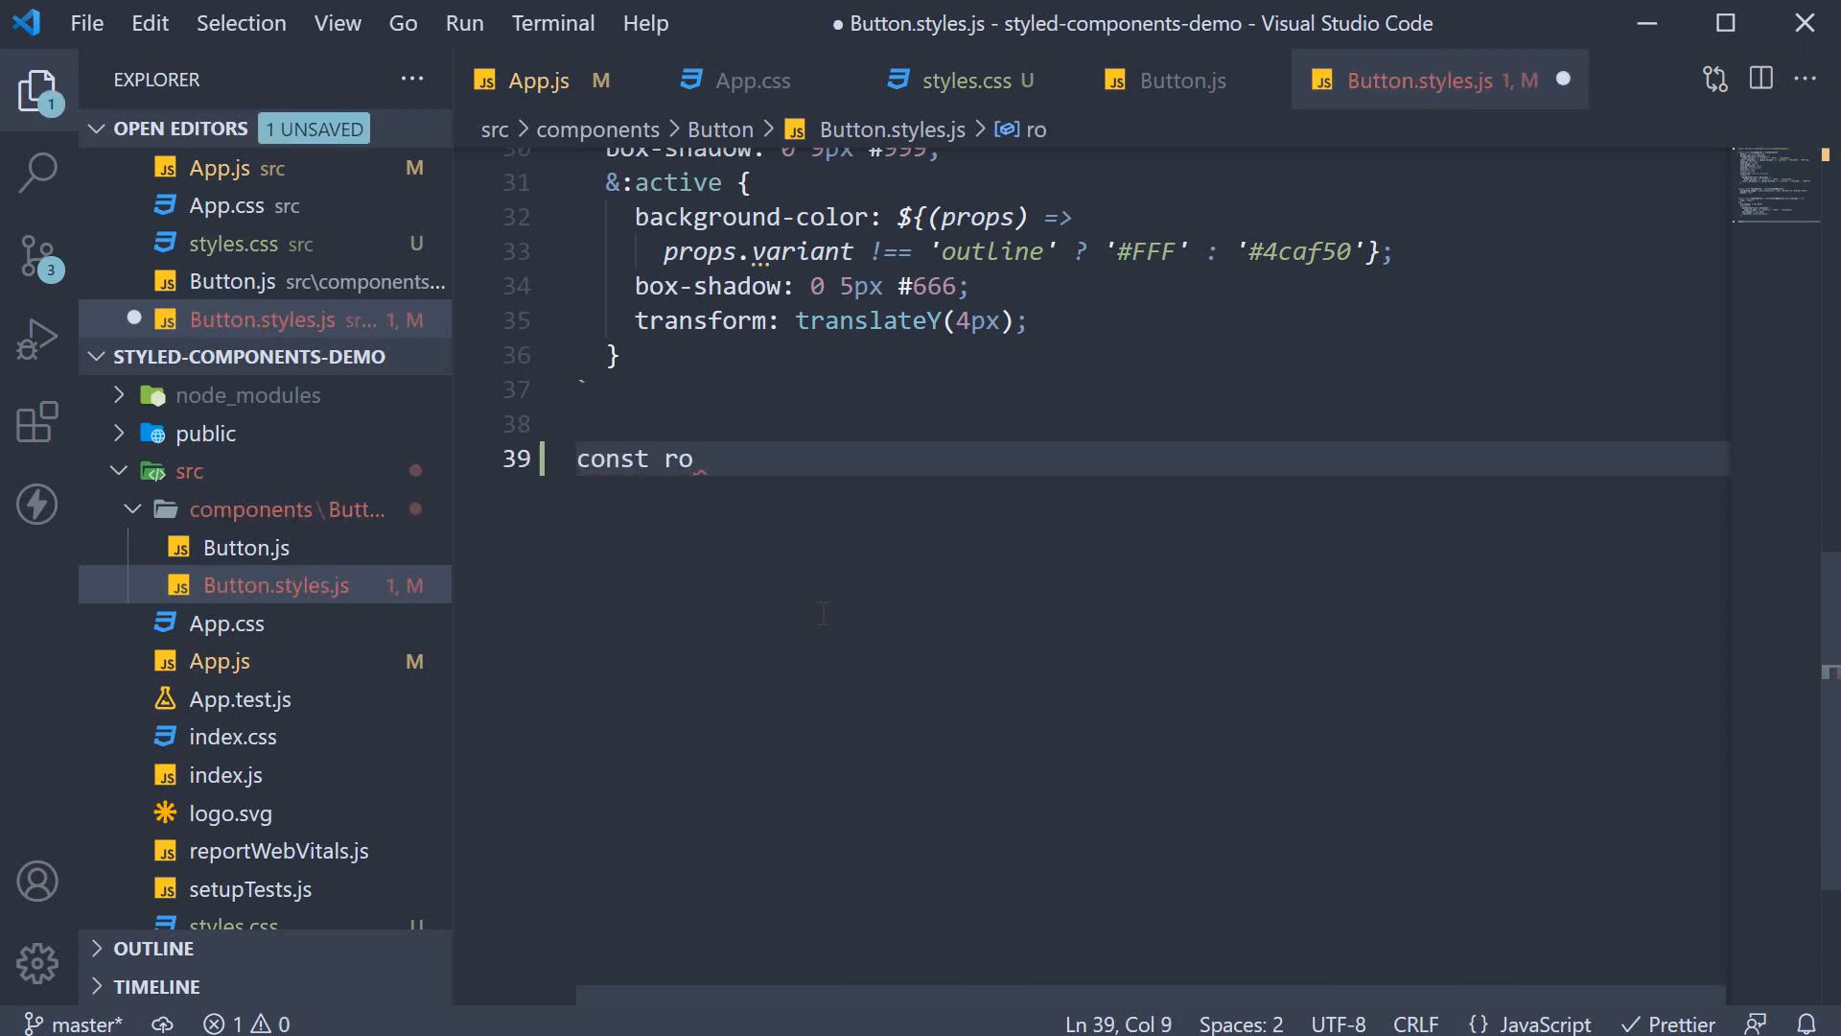
text(tate =)
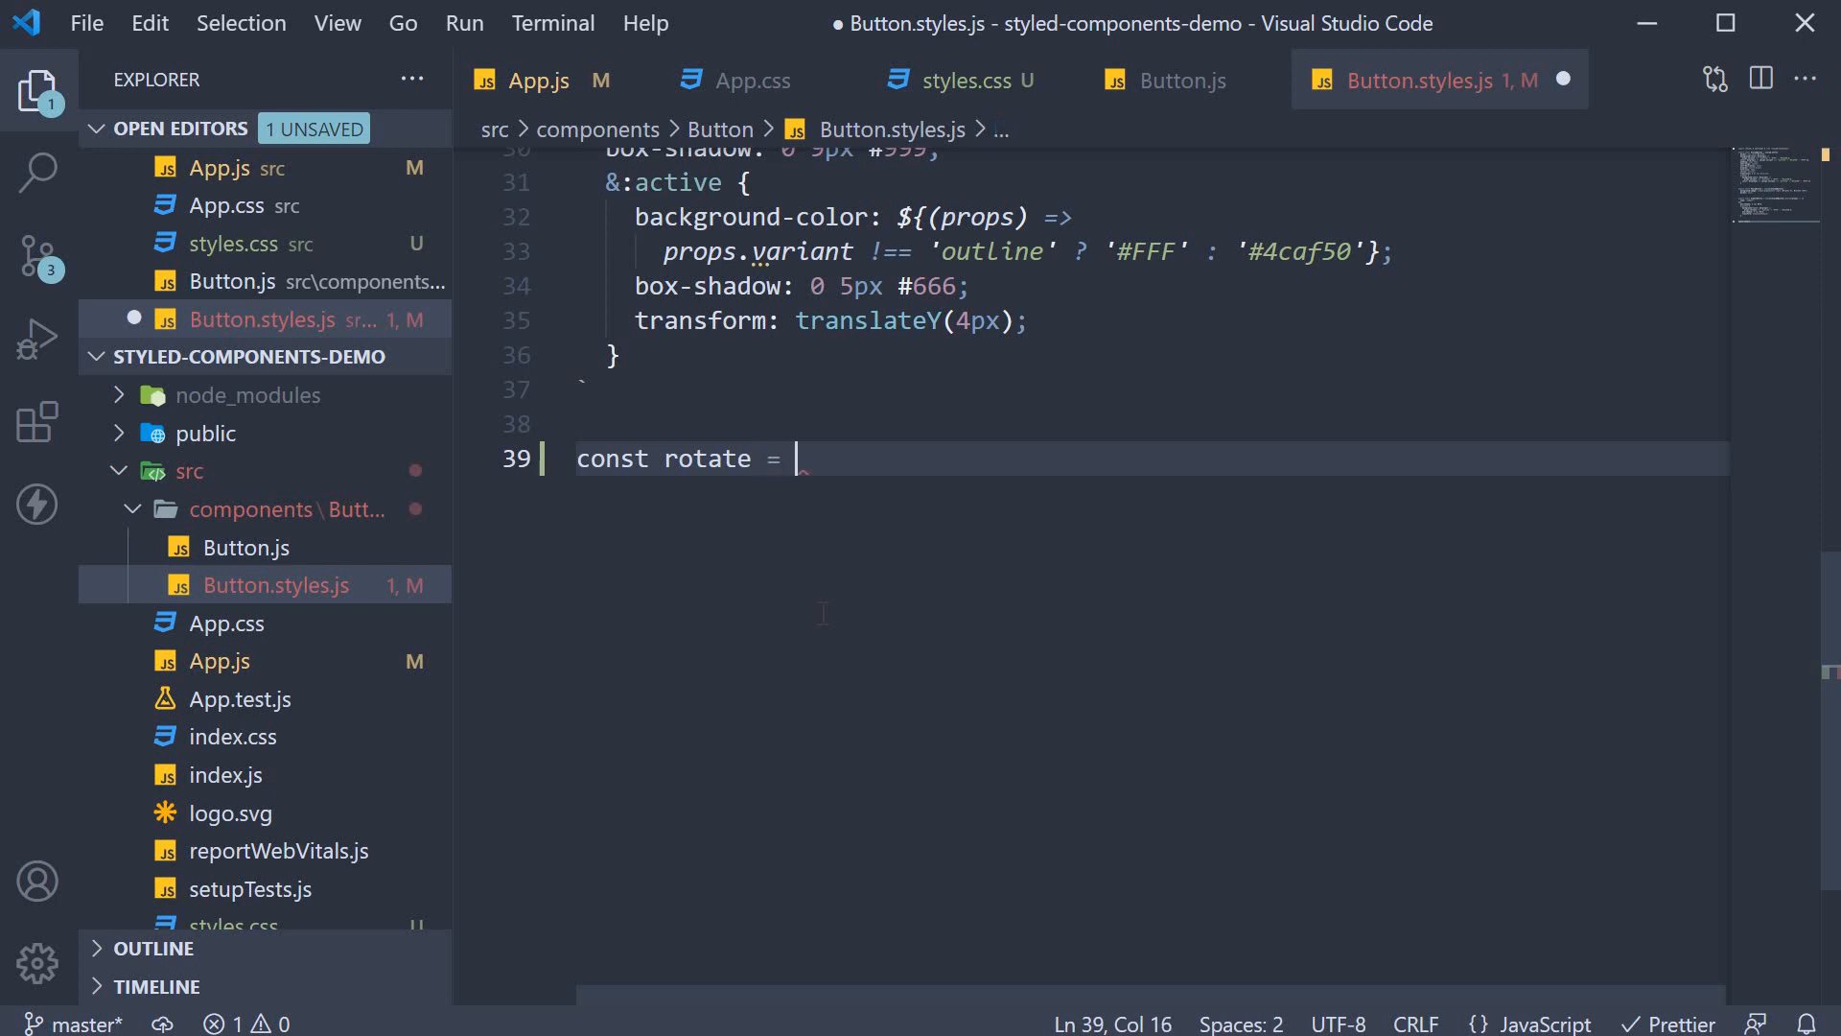
text(keyframes)
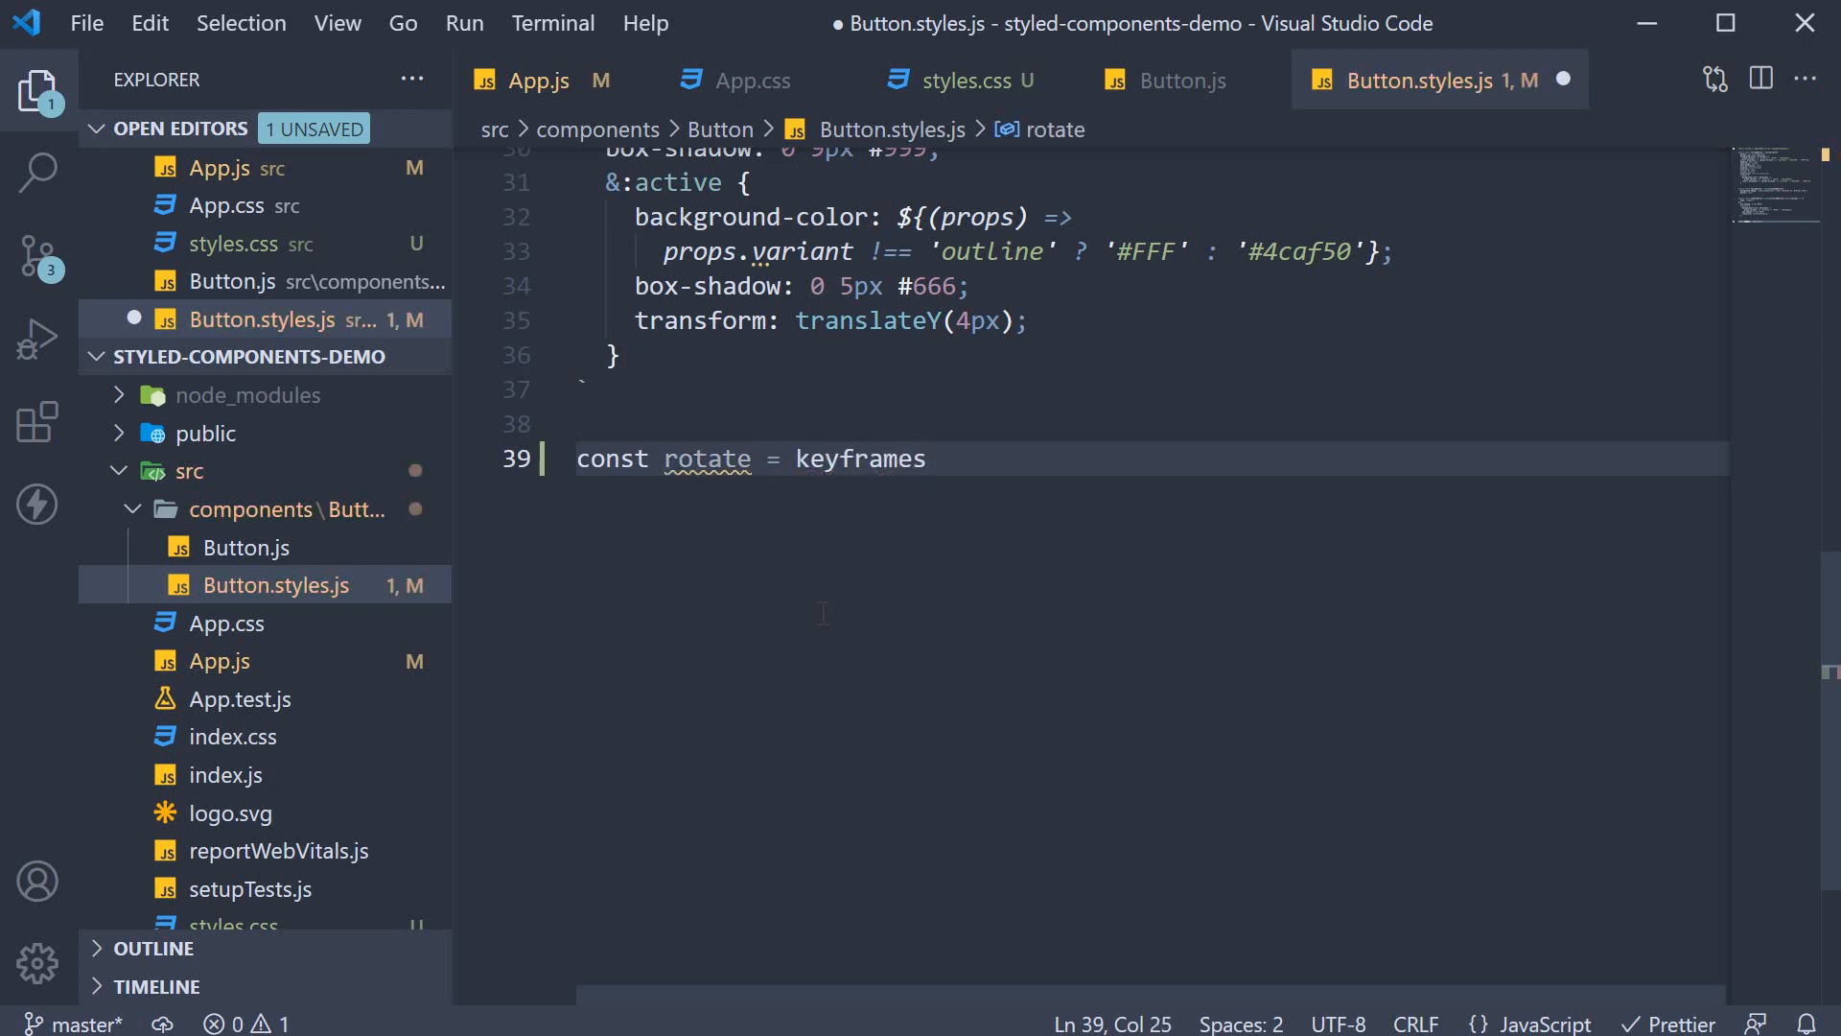
text(`)
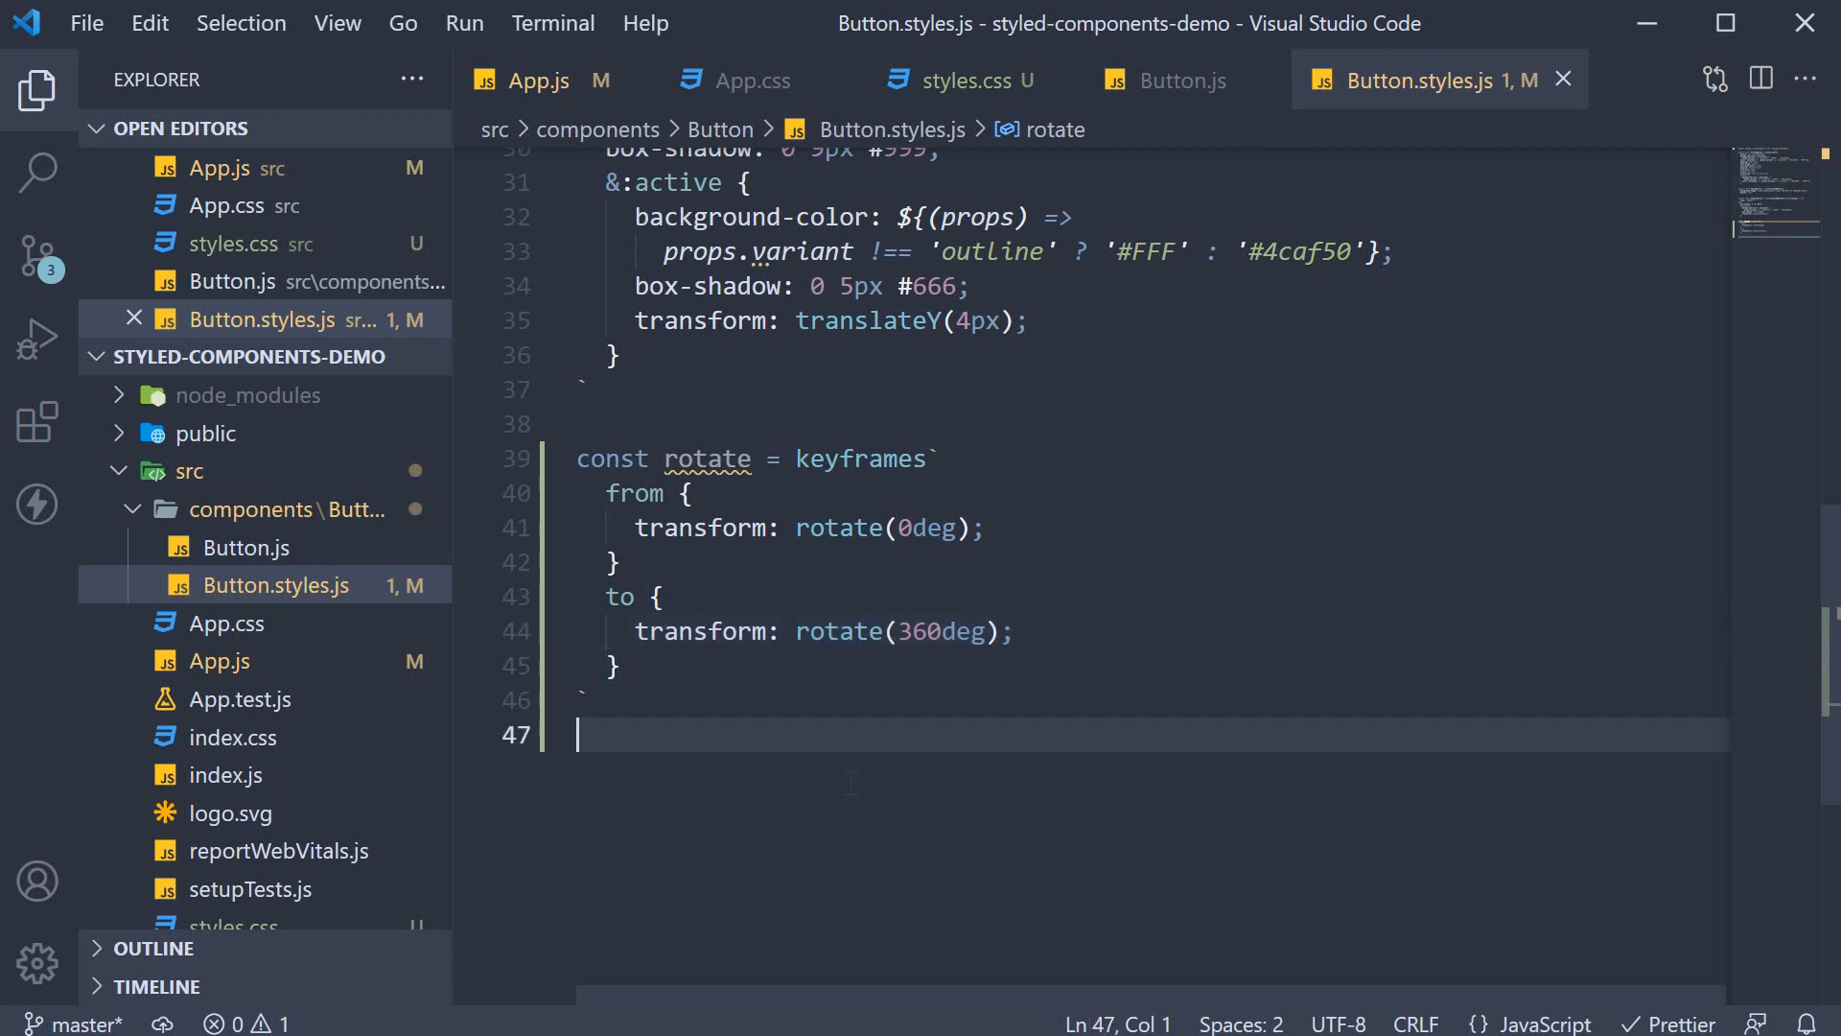
Start an exported AnimatedLogo = styled.img template in Button.styles.js
text(export)
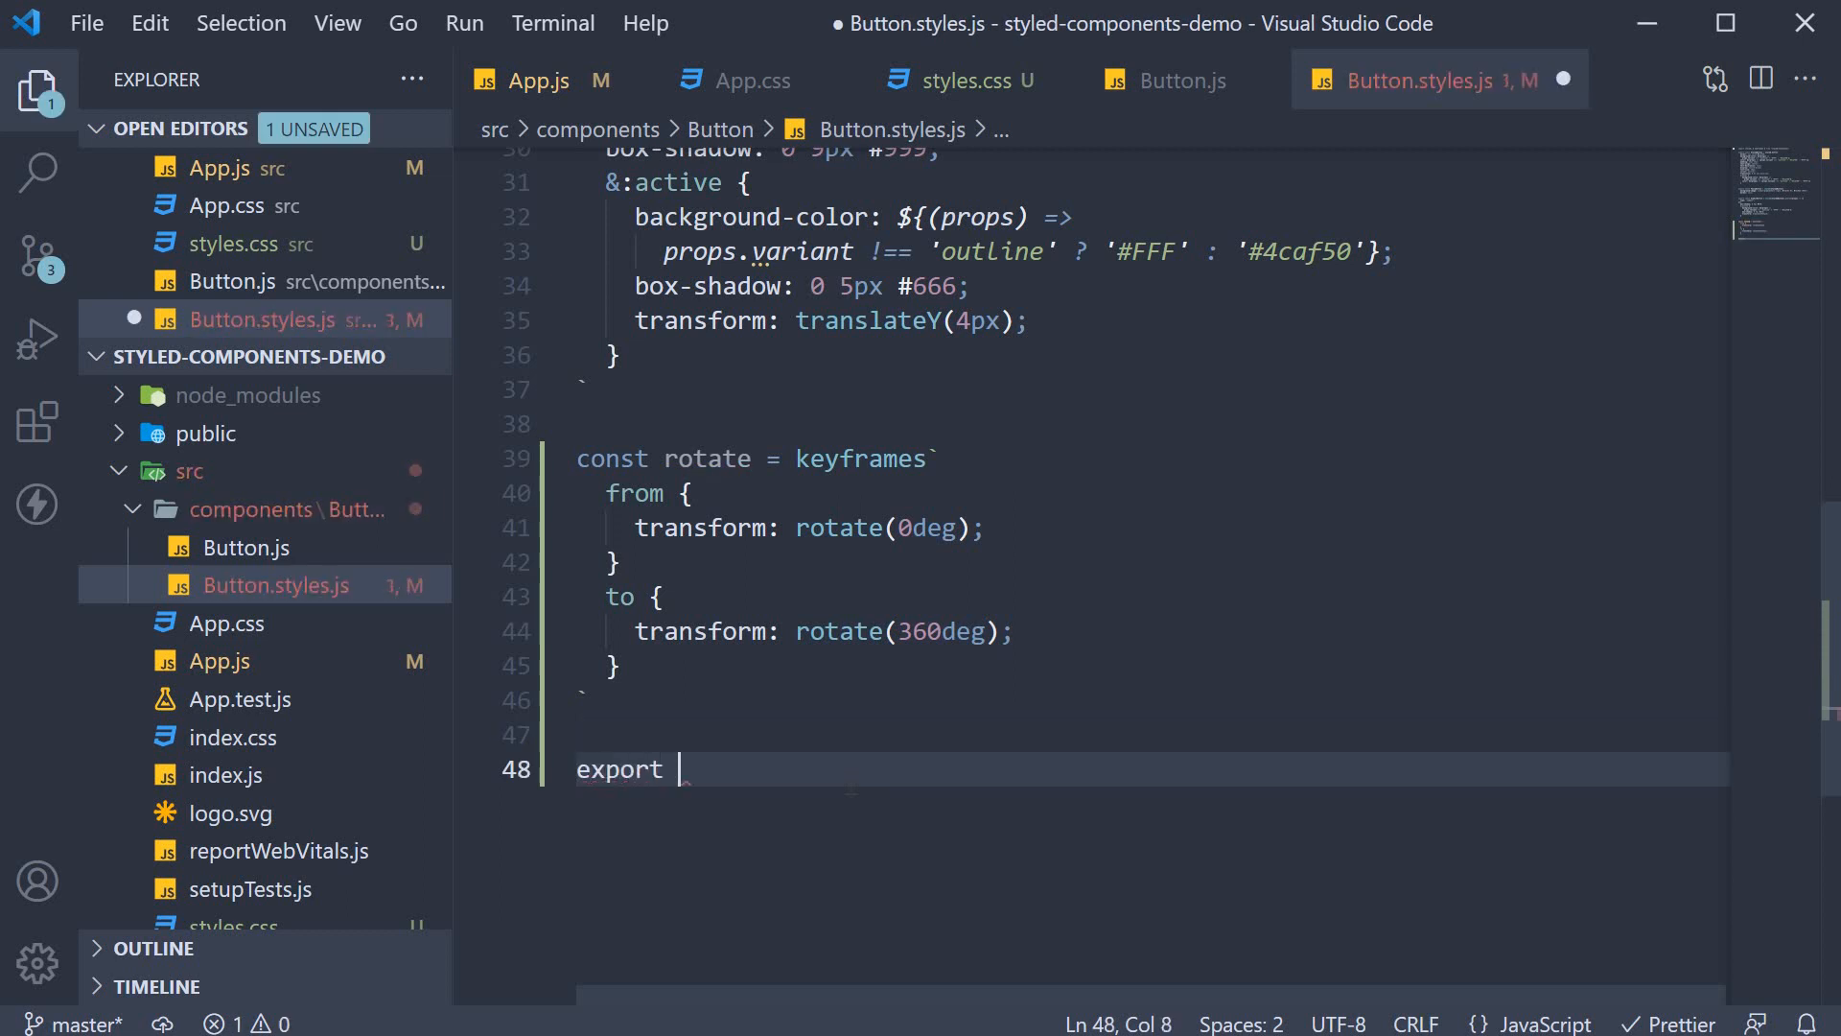
text(const ni)
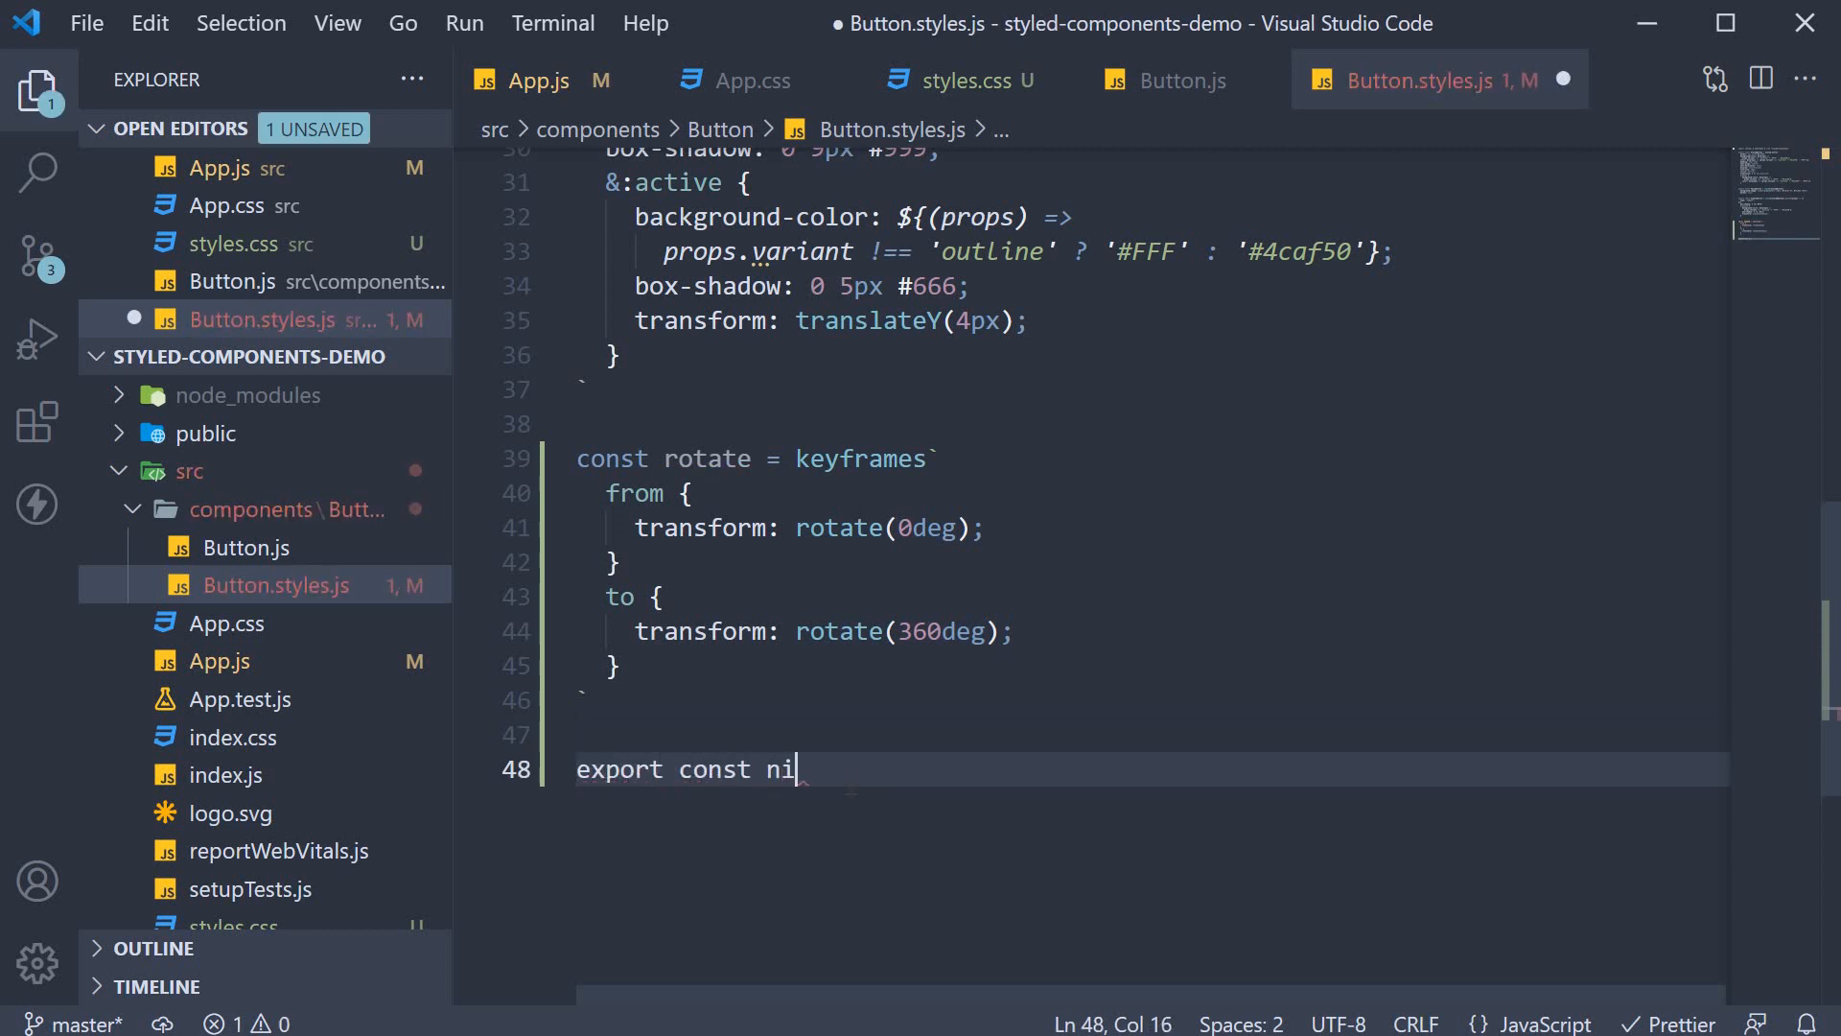
text(matedLogo =)
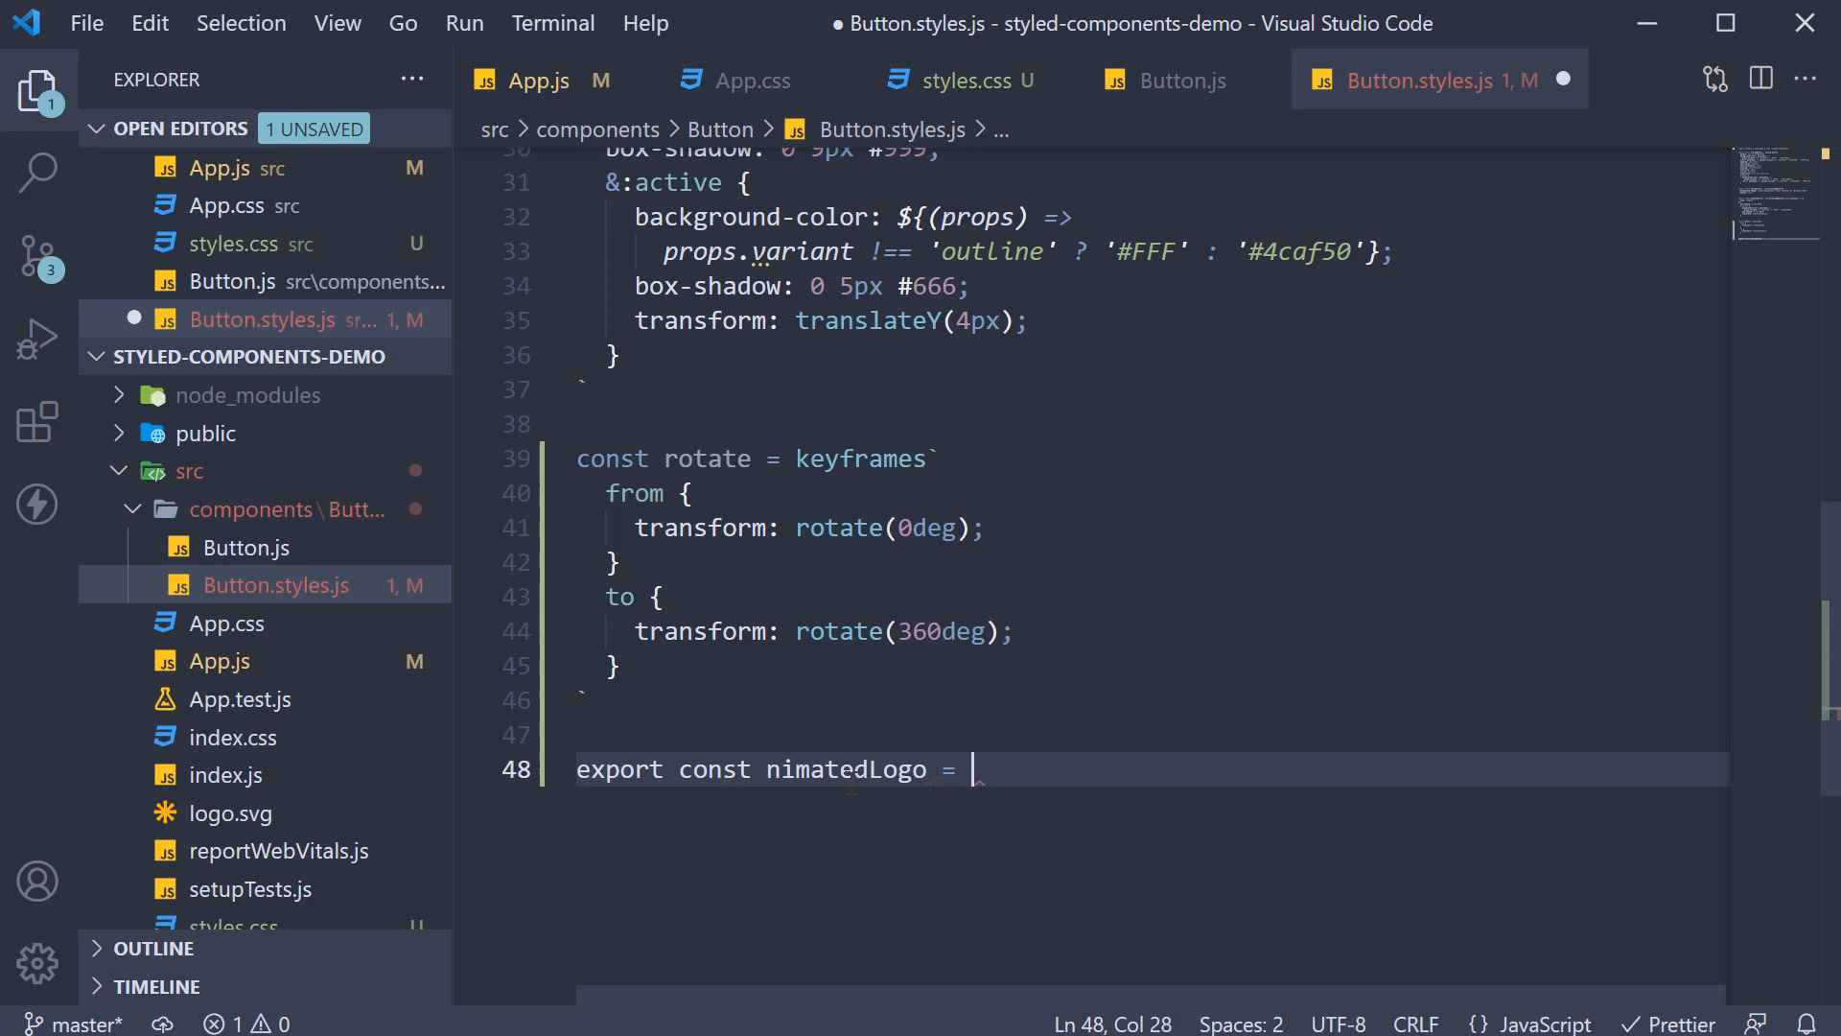
text(styled)
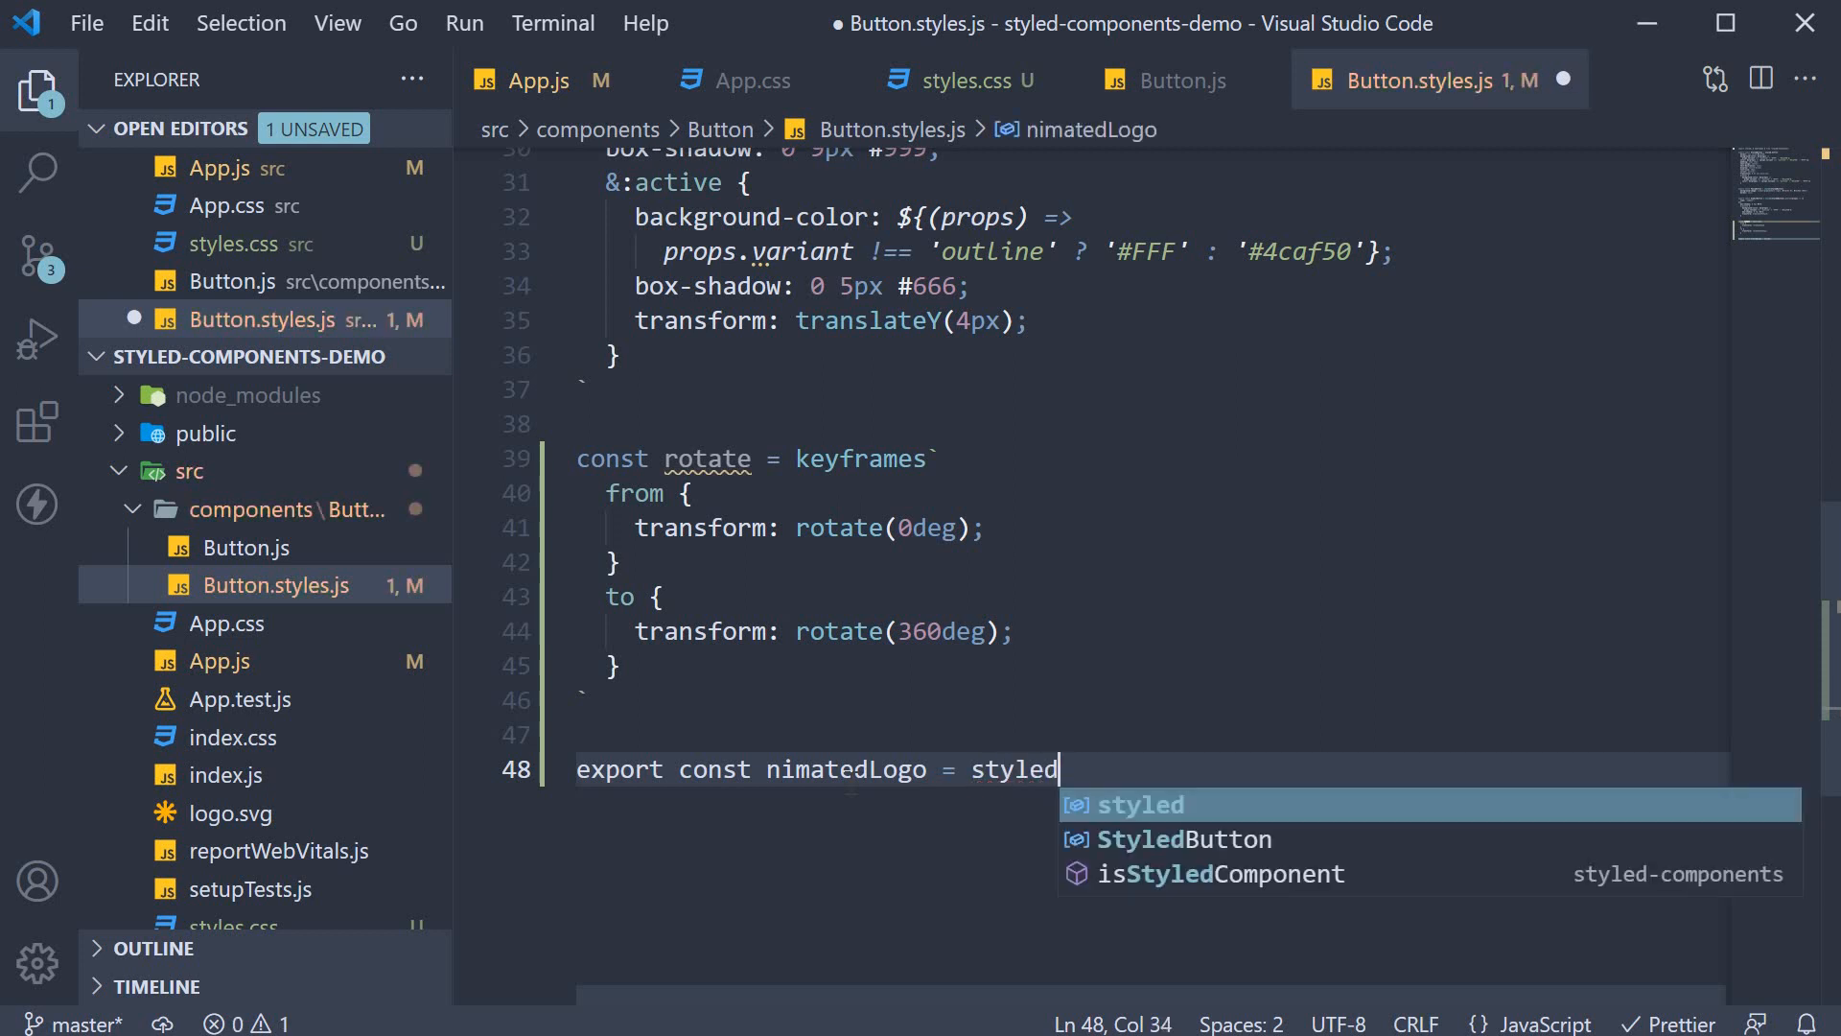
text(.img`)
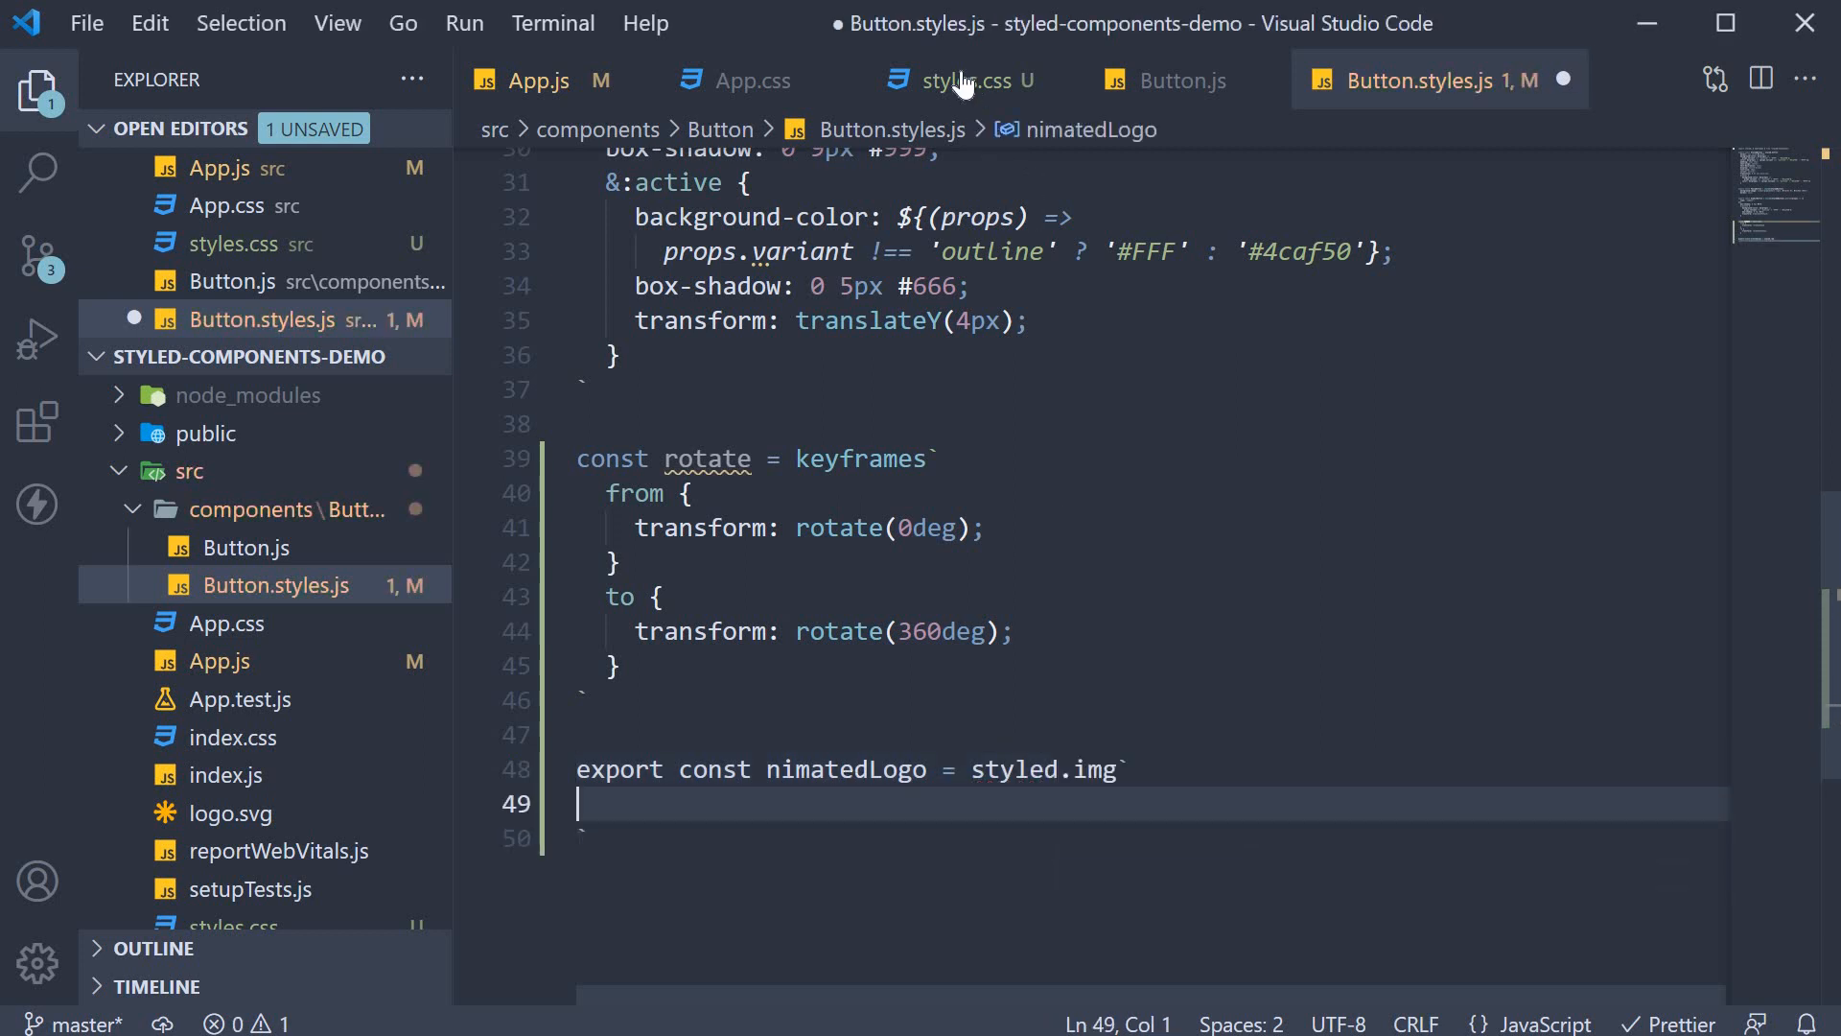
Fill AnimatedLogo with the styles.css logo rules (height 40vmin), replacing App-logo-spin with ${rotate}
click(963, 81)
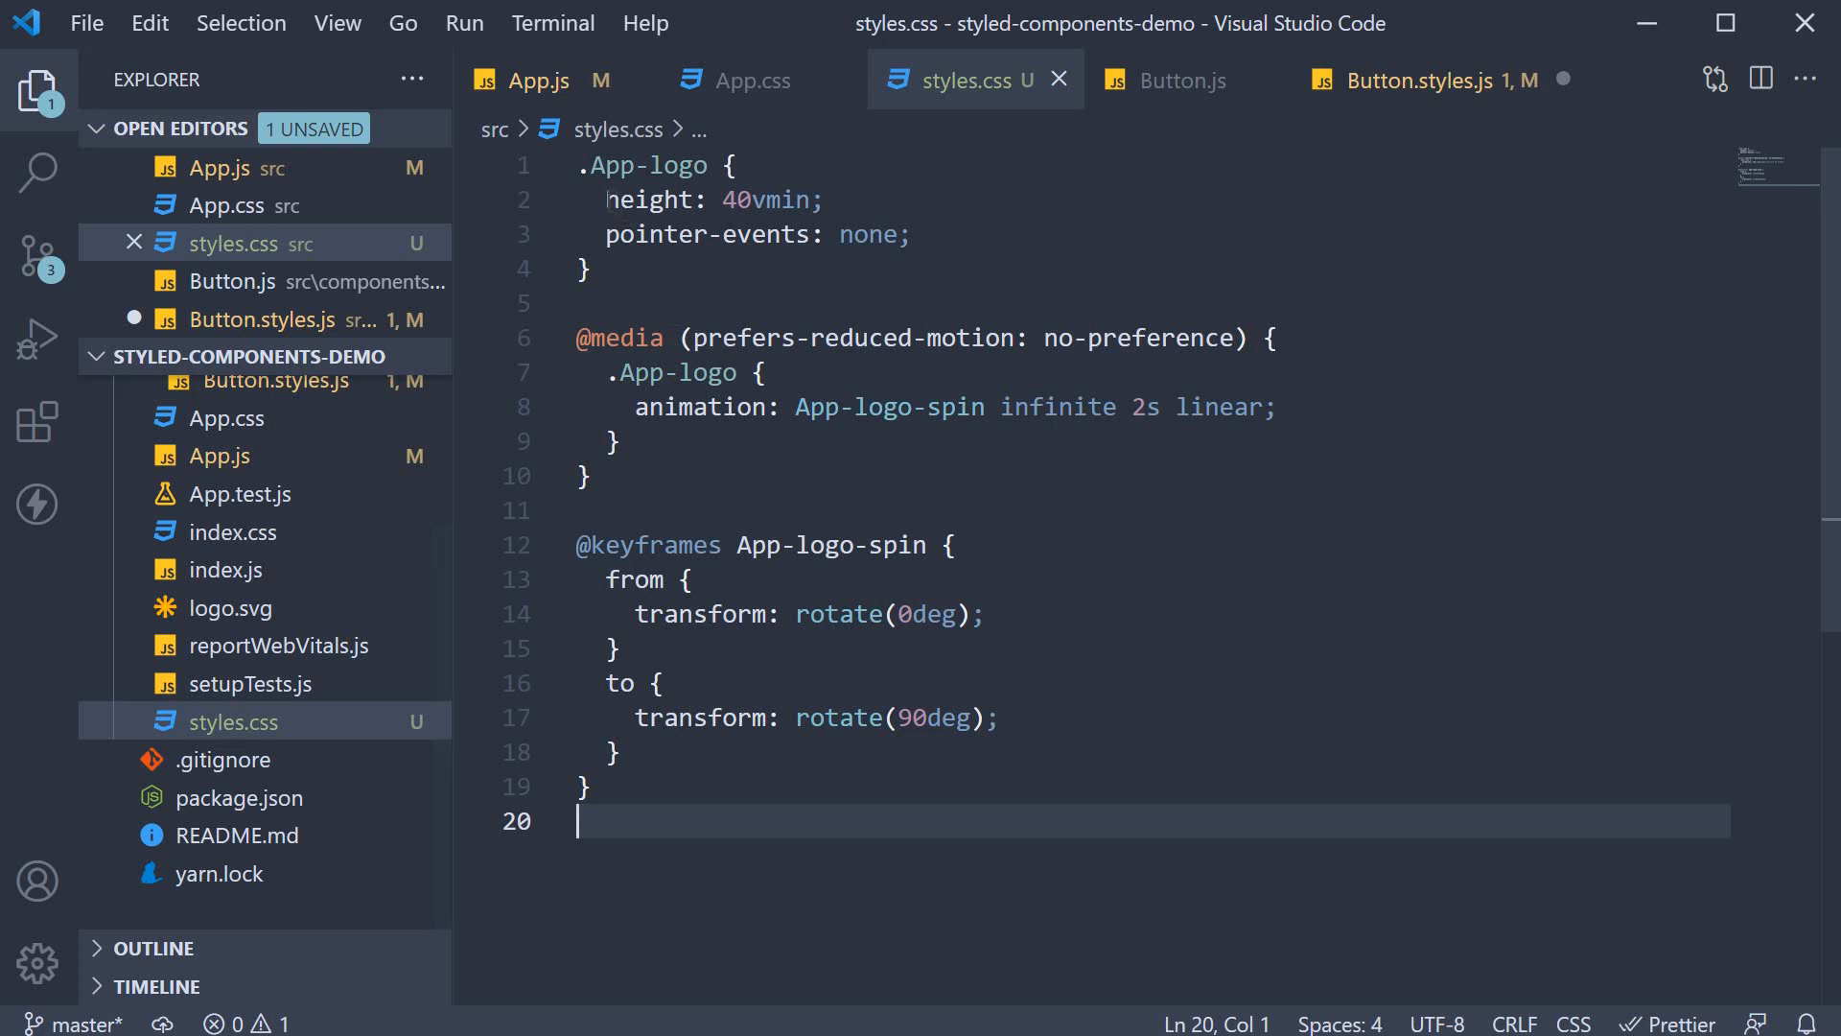
click(1419, 80)
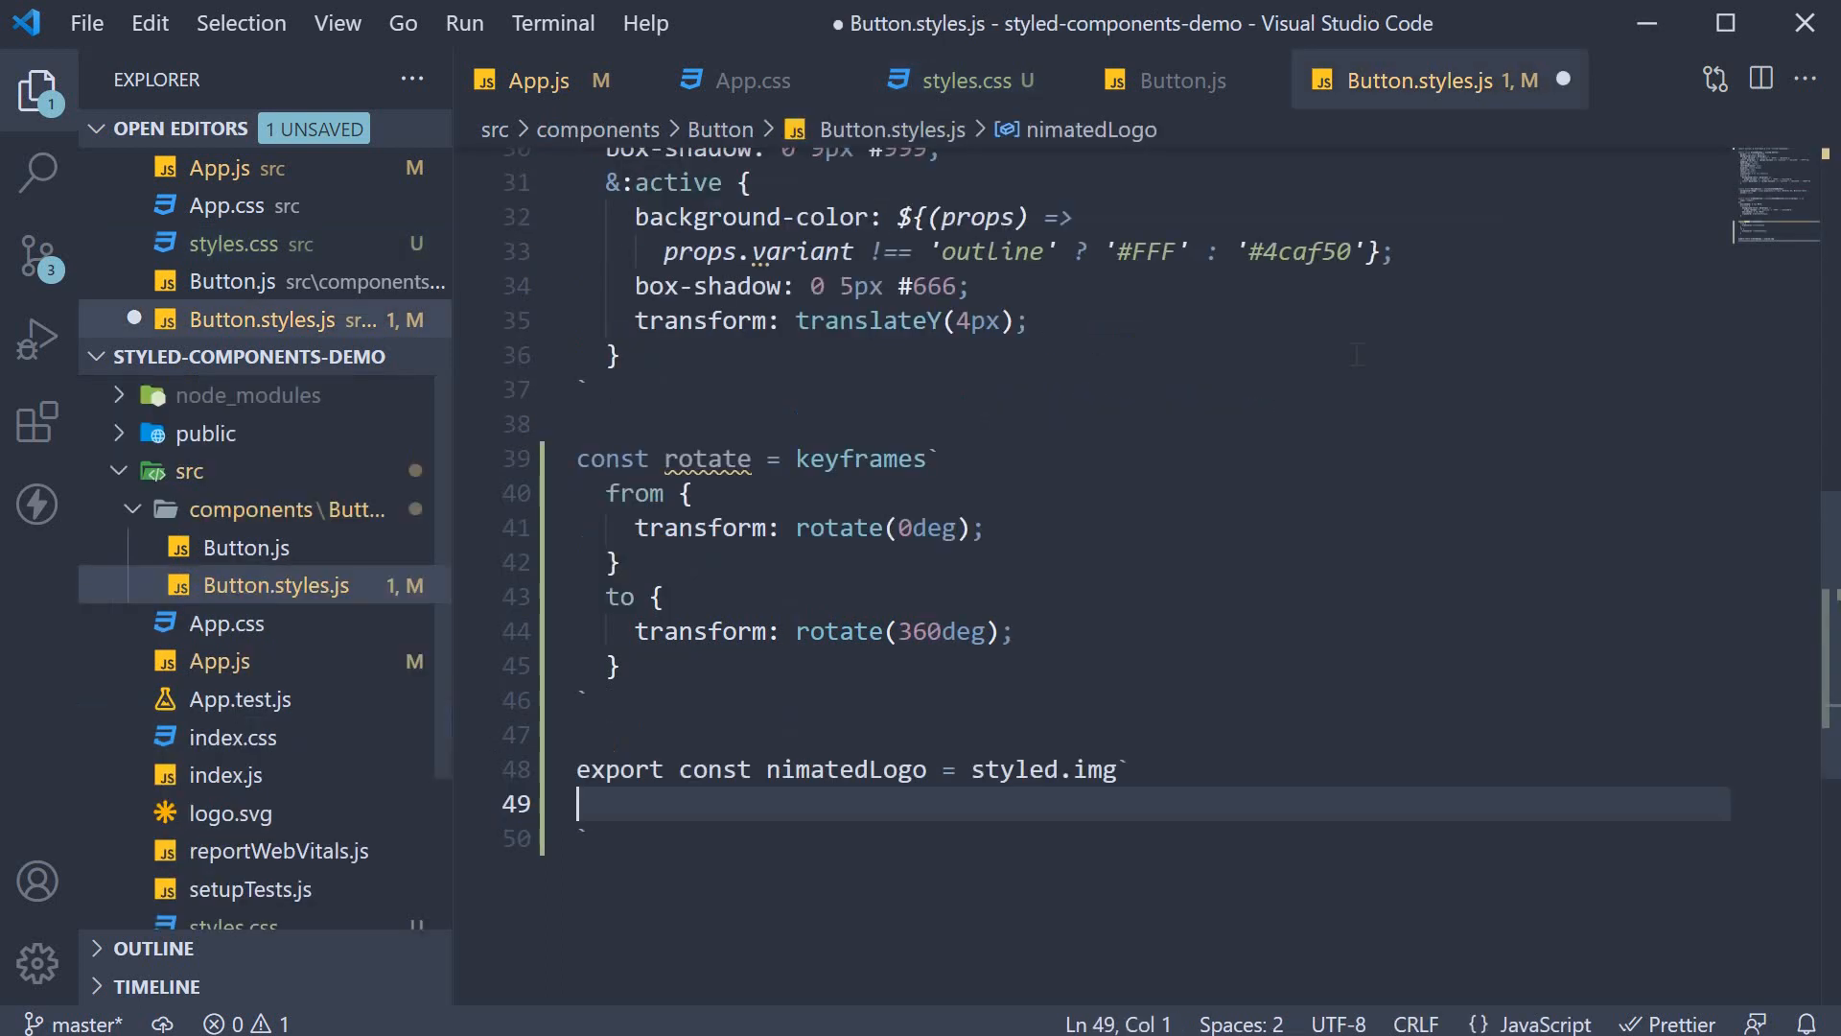
text(height: 40vmin;)
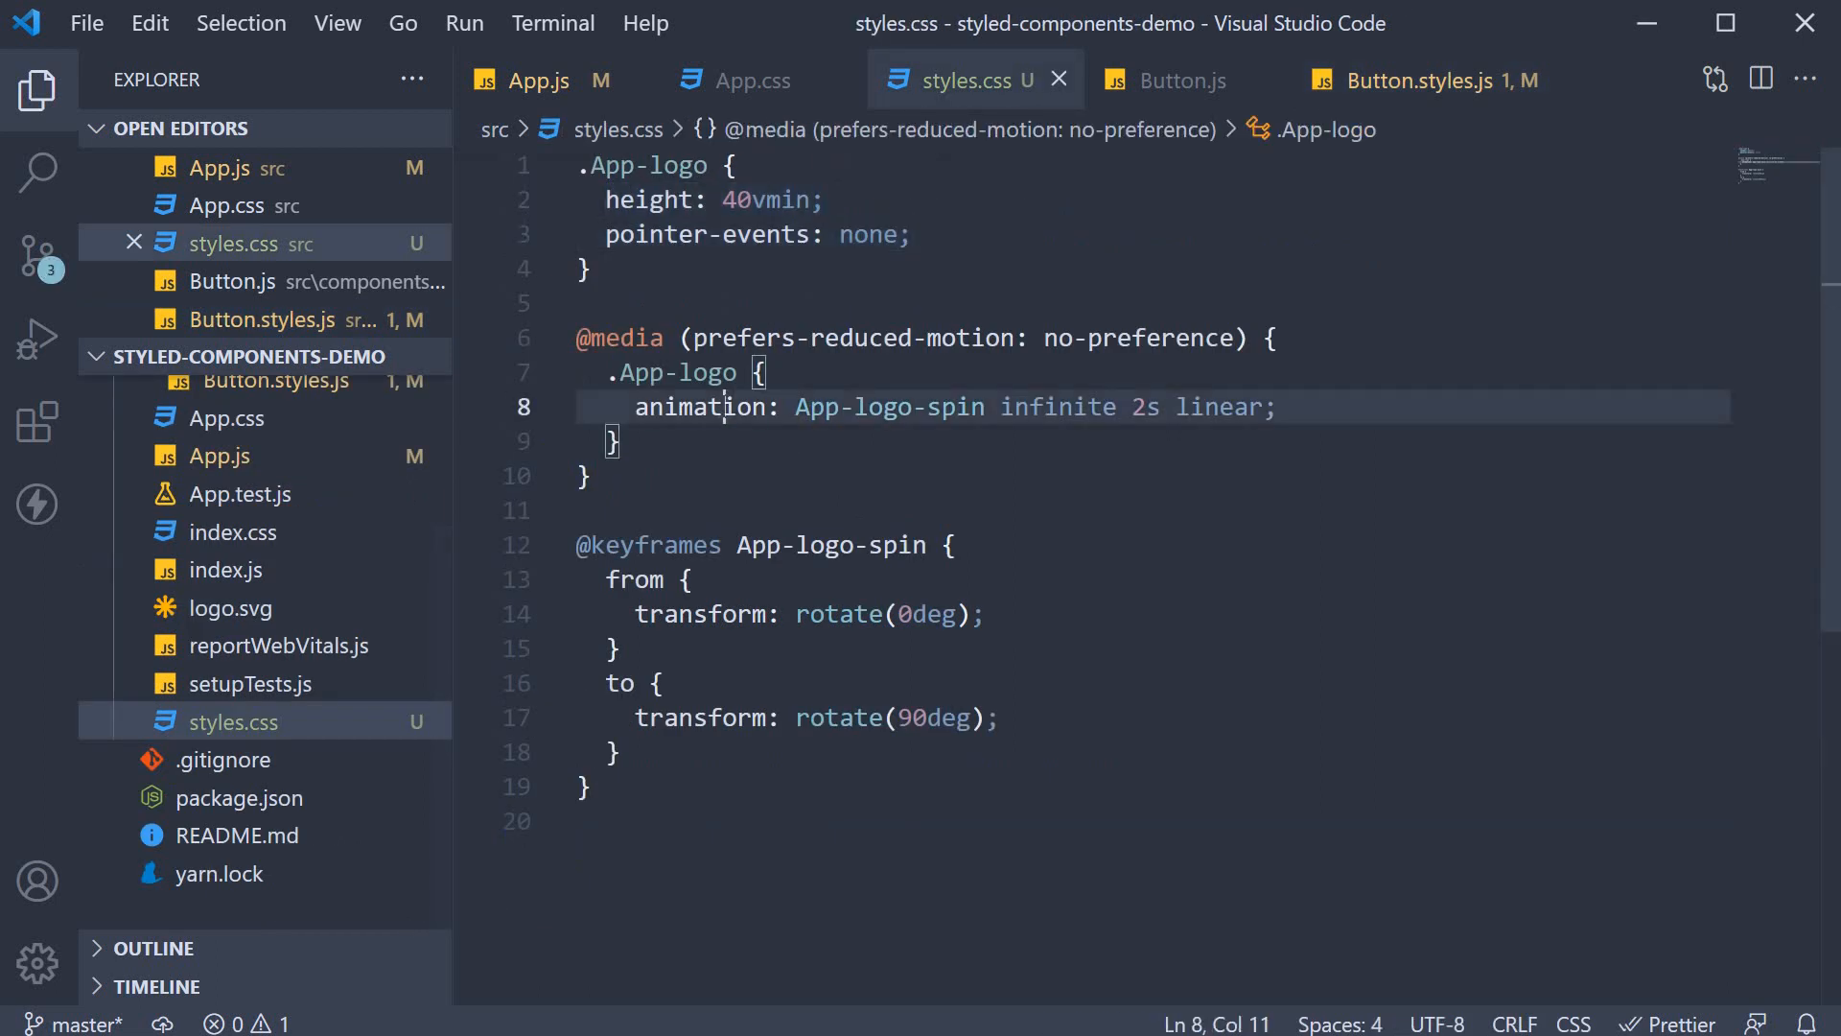
click(1425, 81)
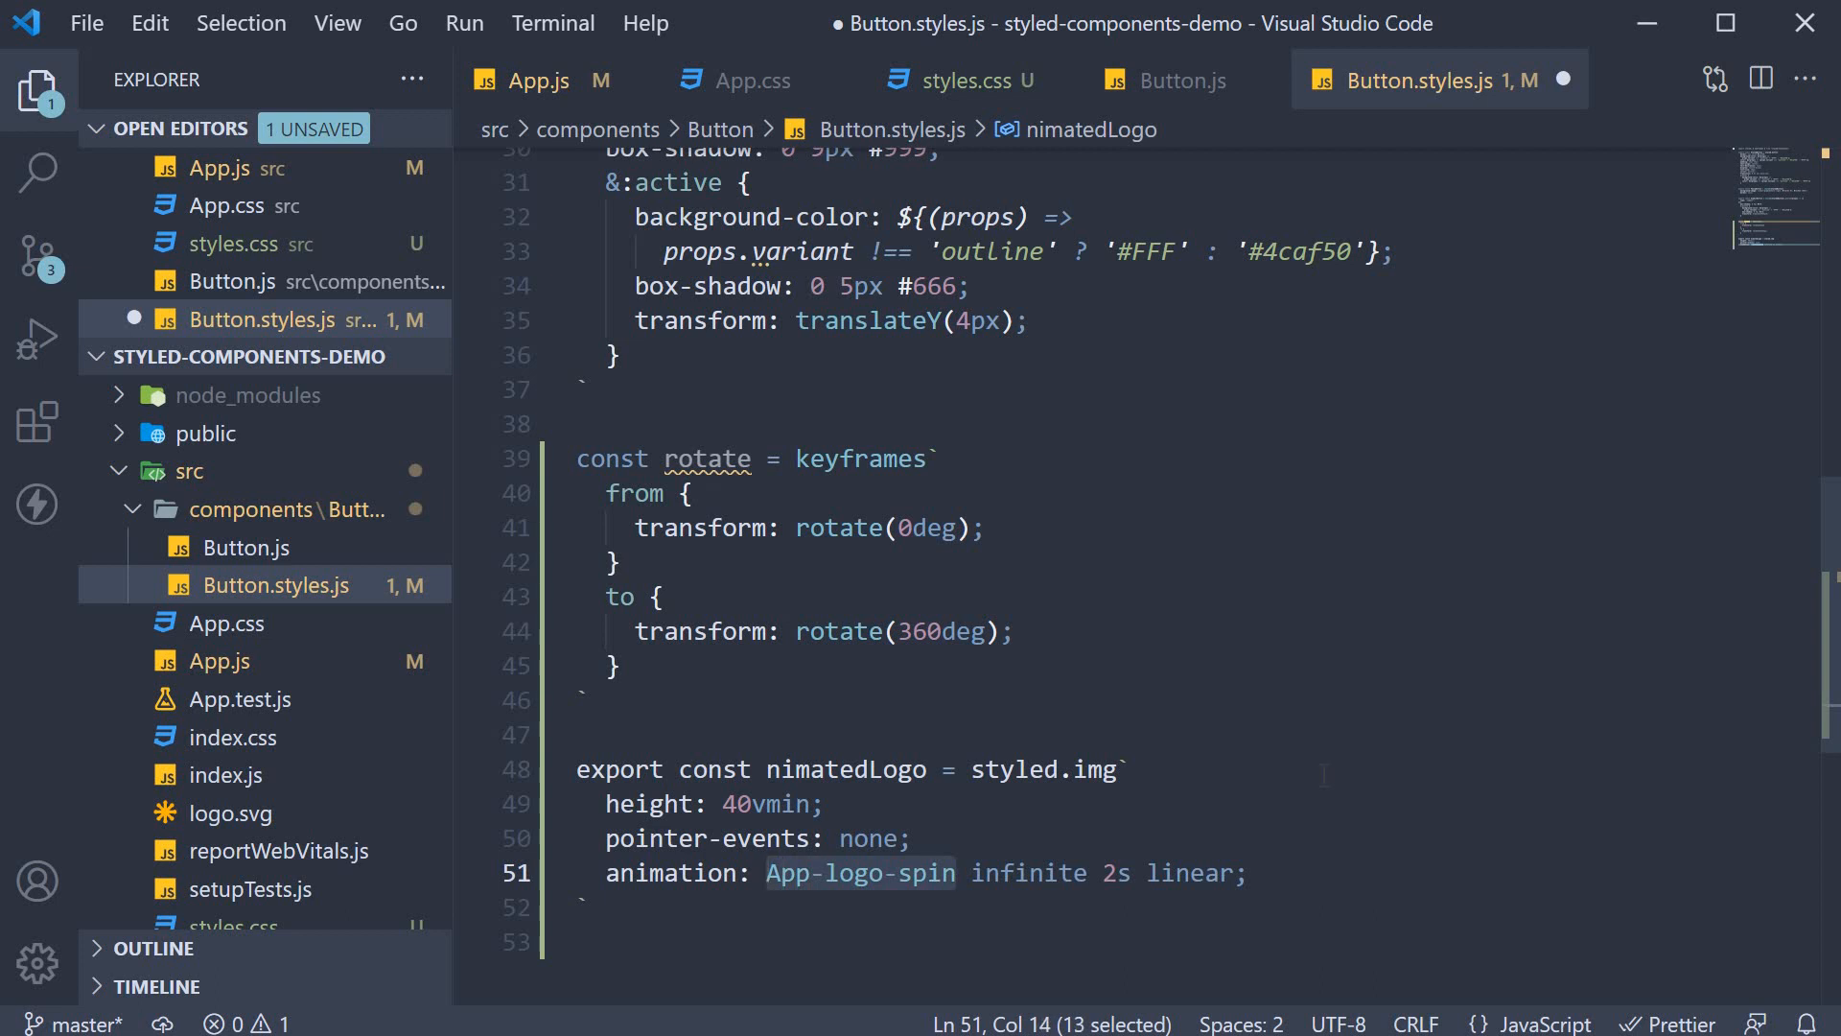
key(Delete)
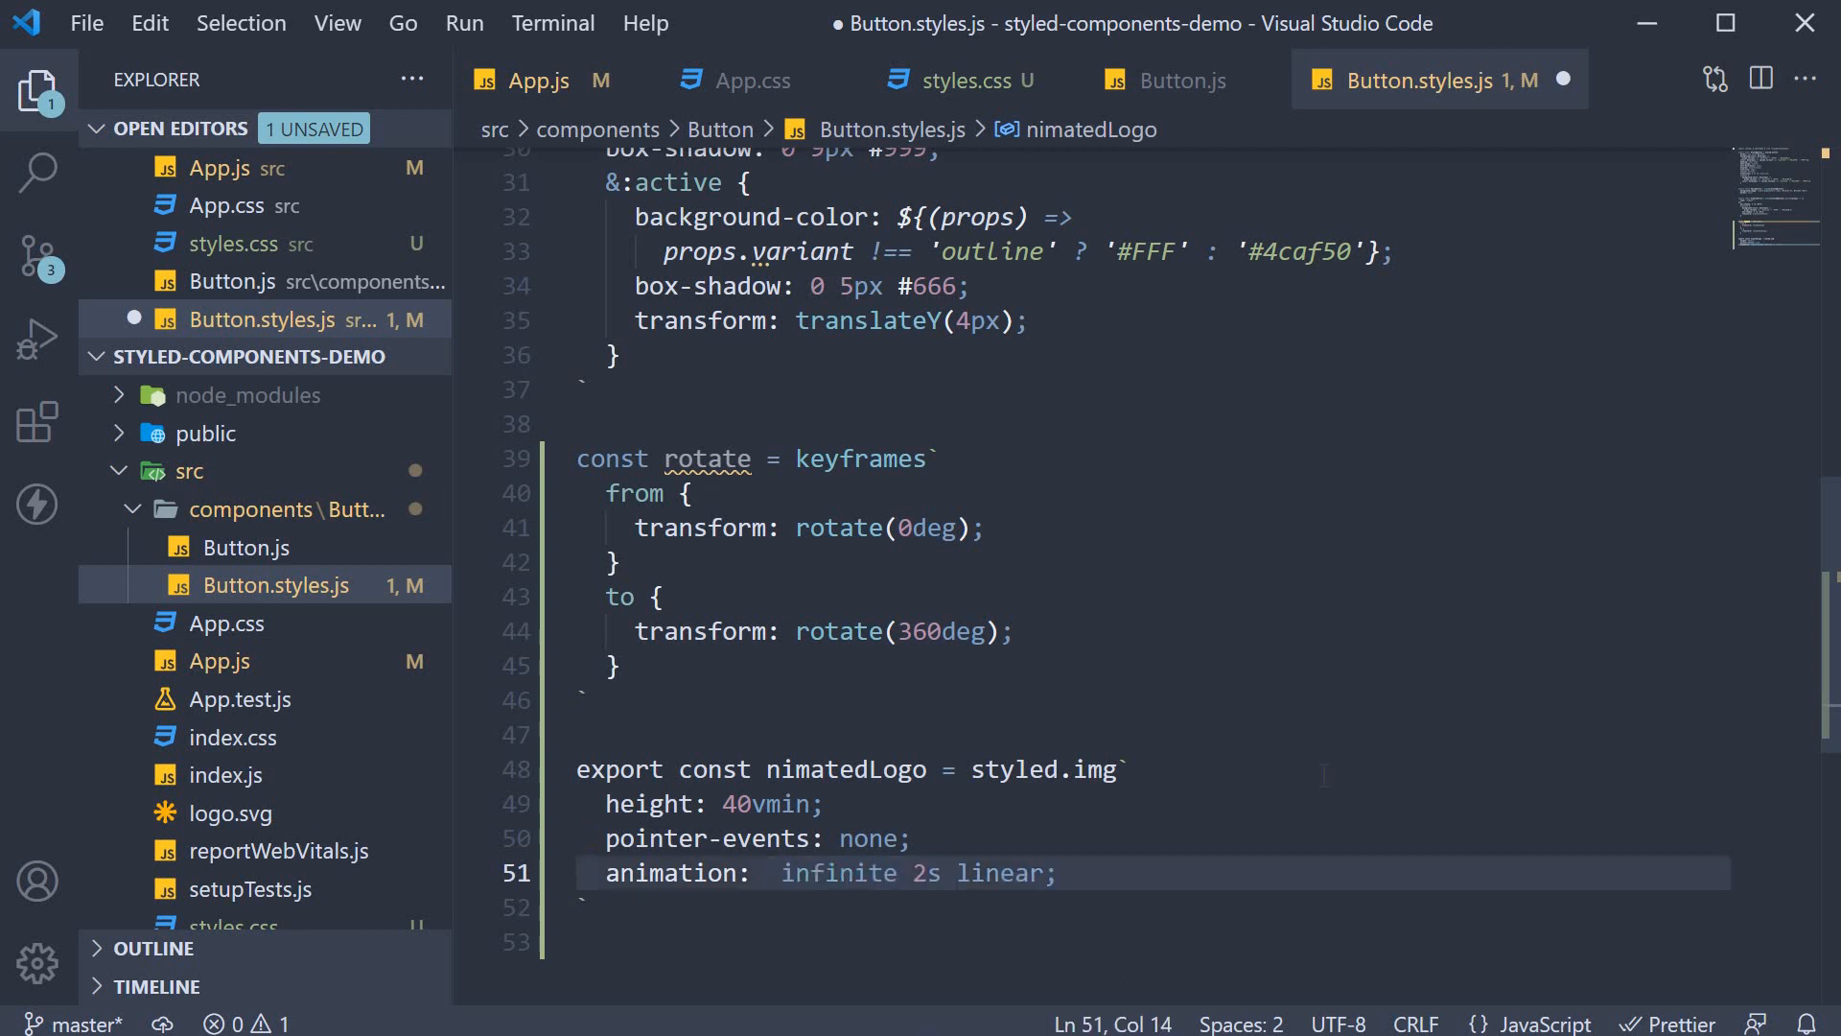
text(${rotate})
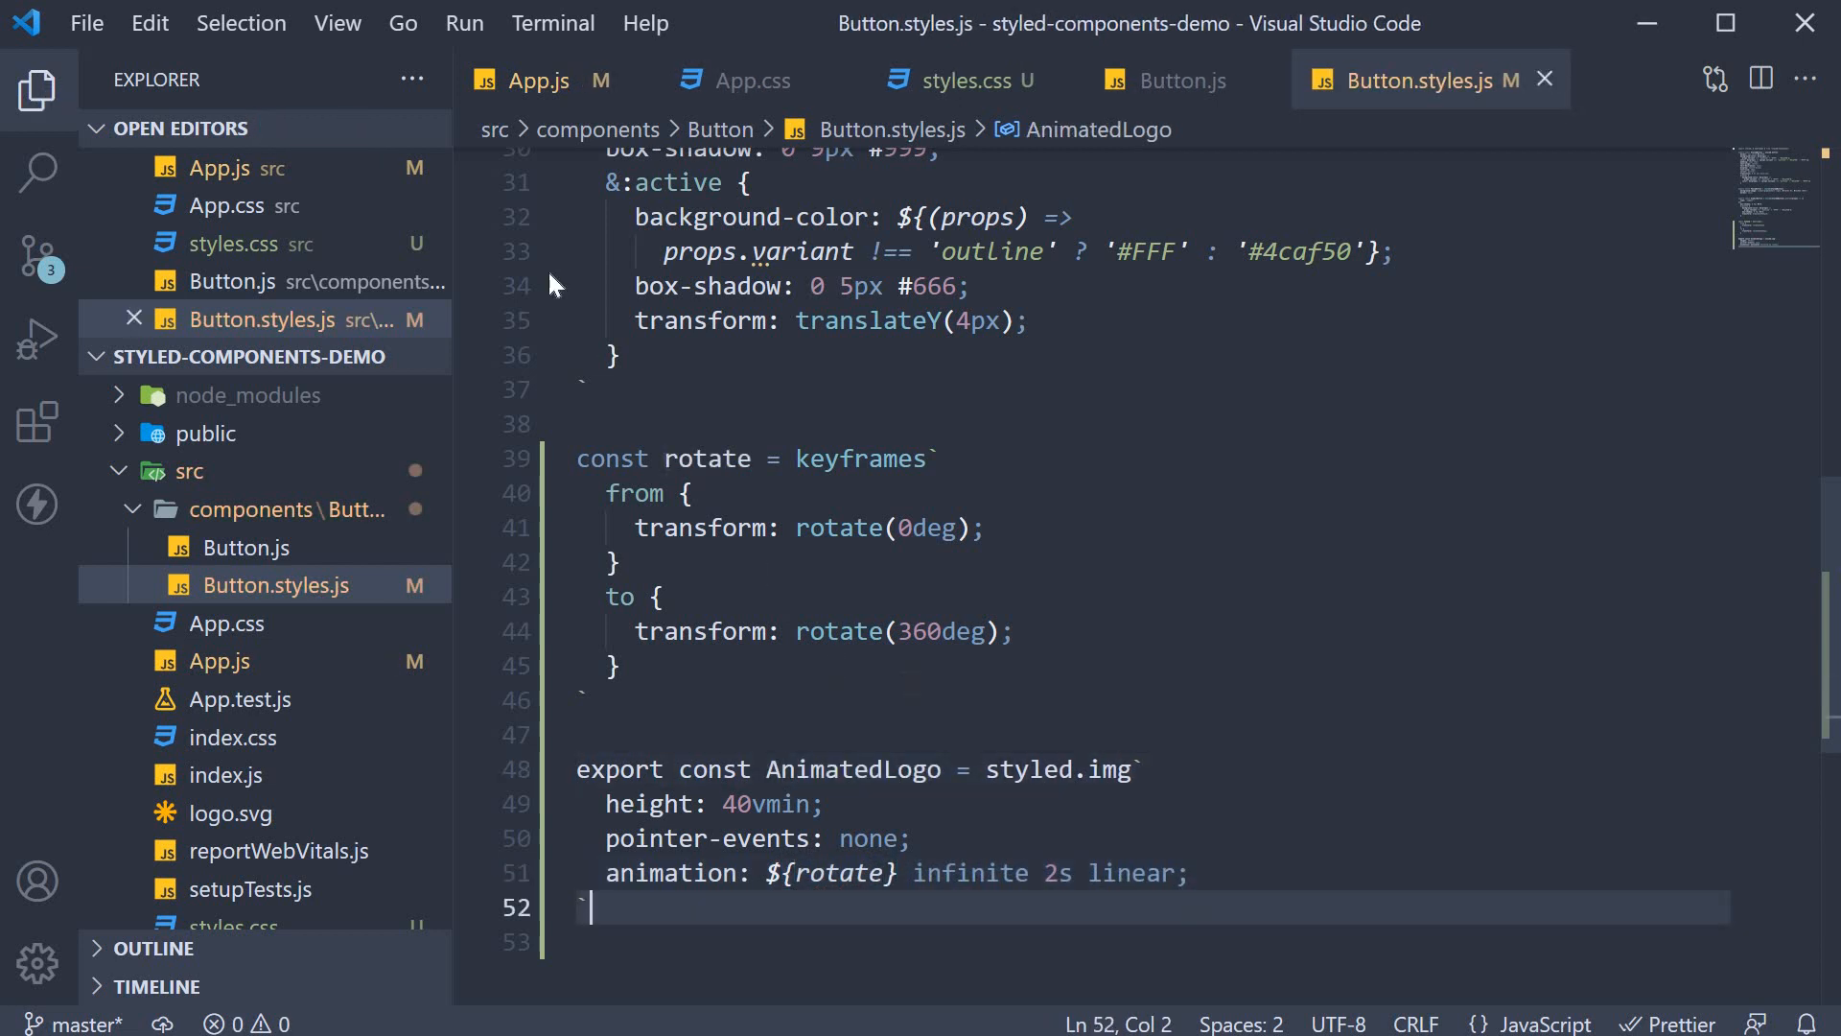
Comment out the logo img in App.js and add an <AnimatedLogo /> element below it
click(538, 80)
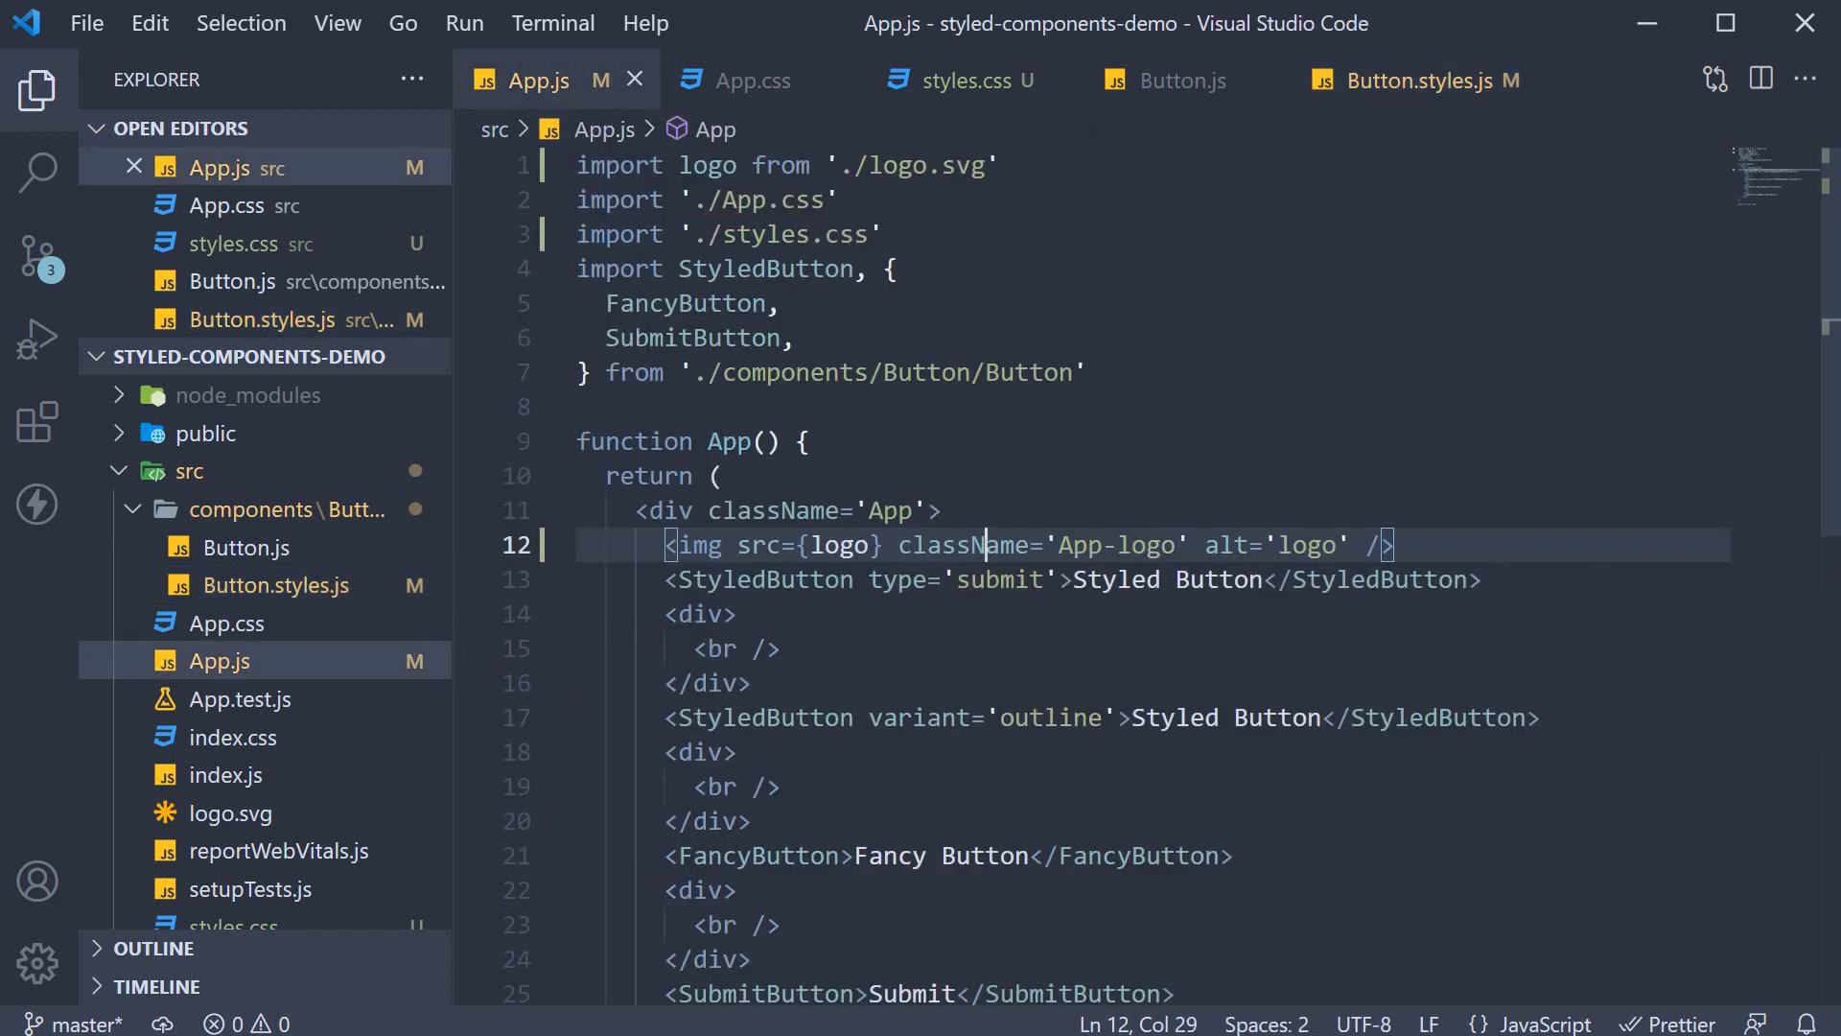
key(Ctrl+/)
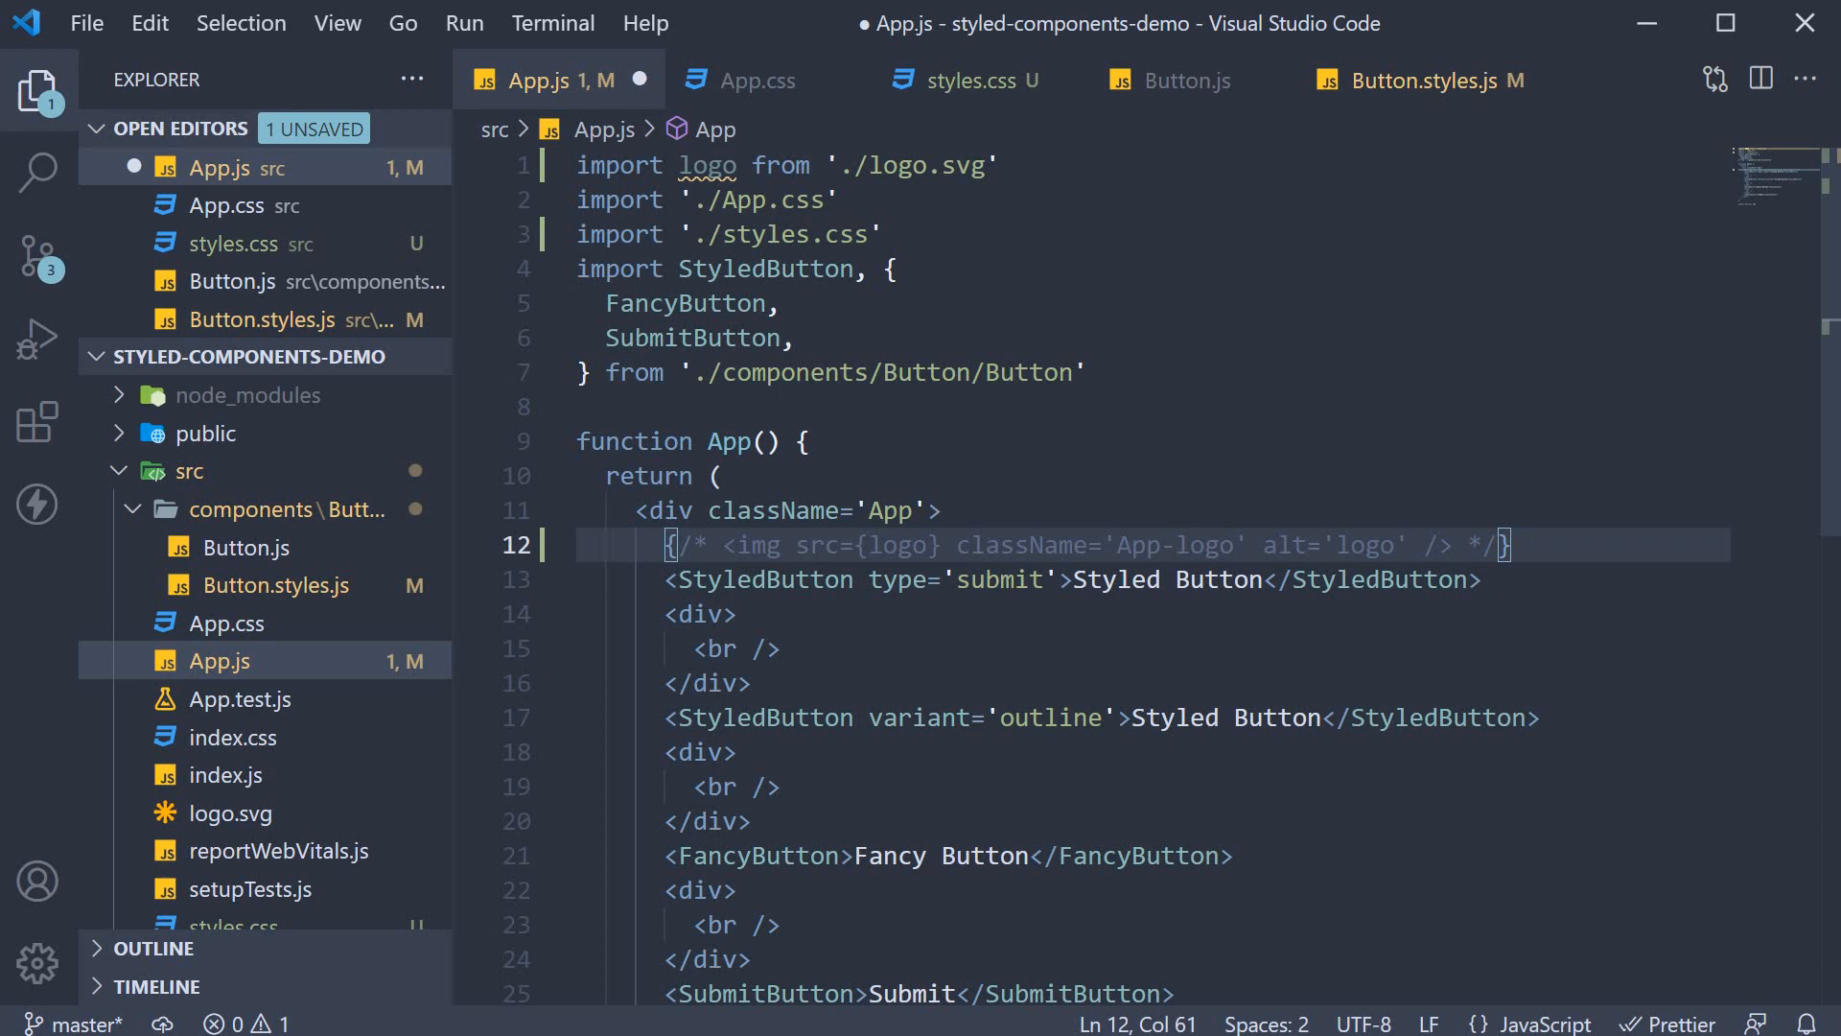
key(Enter)
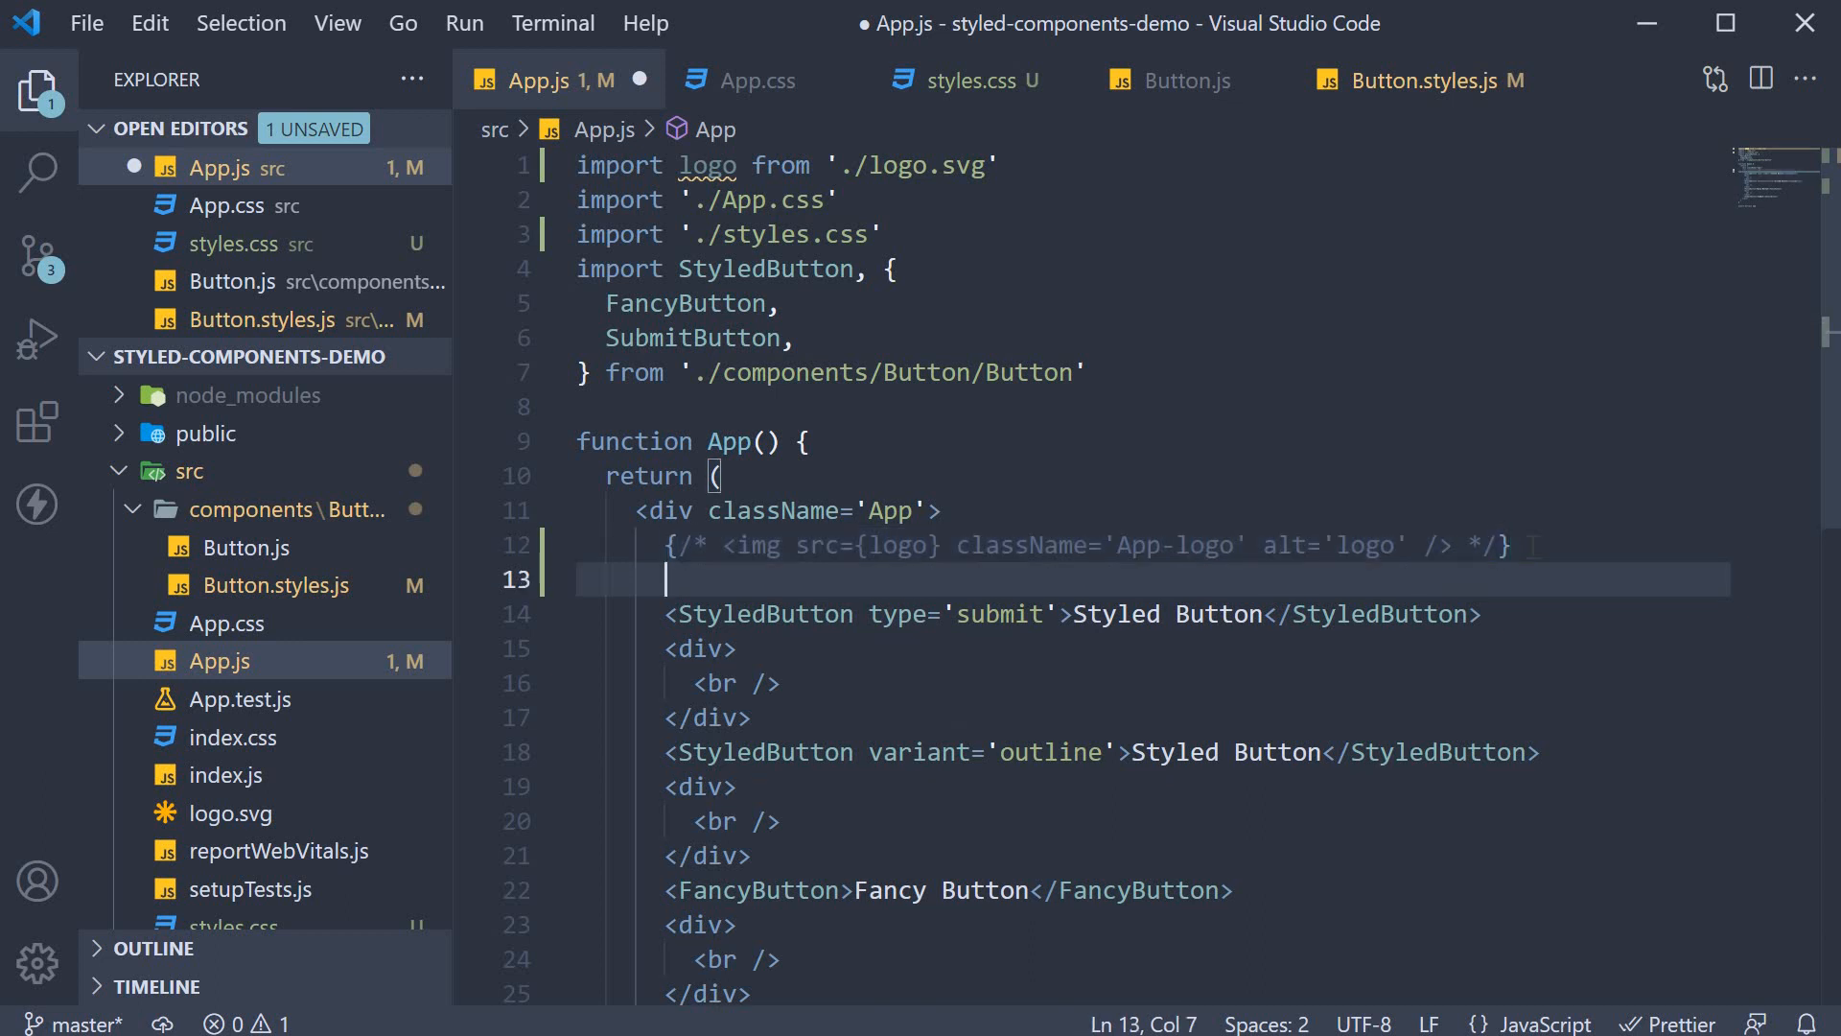
text(<AnimatedLogo />)
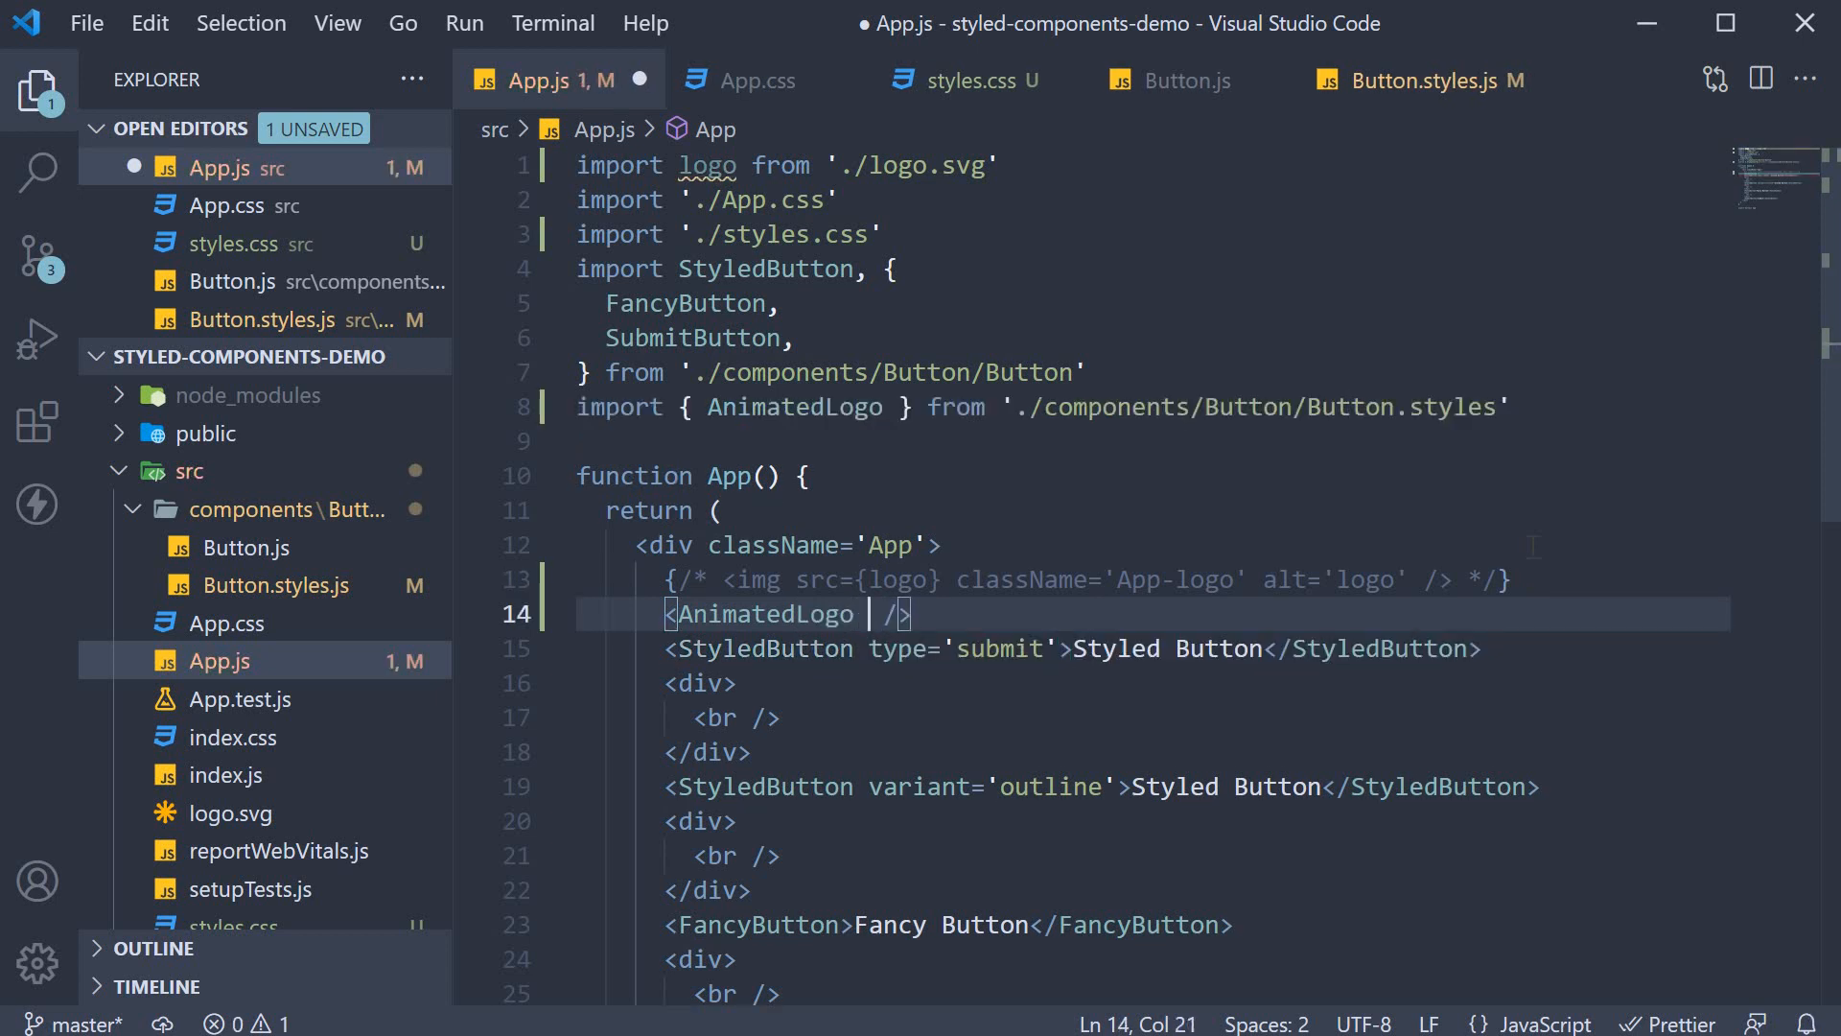
text(src={)
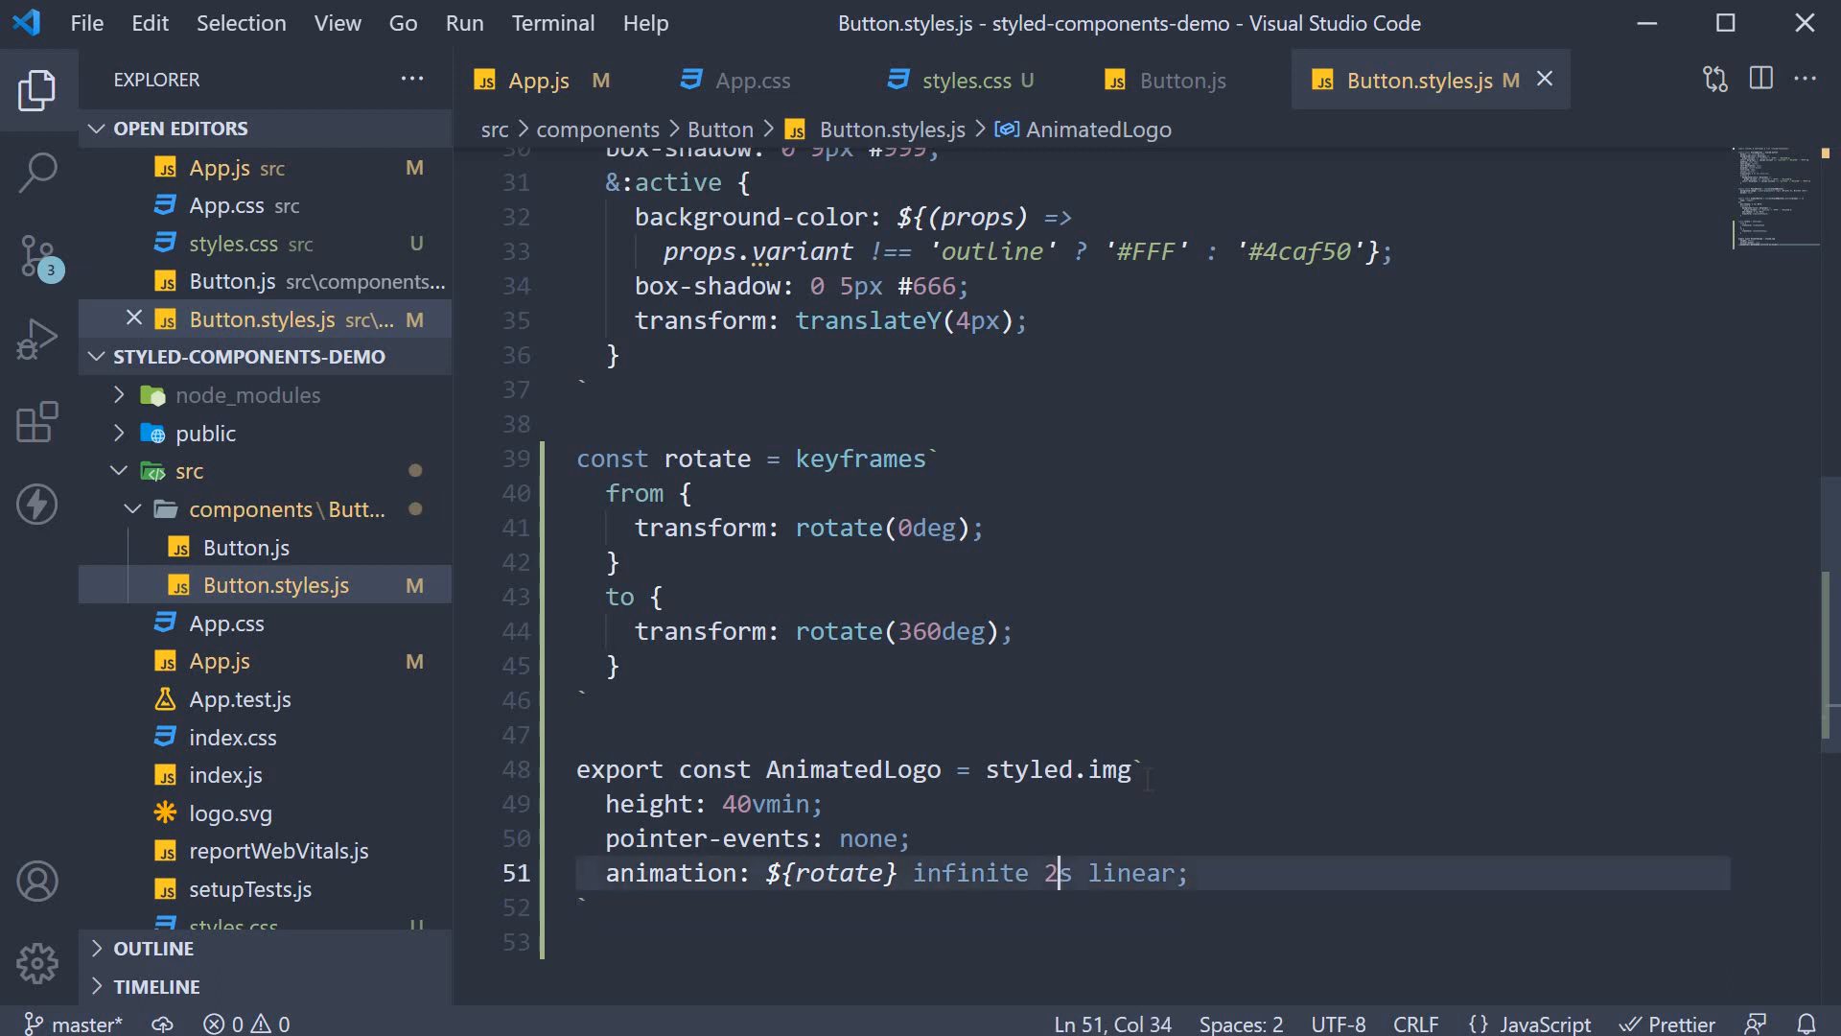
Change the AnimatedLogo rotate duration in Button.styles.js from 2s to 20s
text(0)
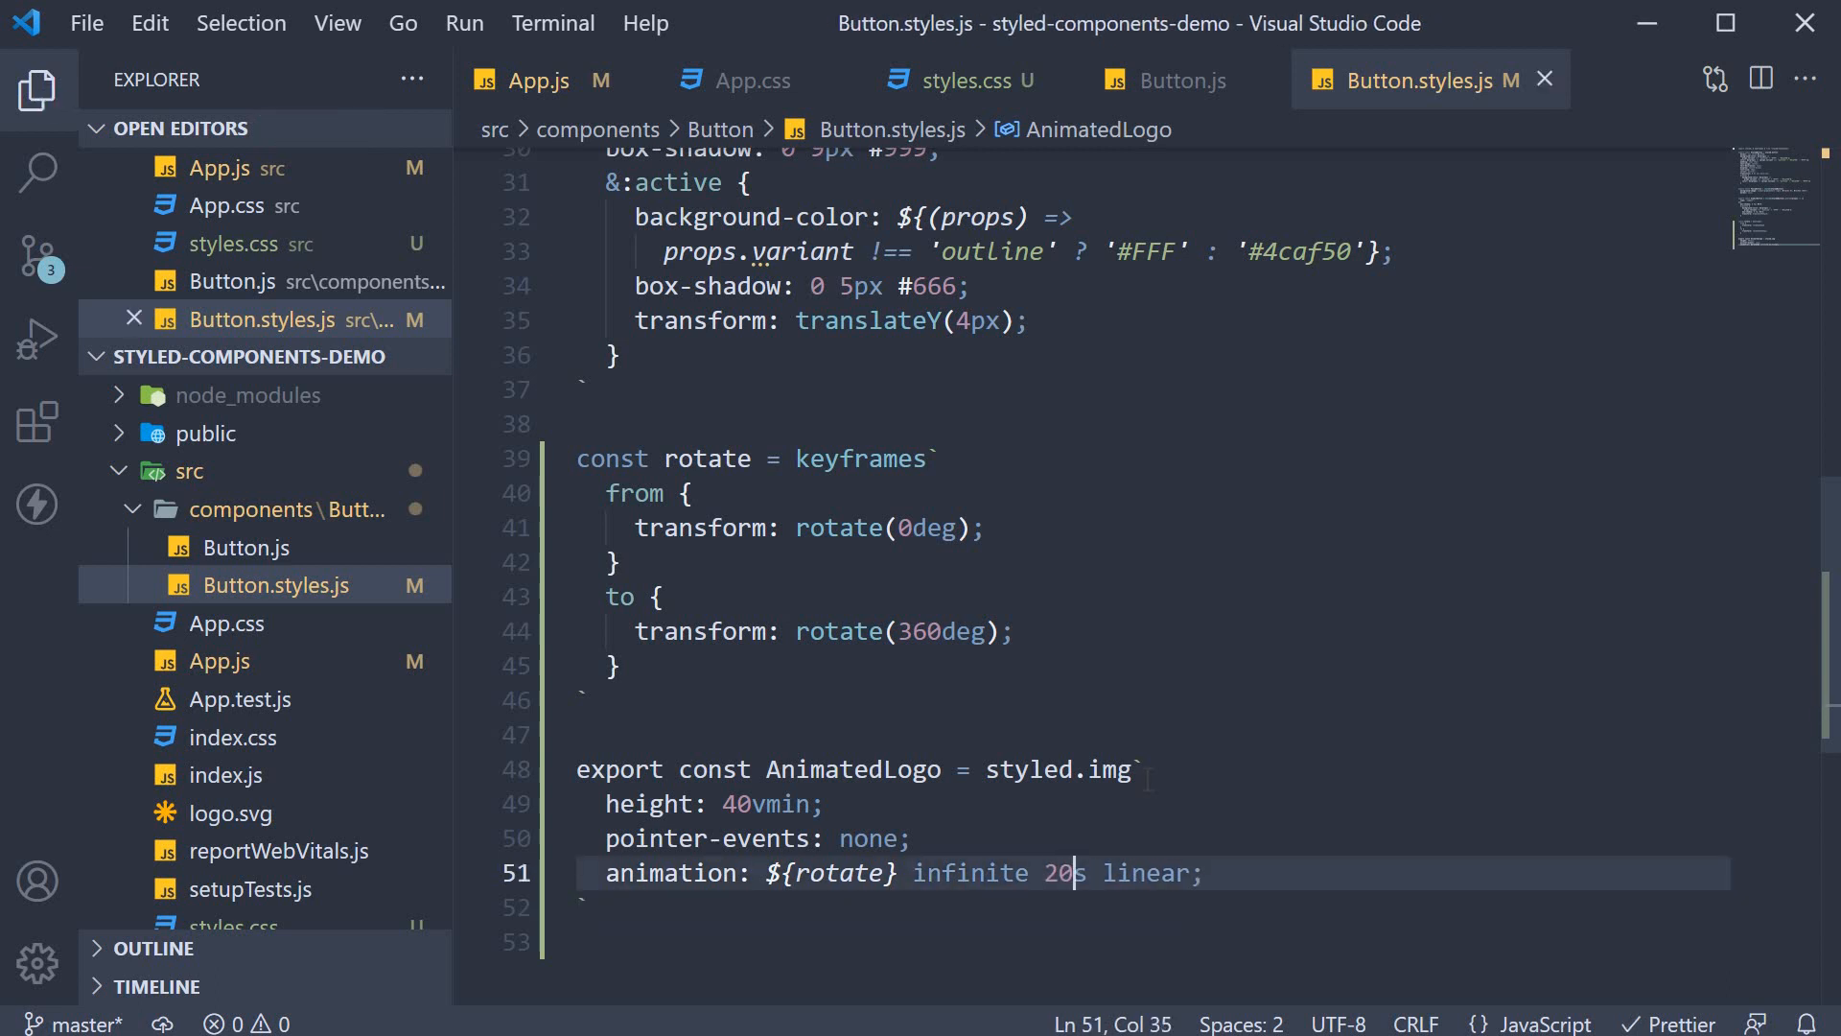